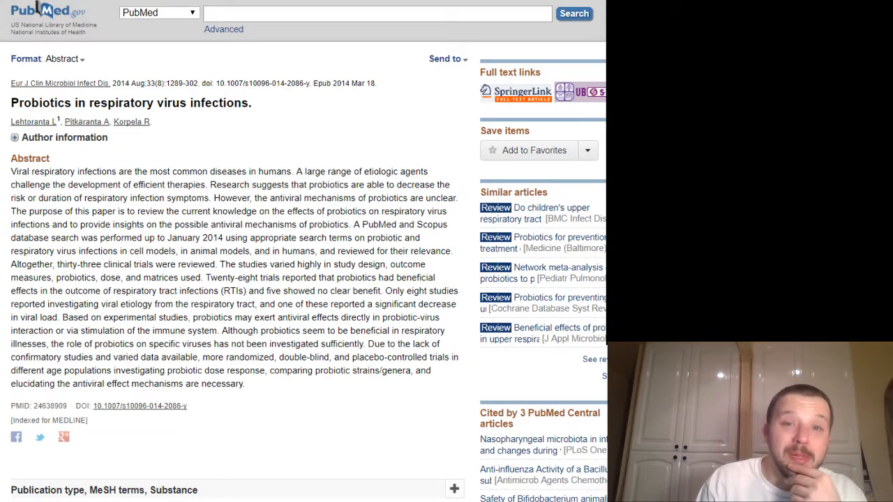
- Follow the PubMed full-text link to the PDF of 'Probiotics in respiratory virus infections'
left_click(516, 92)
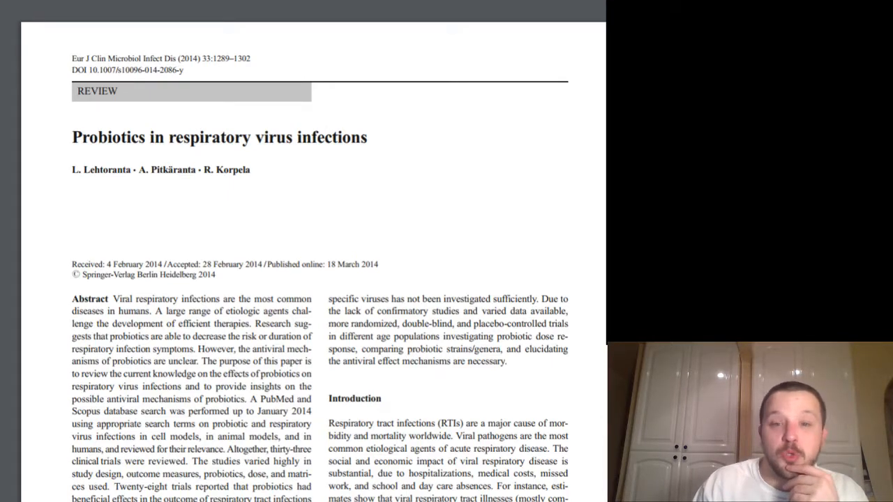
- Scroll from the title block down to the abstract and the opening of the Introduction
scroll("down", 3)
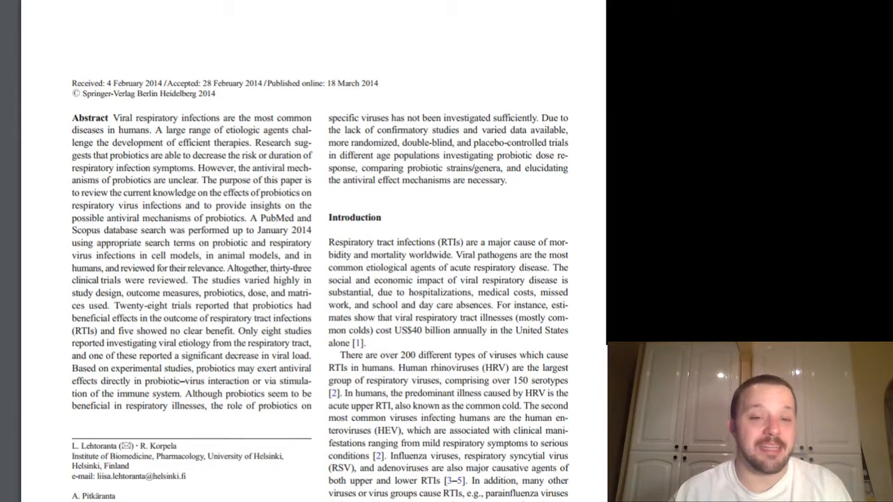
scroll("down", 3)
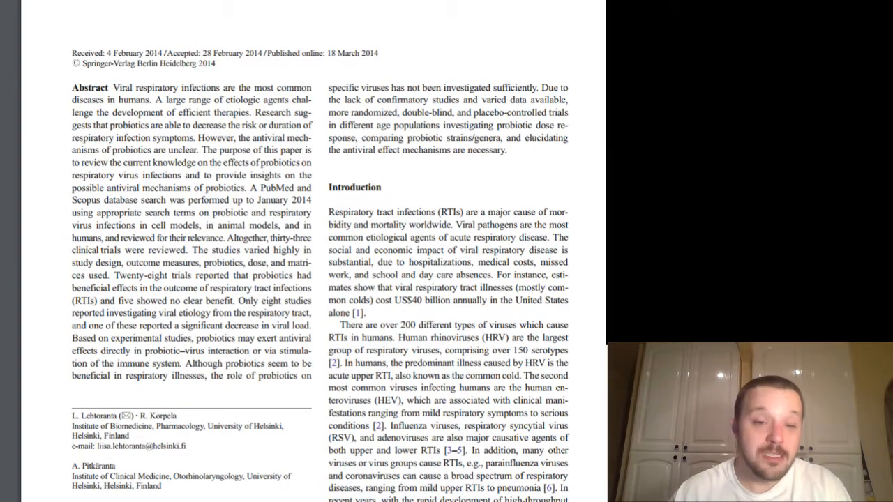
scroll("down", 3)
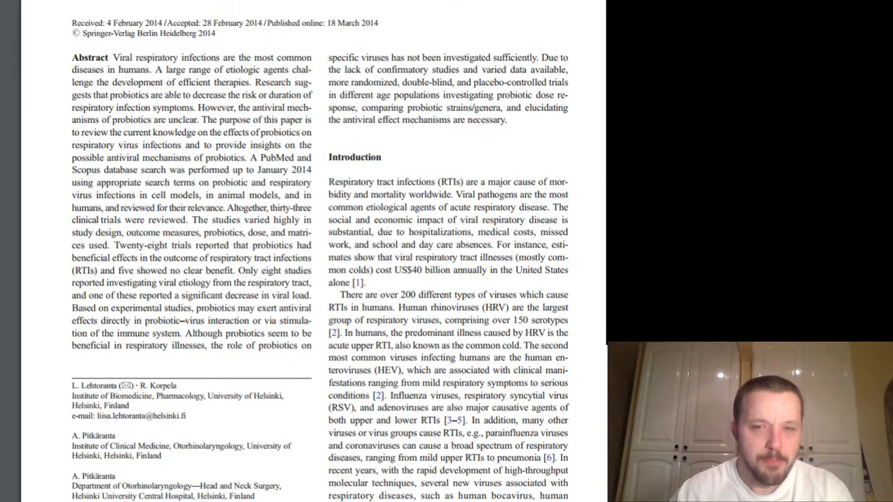
- Read down the Introduction column to the bottom of the review's first page
scroll("down", 3)
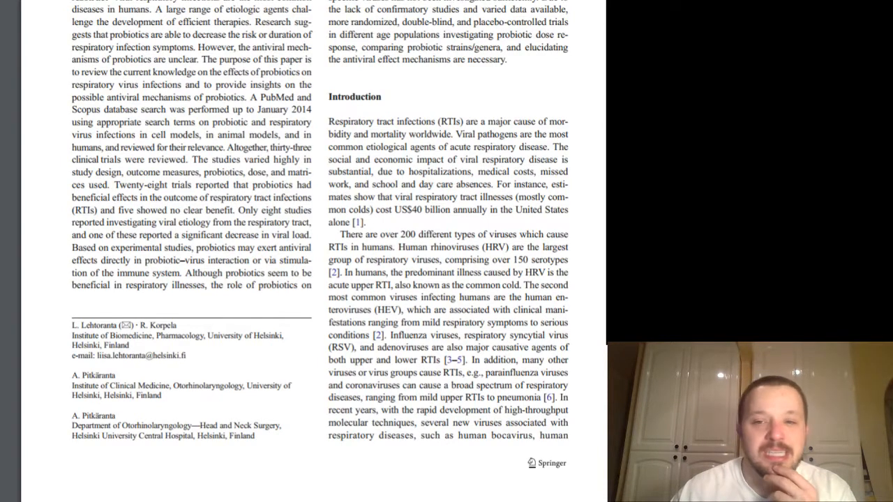
scroll("down", 3)
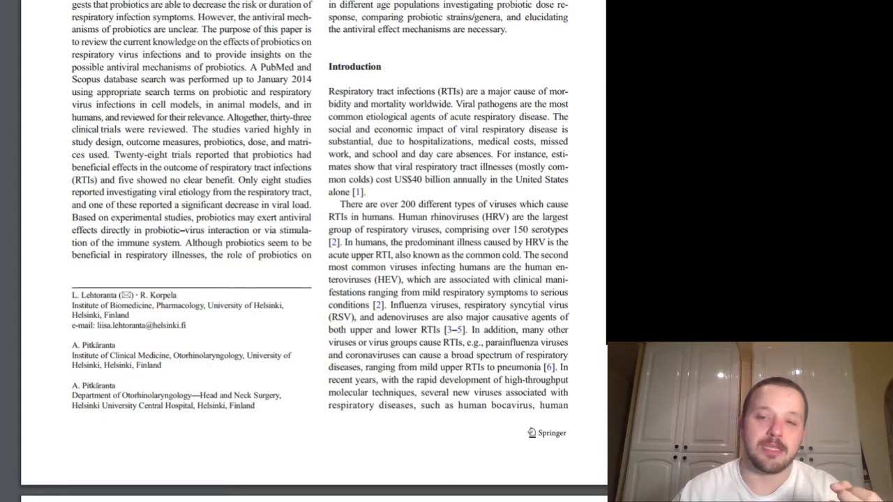
scroll("down", 3)
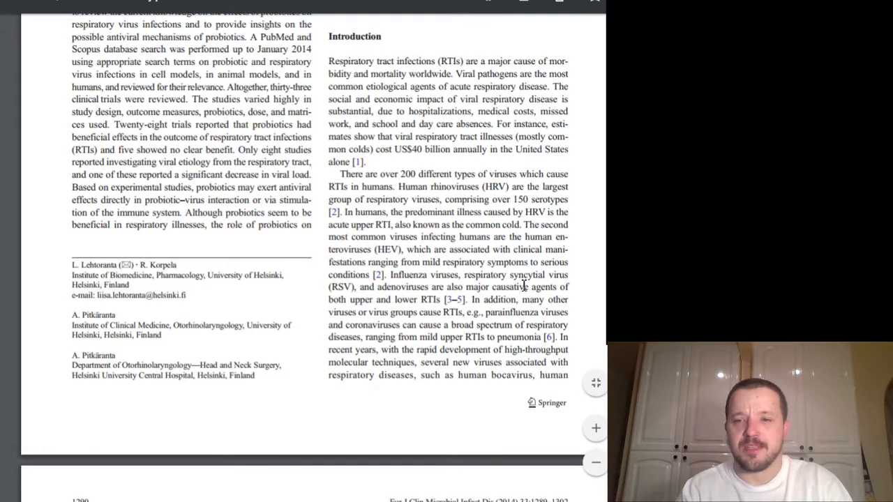
- Select the word 'syncytial' while reading, then continue onto page 1290 where Methods begins
double_click(528, 274)
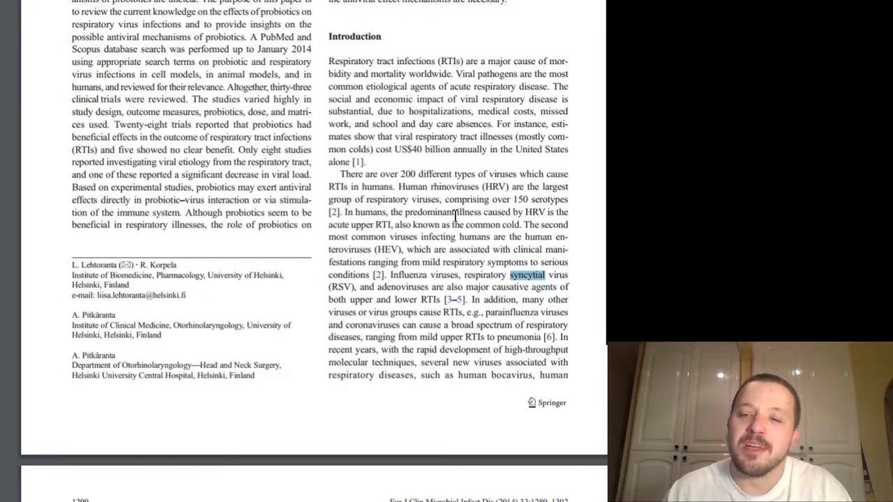
scroll("down", 3)
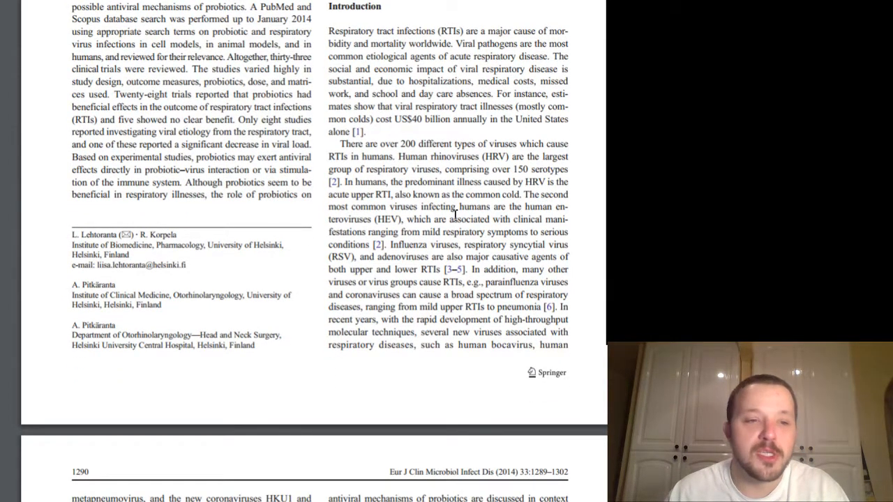
scroll("down", 3)
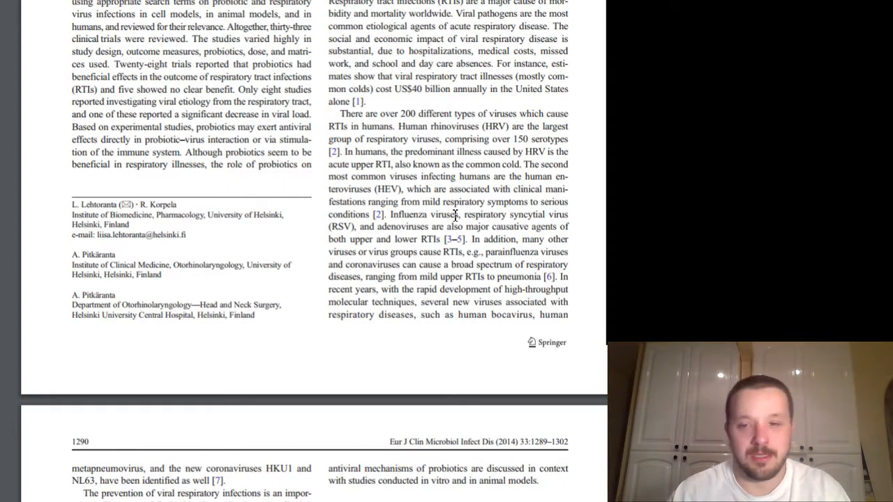
scroll("down", 3)
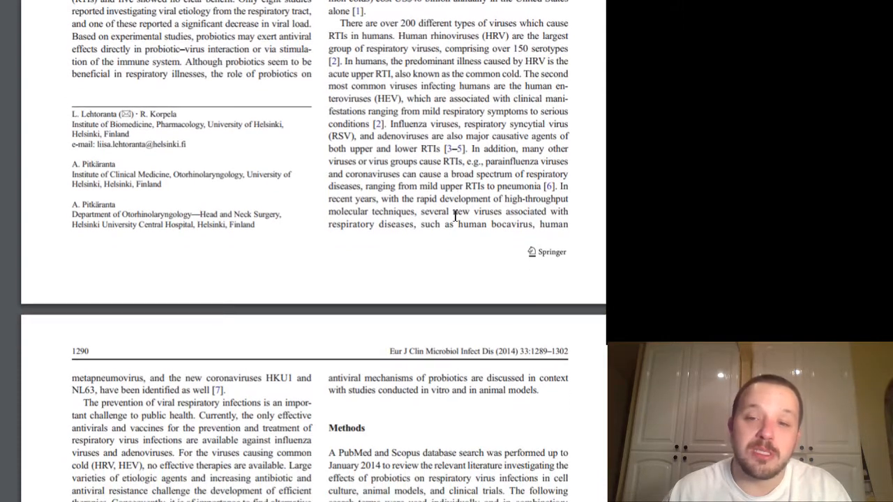
scroll("down", 3)
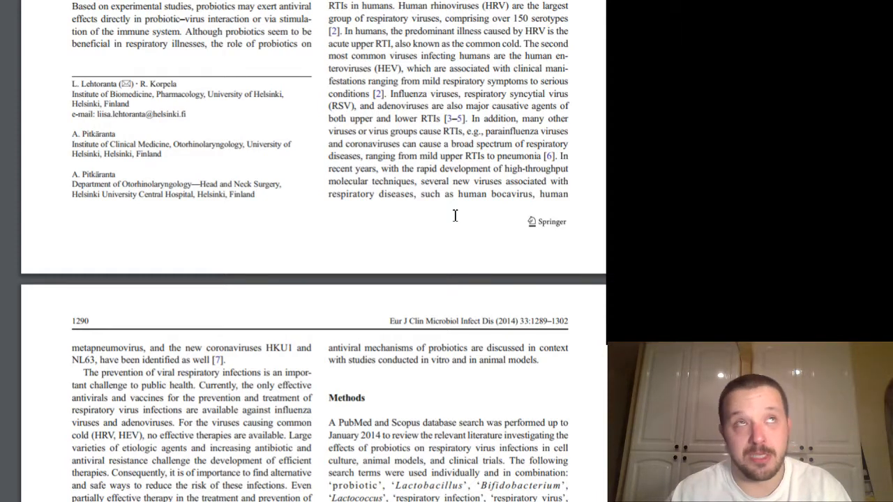
- Scroll through page 1290's full Methods section to the start of the animal experiments subsection
scroll("down", 3)
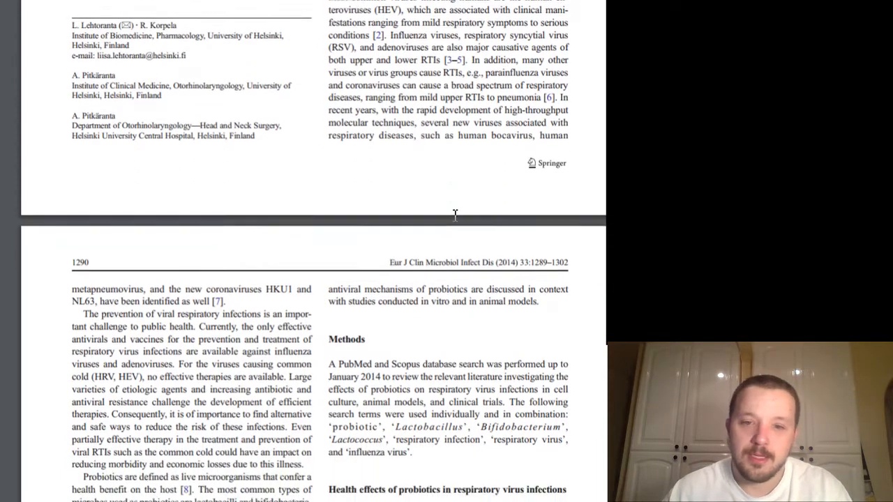
scroll("down", 3)
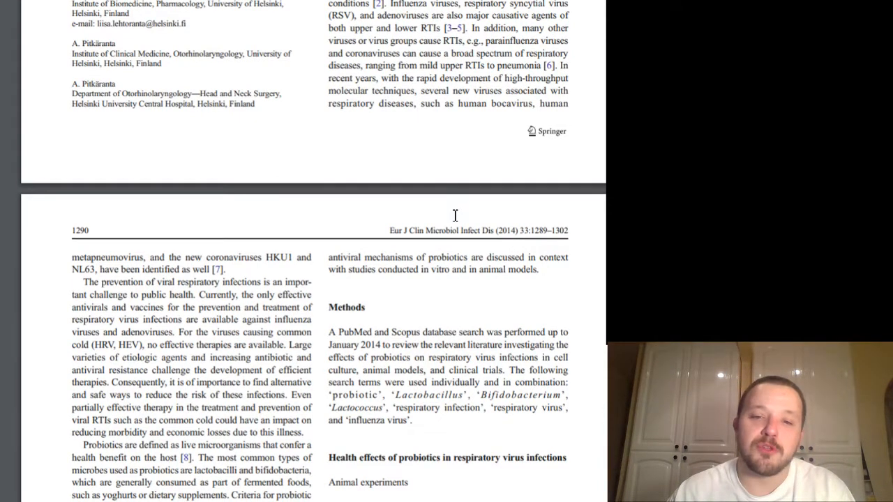
scroll("down", 3)
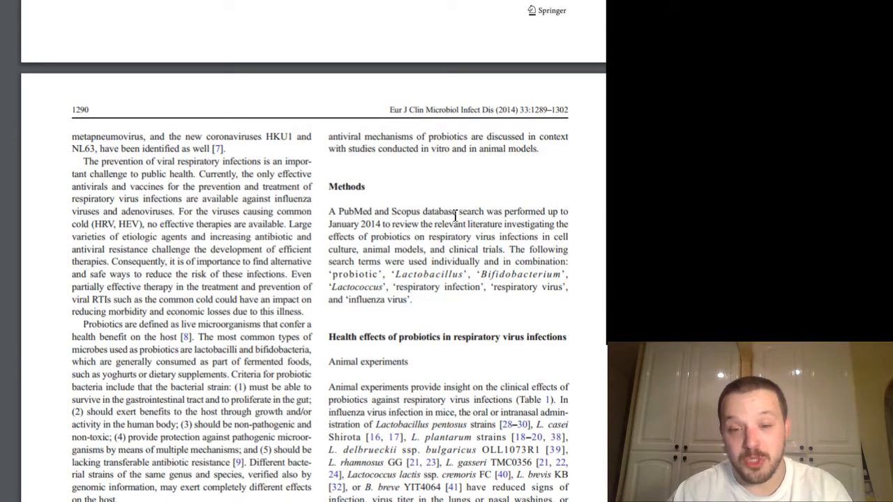
scroll("down", 3)
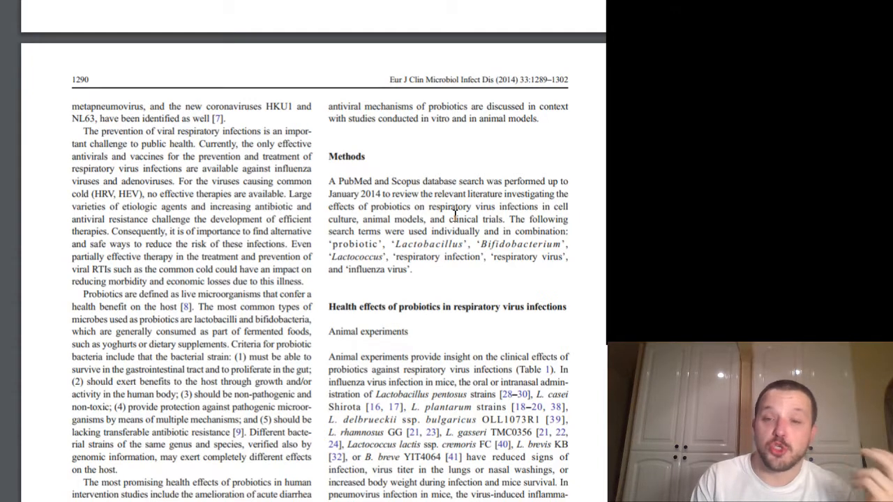
- Read through the animal experiments subsection to the start of Clinical trials in children
scroll("down", 3)
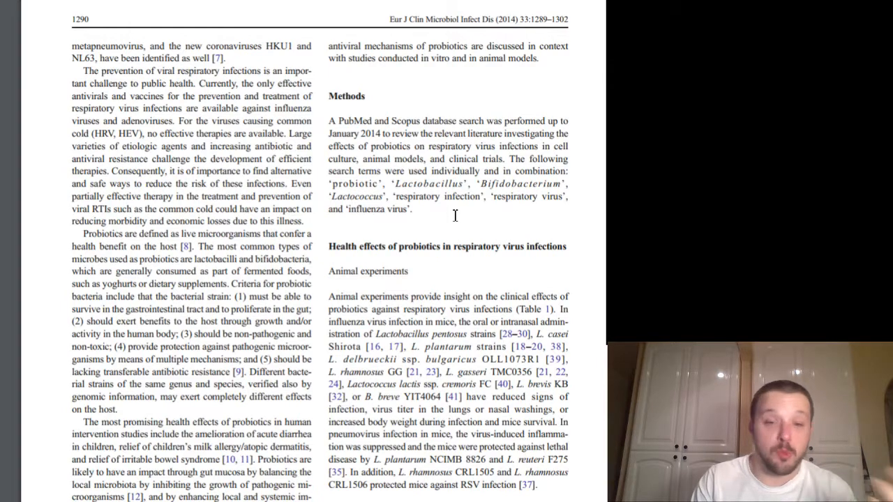
scroll("down", 3)
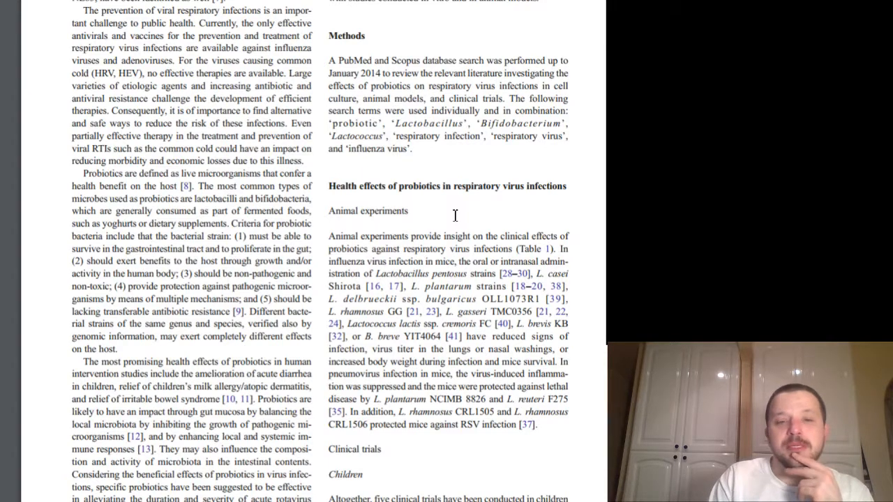
scroll("down", 3)
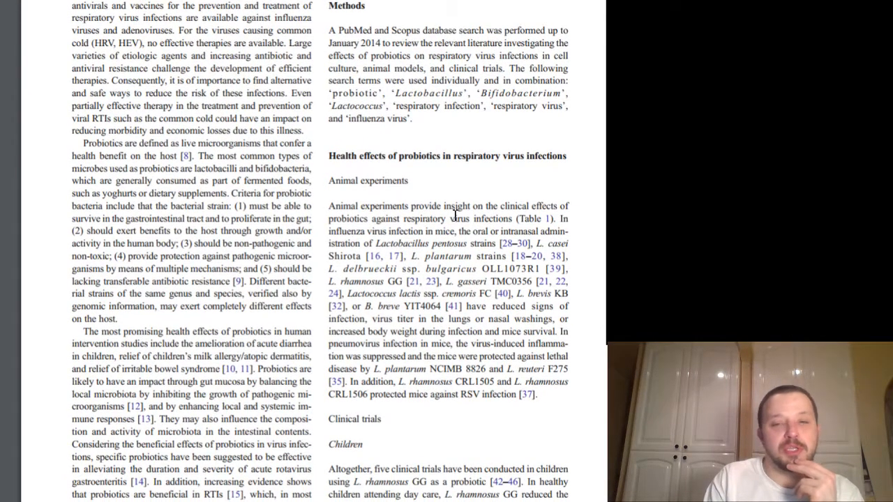
scroll("down", 3)
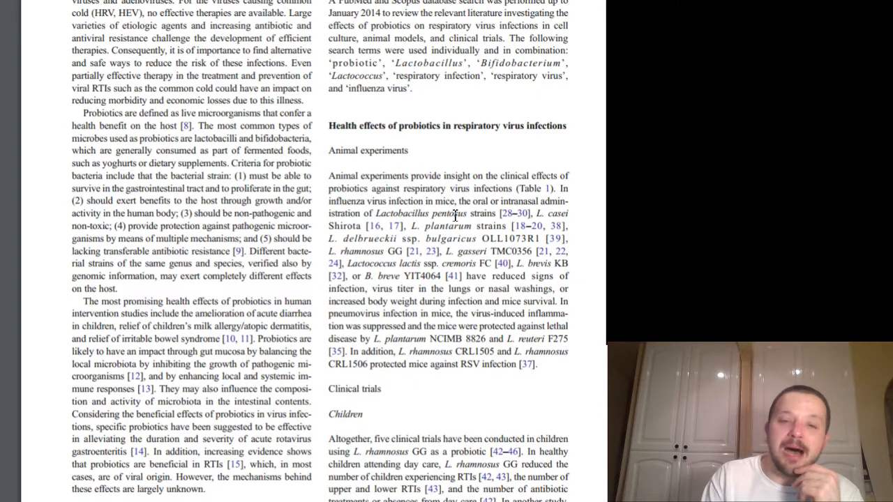
scroll("down", 3)
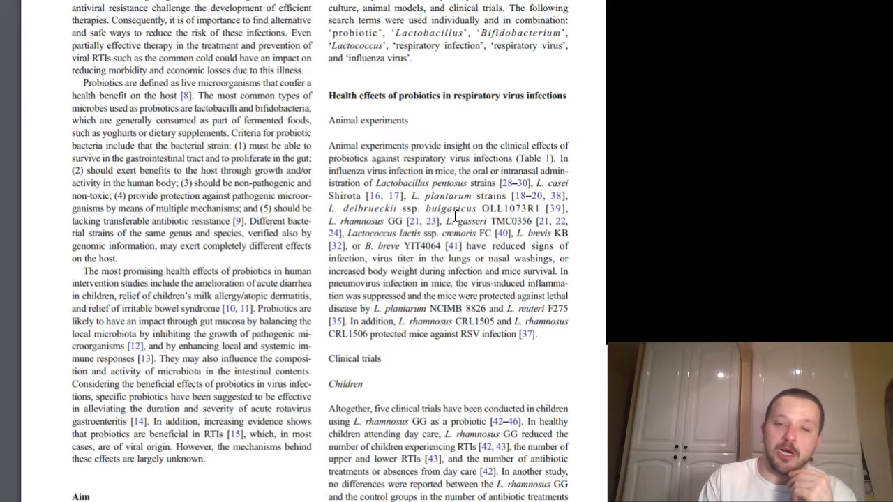
- Move past the Aim heading onto page 1291 showing Table 1 on probiotic effects in animal experiments
scroll("down", 3)
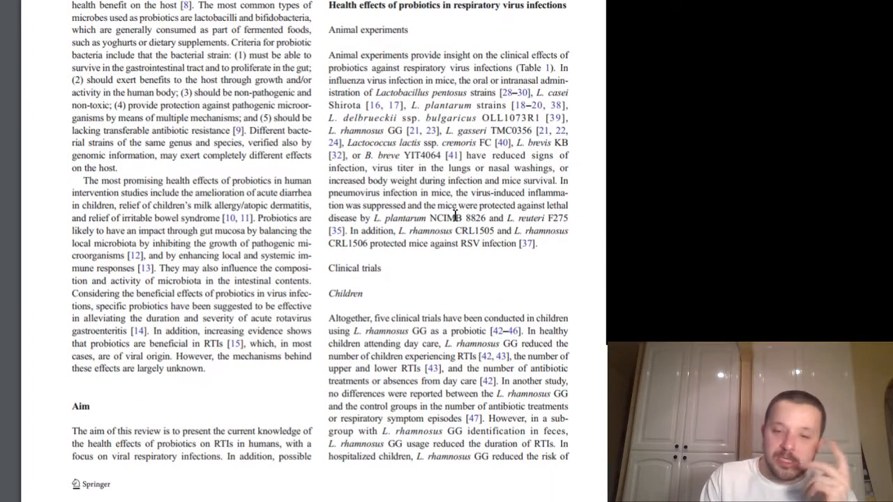
scroll("down", 3)
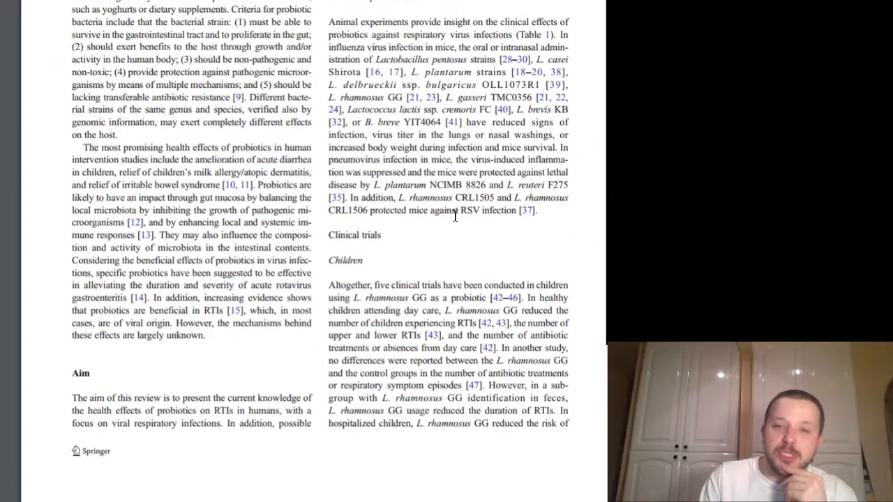
scroll("down", 3)
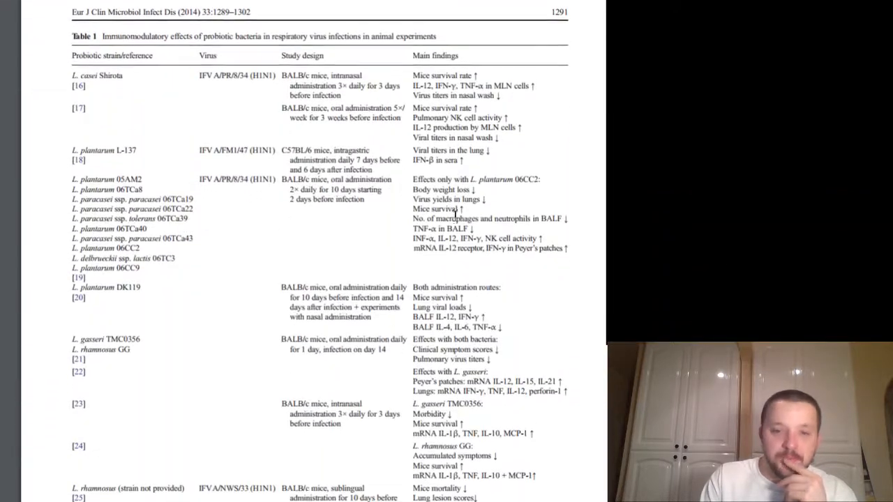
- Scroll through Table 1 down to its rows for L. fermentum and L. brevis strains
scroll("down", 3)
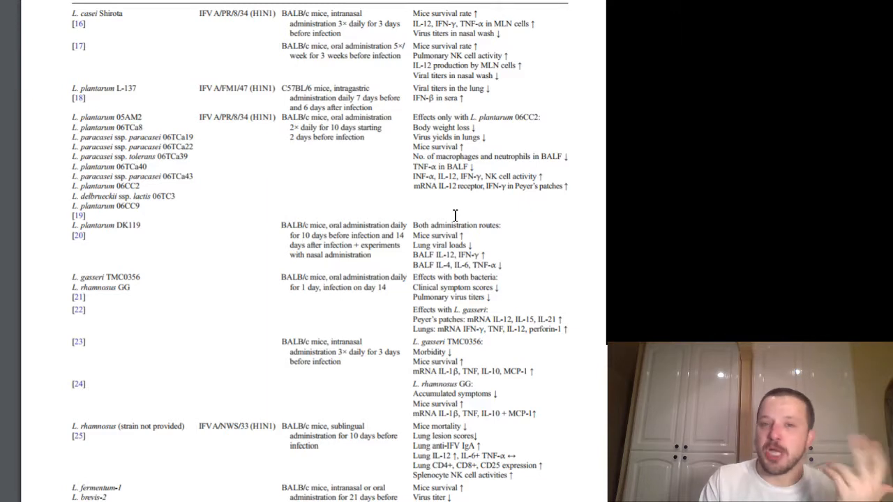
scroll("down", 3)
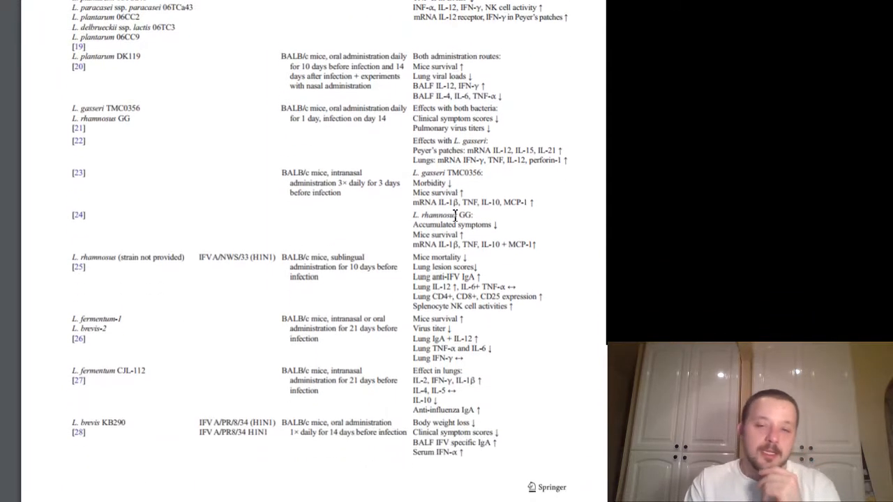
- Move past Table 1 through the children and adults trial text to The elderly heading on page 1293
scroll("down", 3)
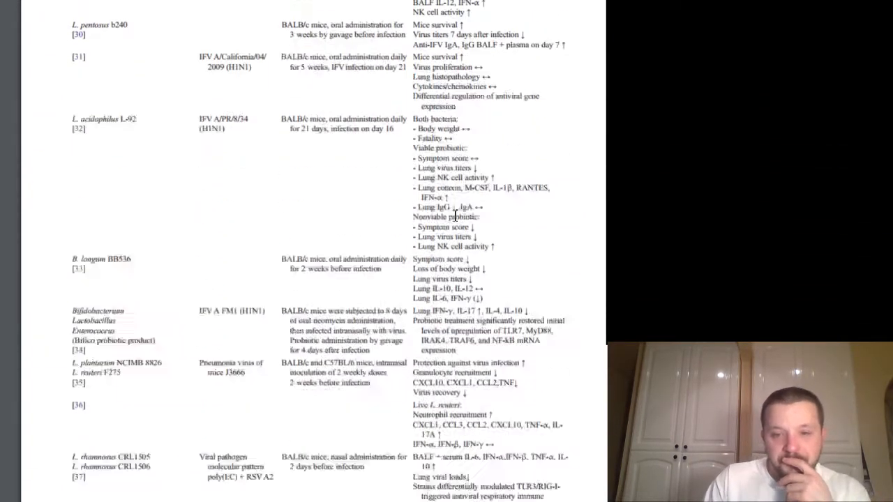
scroll("down", 3)
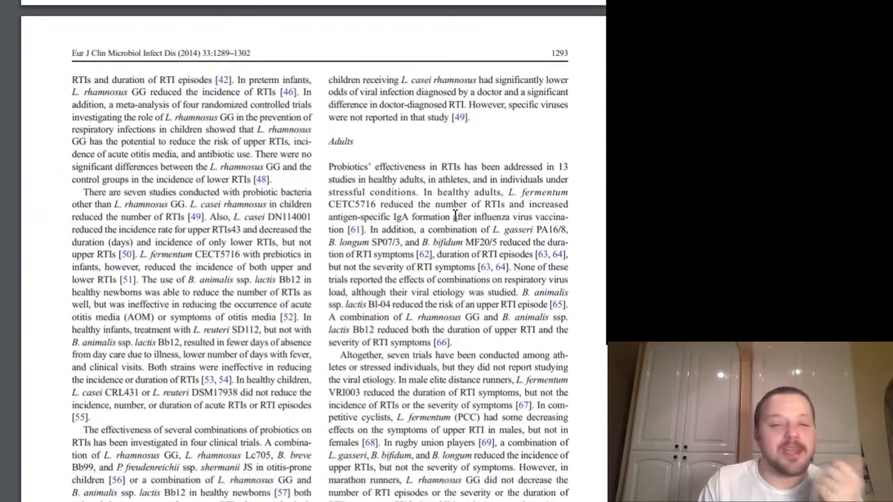
scroll("down", 3)
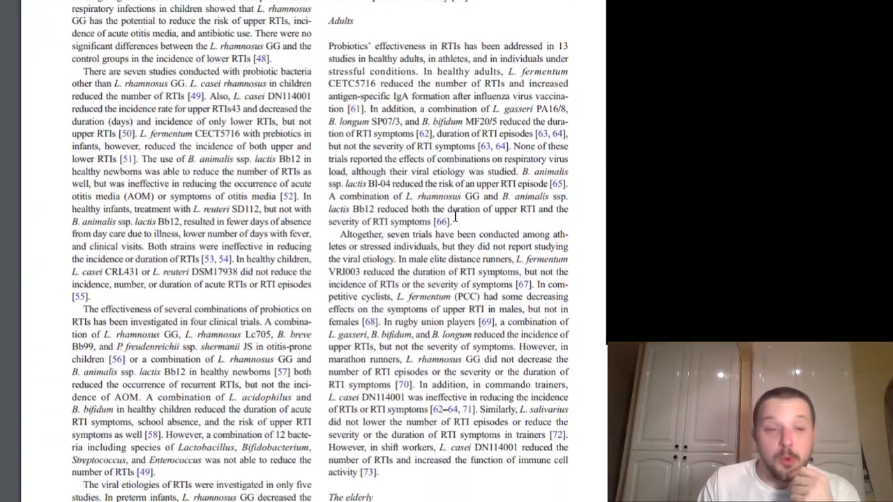
scroll("down", 3)
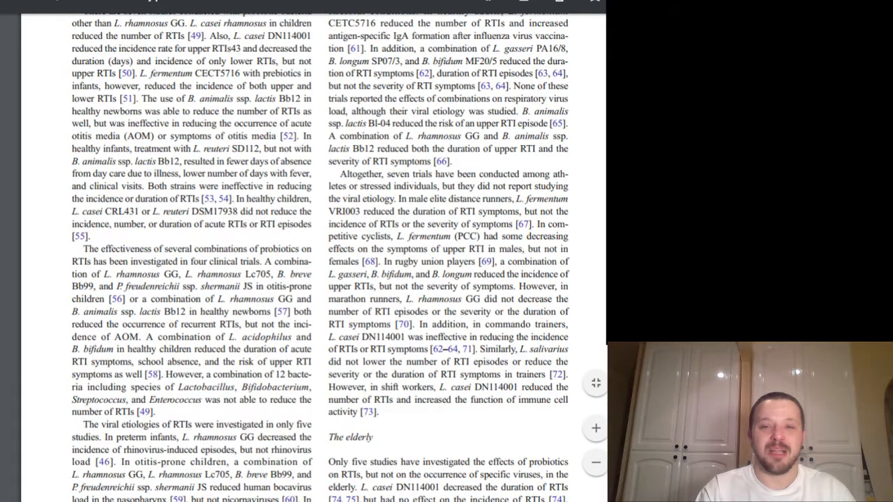
scroll("down", 3)
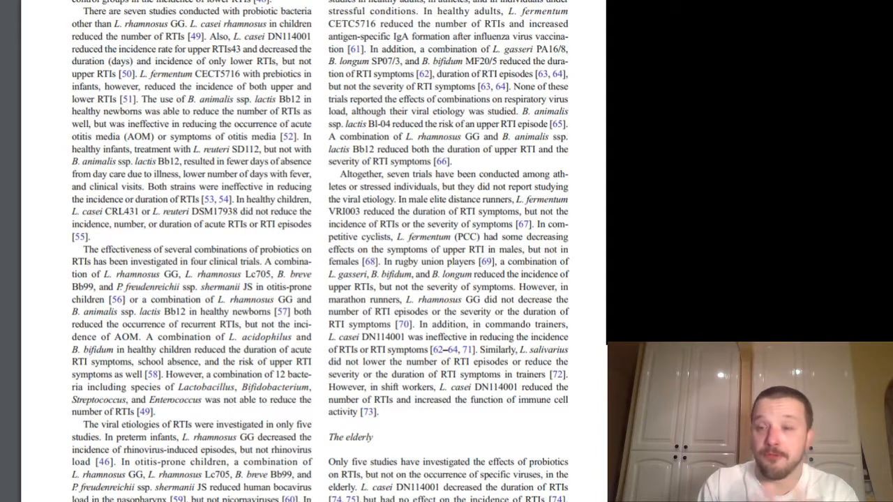
- Scroll onto page 1294 to the section on possible mechanisms of probiotic action and cell-mediated immunity
scroll("down", 3)
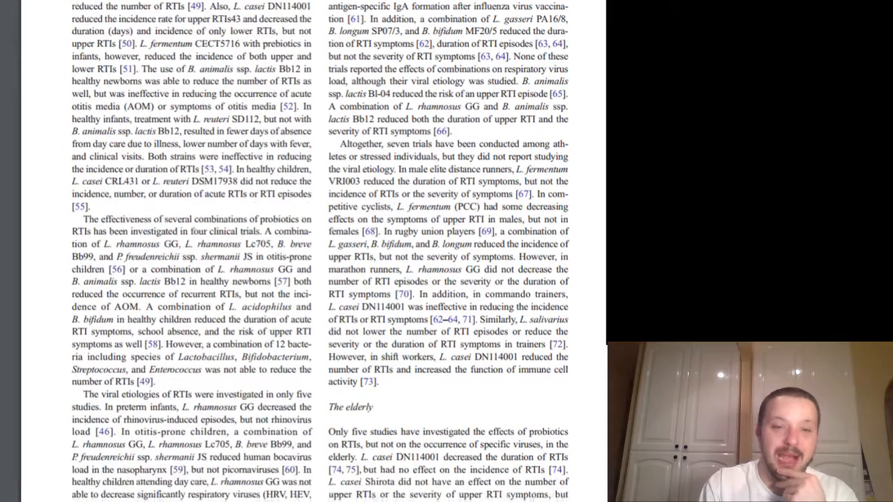
scroll("down", 3)
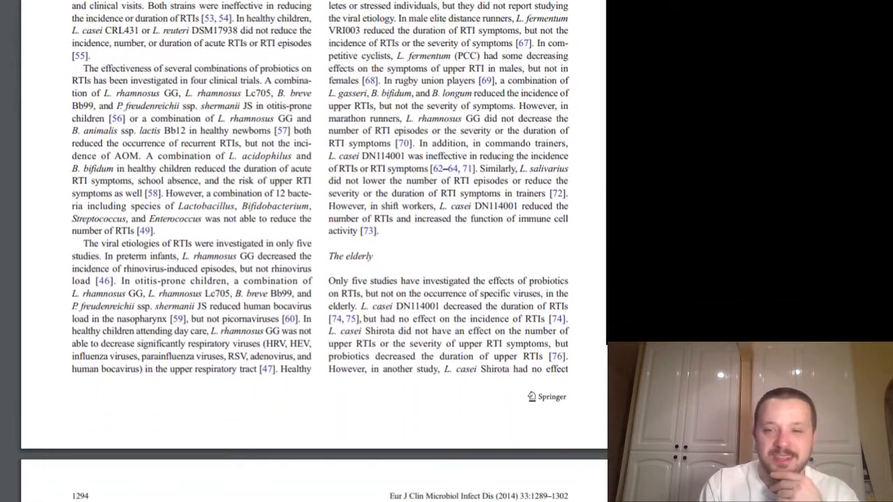
scroll("down", 3)
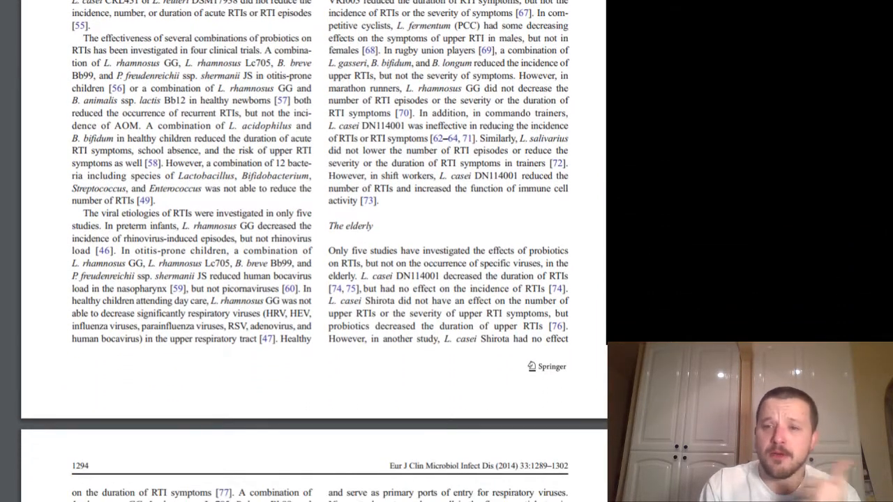
scroll("down", 3)
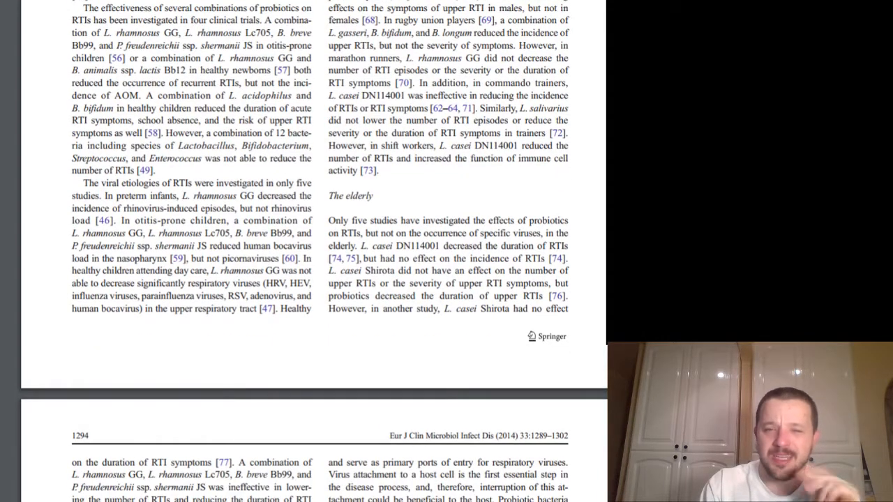
scroll("down", 3)
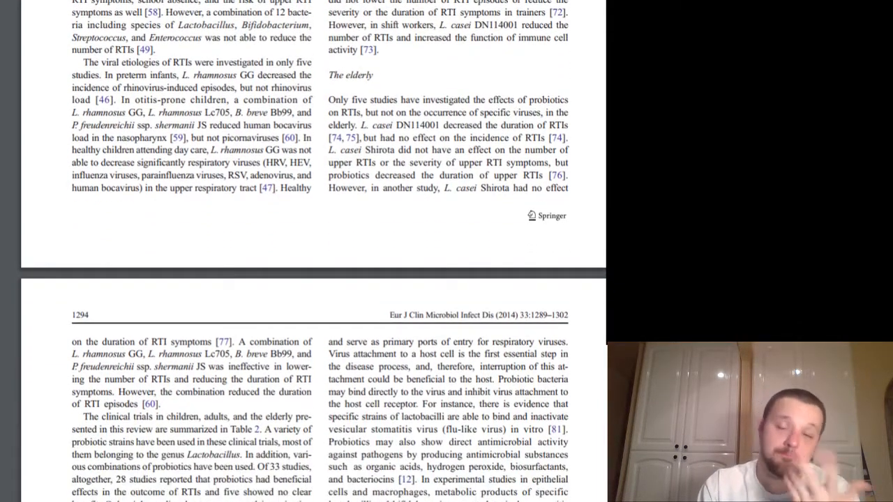
scroll("down", 3)
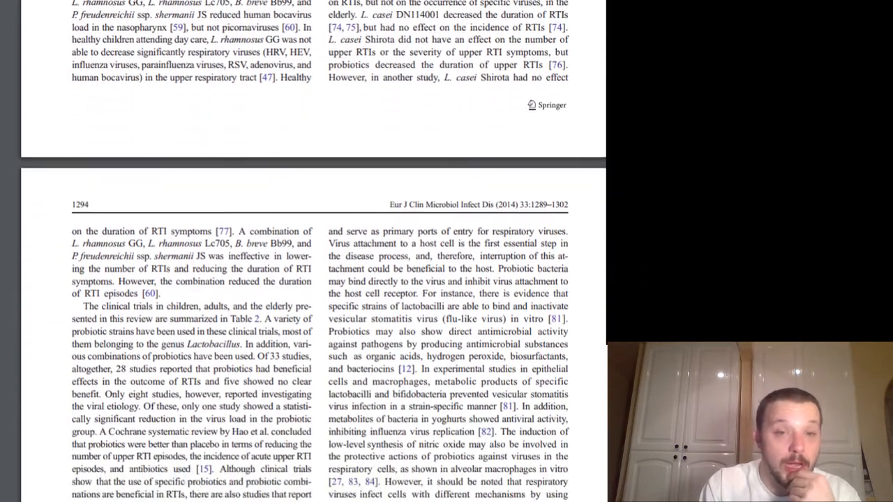
scroll("down", 3)
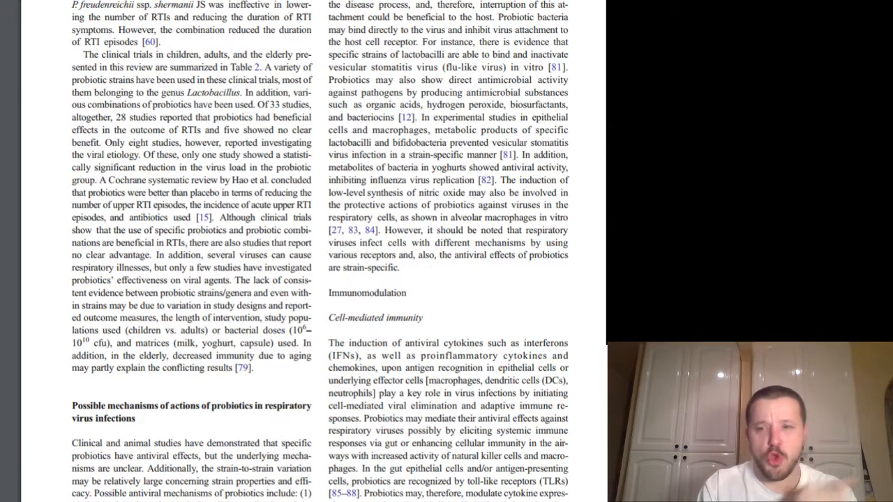
scroll("down", 3)
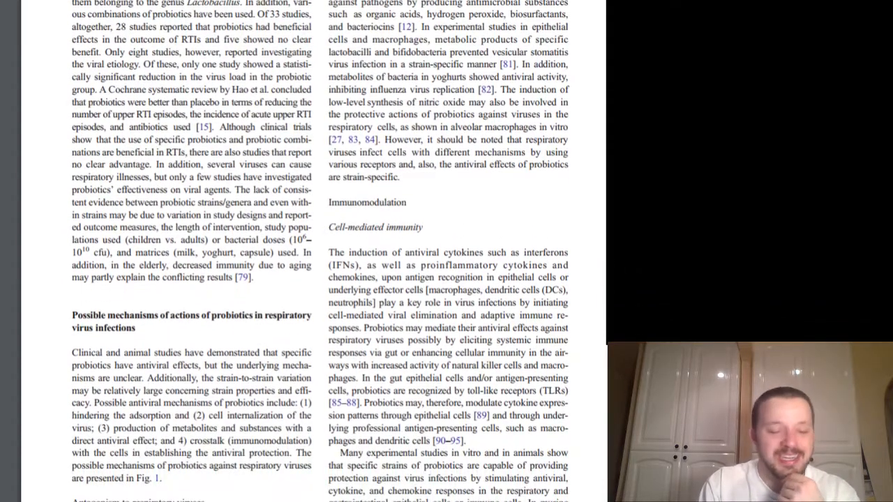
scroll("down", 3)
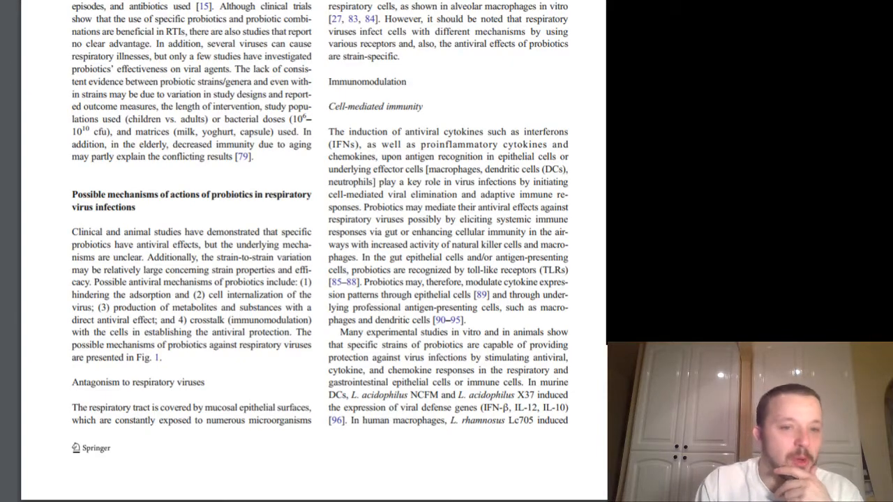
- Scroll down to Table 2 listing probiotic clinical trials in children and newborns
scroll("down", 3)
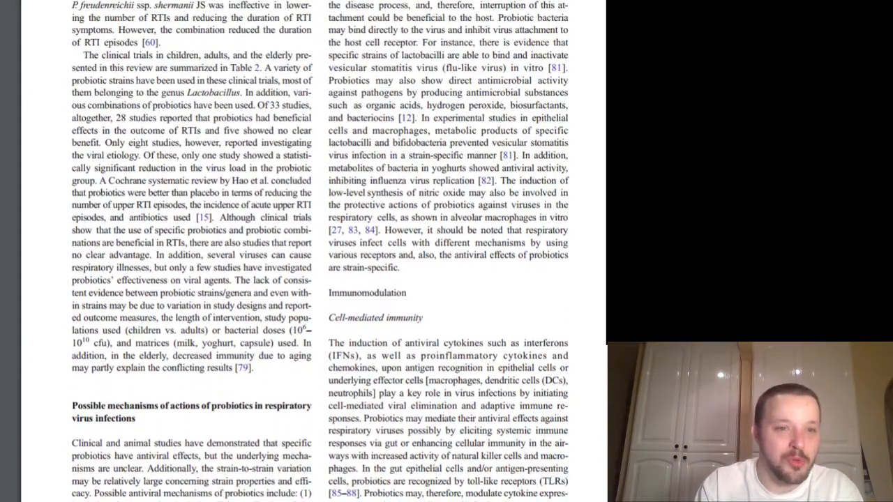
scroll("down", 3)
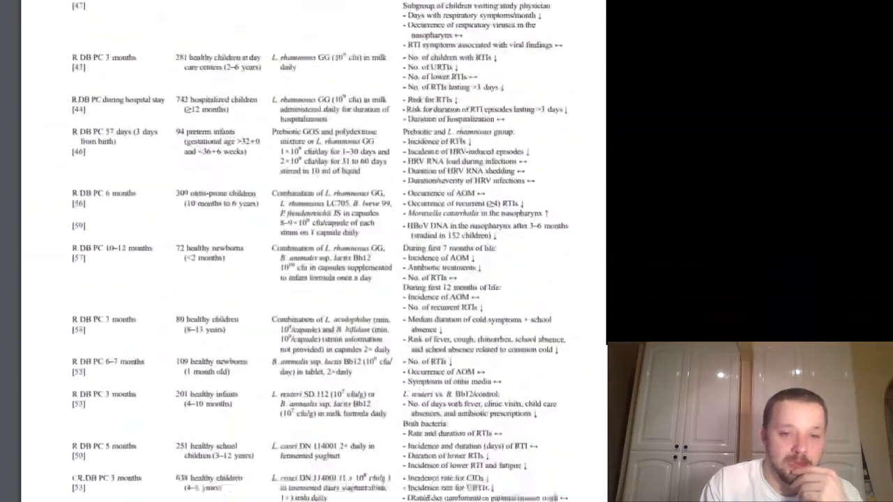
- Scroll past Table 2 to Fig. 1's antiviral mechanisms schematic on page 1298
scroll("down", 3)
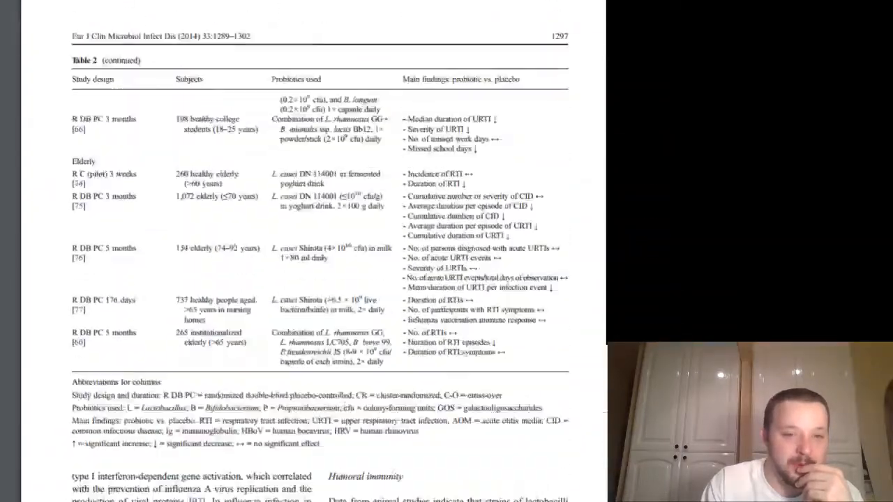
scroll("down", 3)
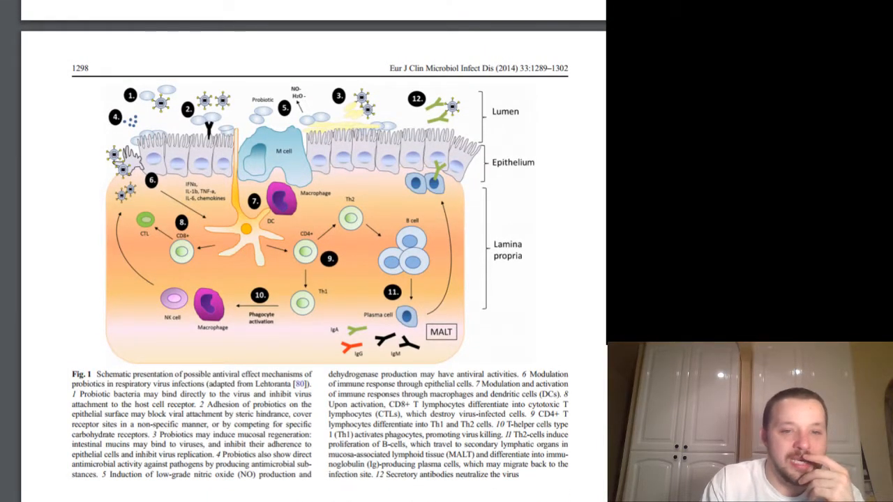
mouse_move(335, 201)
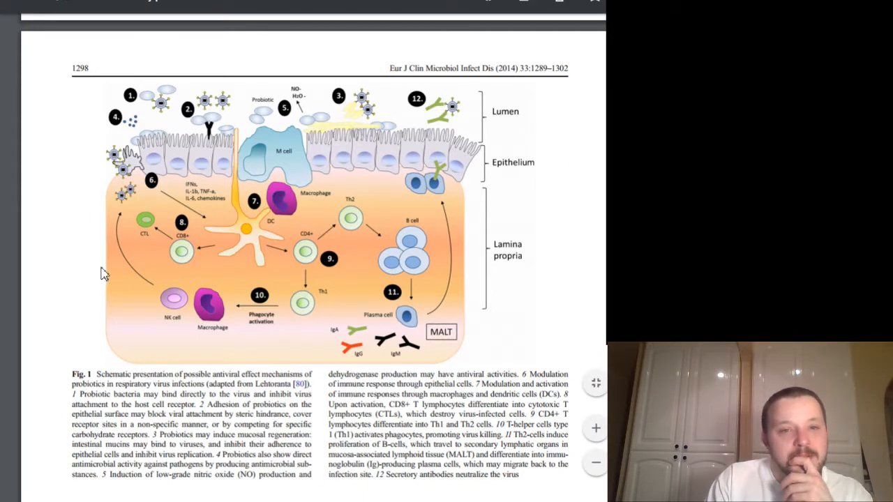
mouse_move(501, 140)
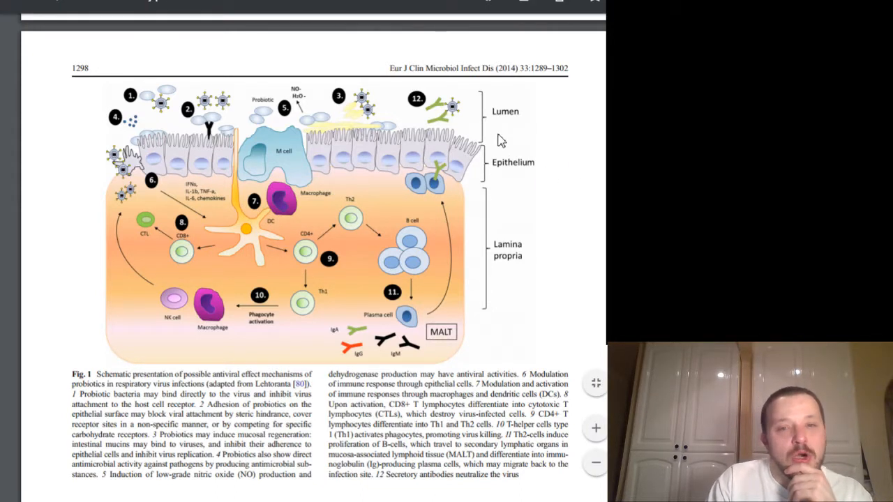
mouse_move(366, 190)
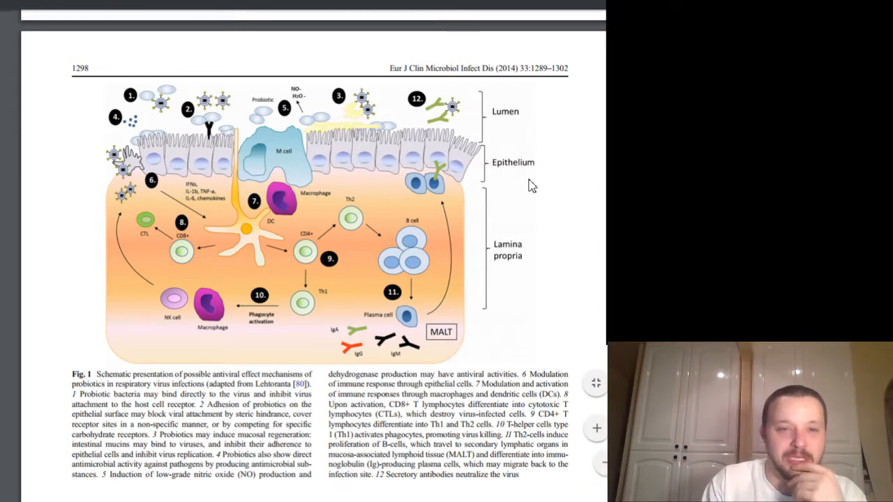
mouse_move(268, 159)
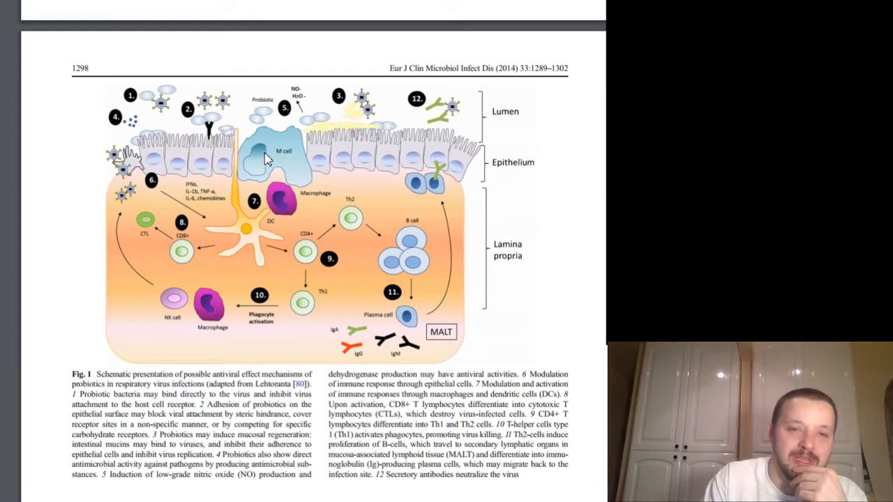
mouse_move(488, 128)
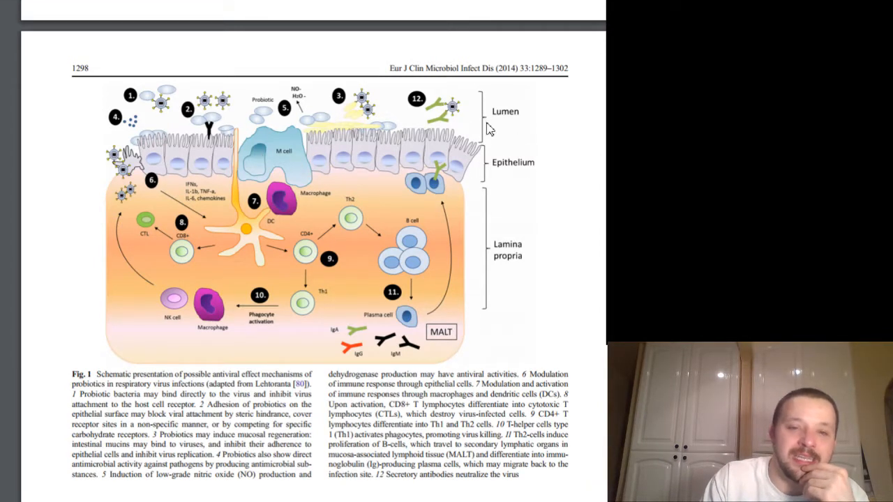
mouse_move(375, 230)
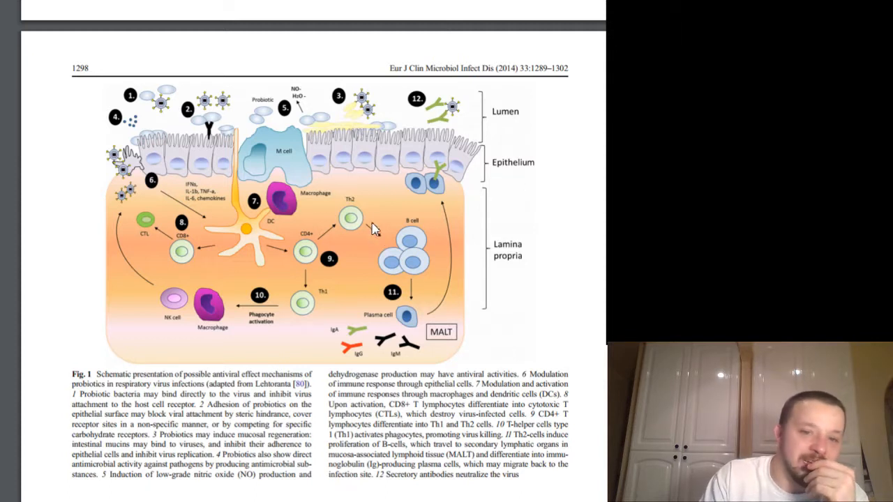
mouse_move(301, 215)
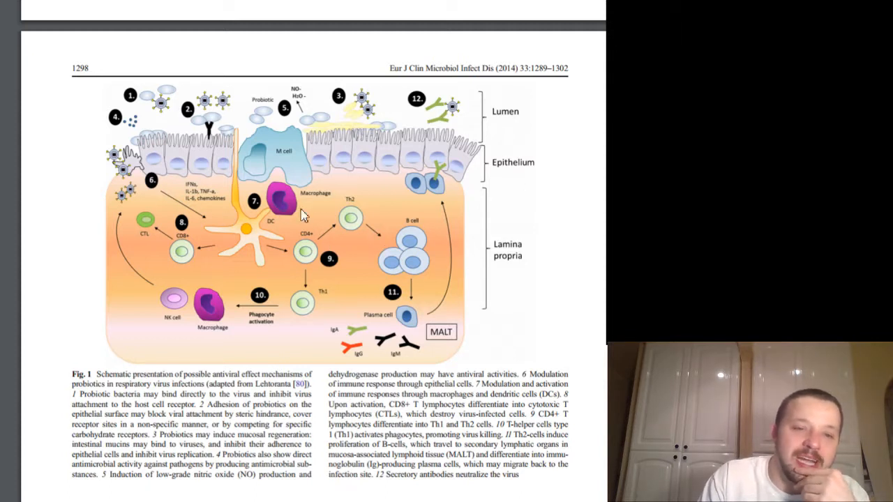
mouse_move(360, 249)
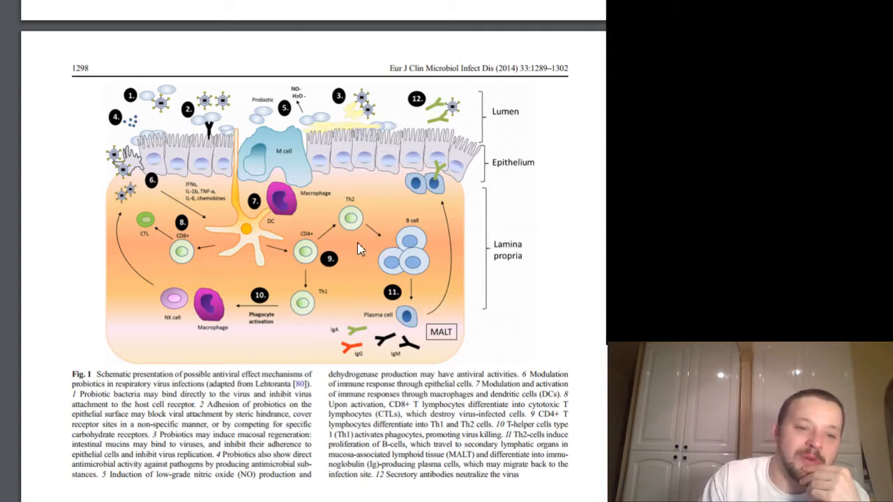
scroll("down", 3)
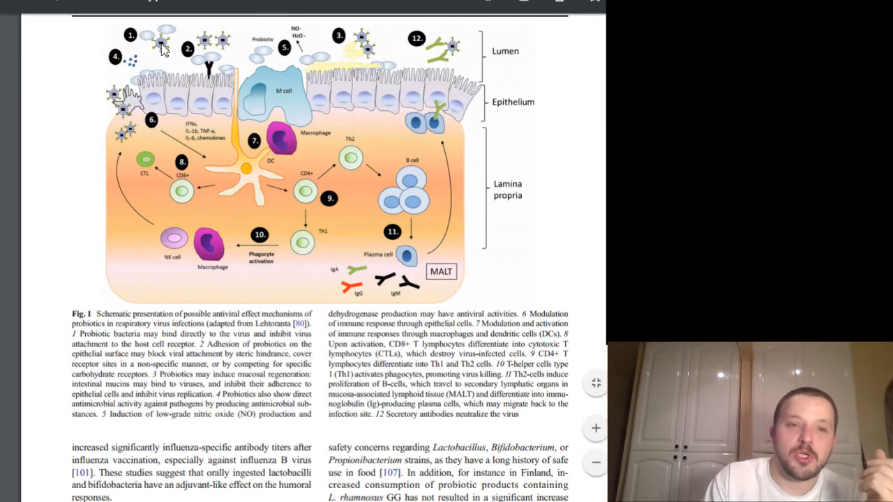
mouse_move(268, 67)
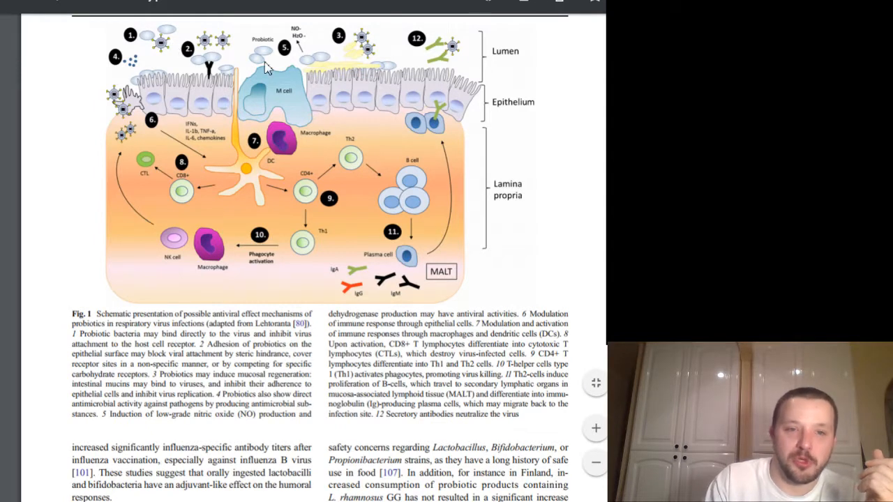
mouse_move(166, 48)
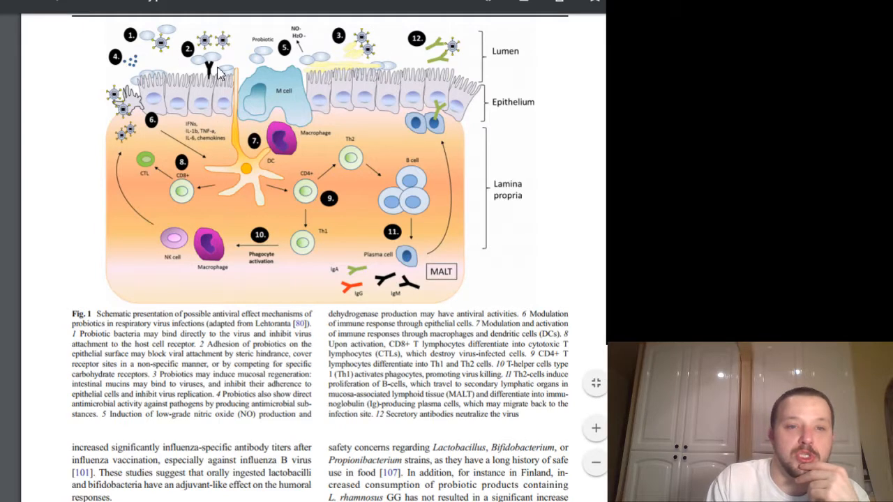
mouse_move(258, 53)
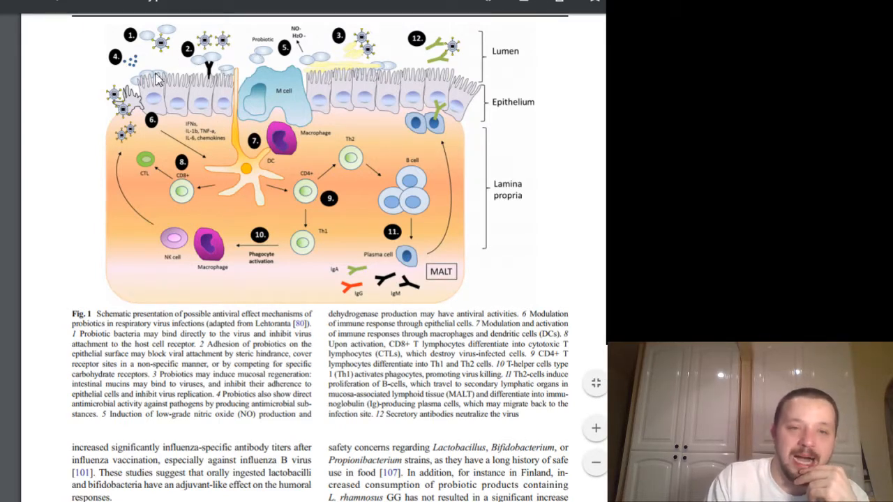
mouse_move(337, 143)
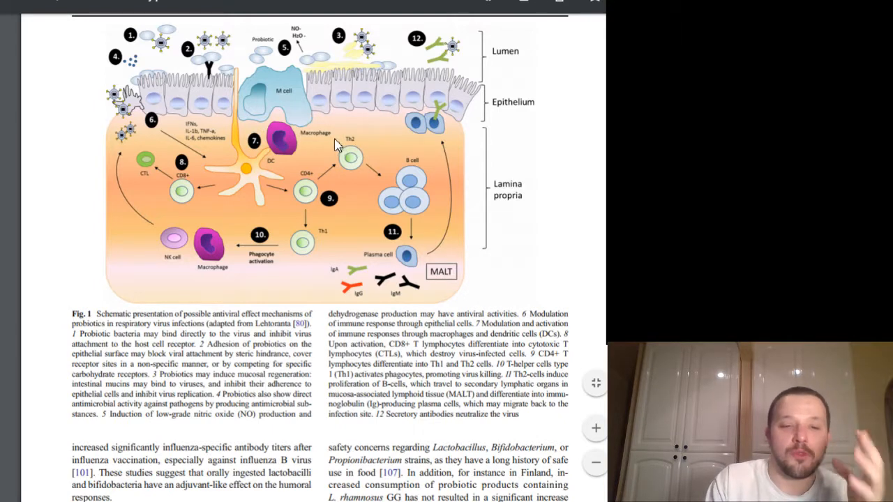
mouse_move(212, 100)
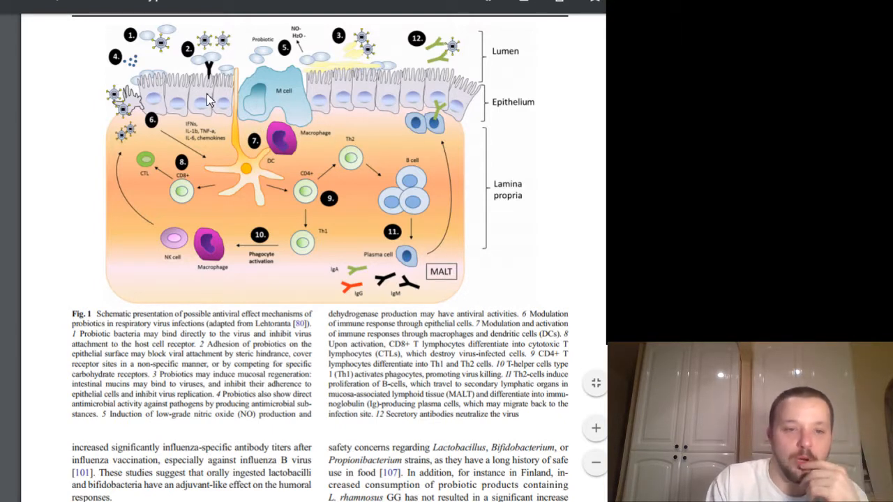
mouse_move(222, 95)
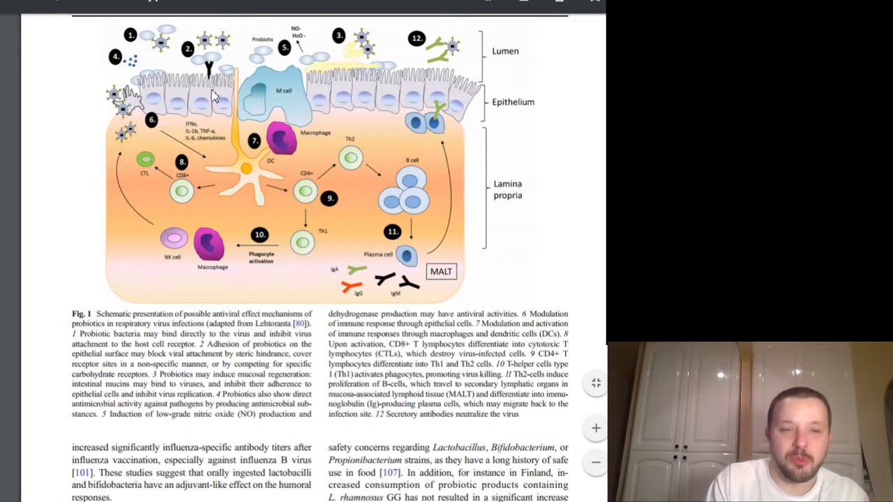
mouse_move(273, 146)
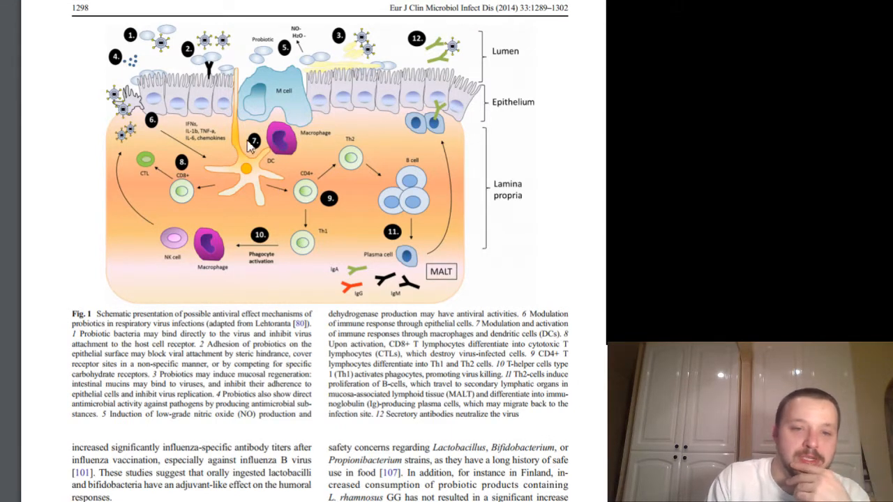
mouse_move(318, 224)
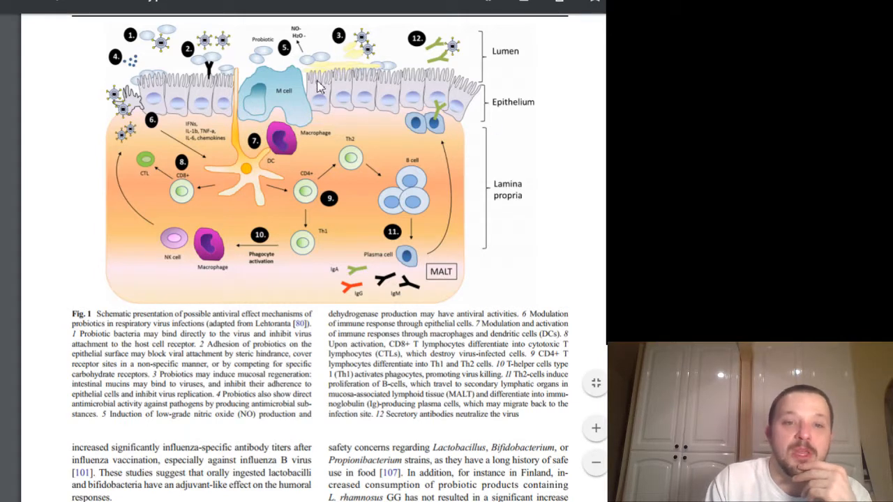
mouse_move(352, 131)
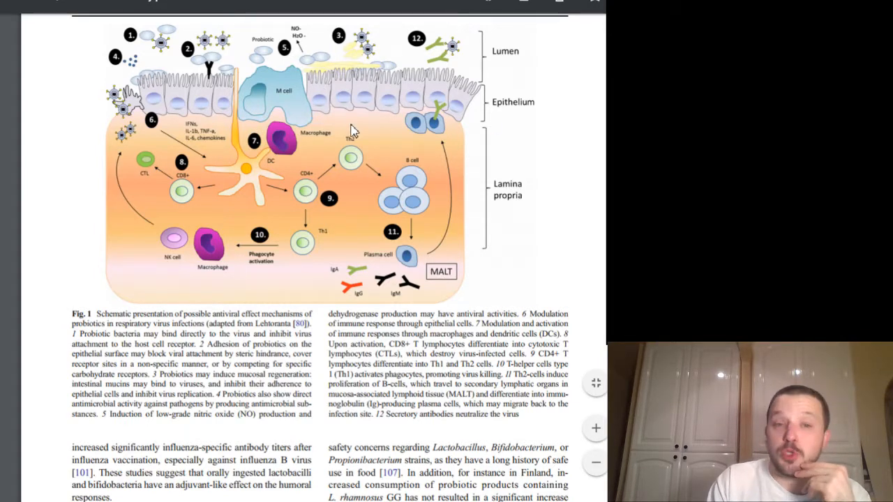
mouse_move(361, 84)
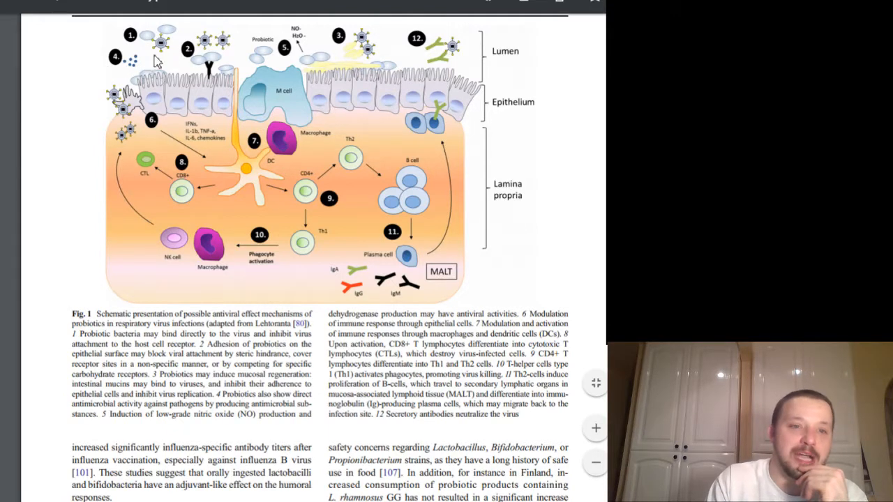
mouse_move(292, 224)
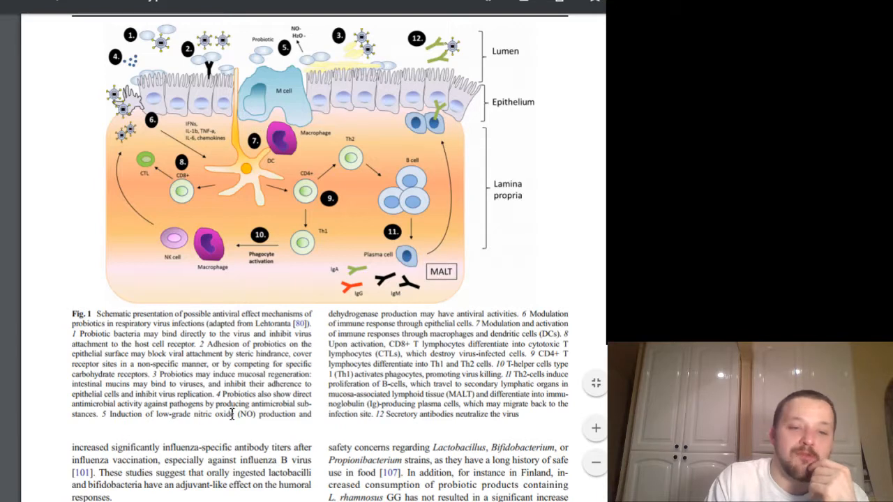
mouse_move(286, 445)
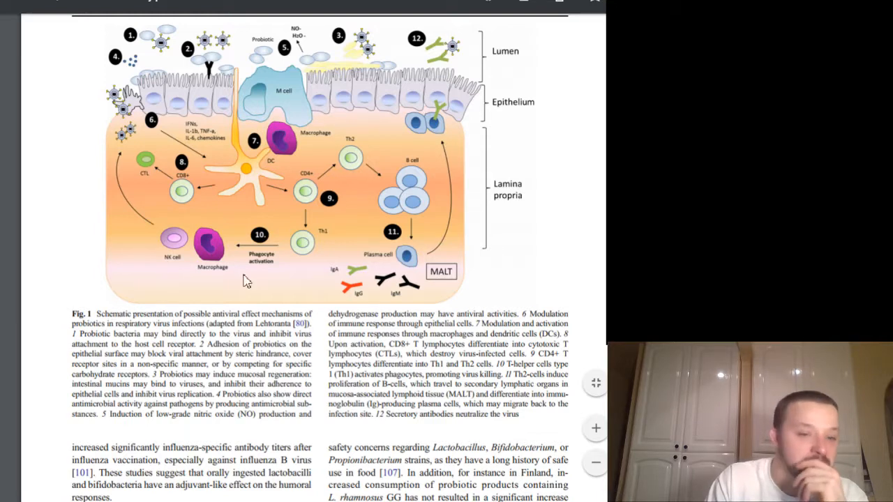
mouse_move(321, 58)
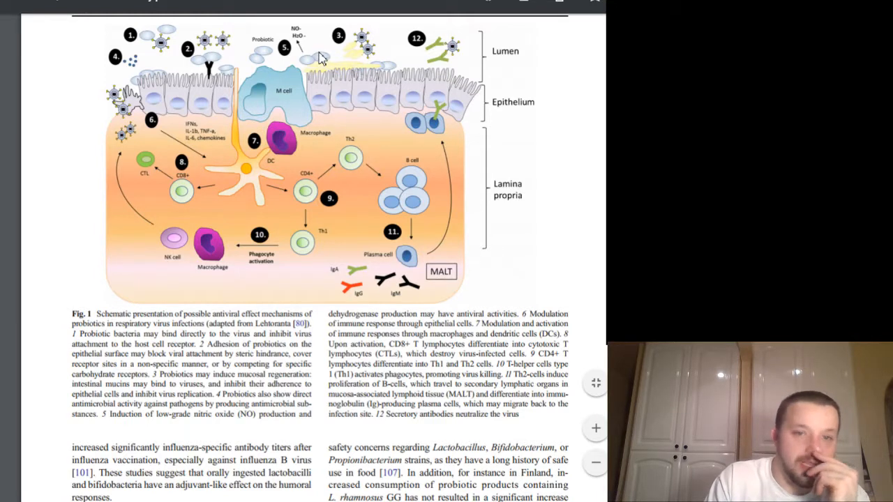
mouse_move(310, 57)
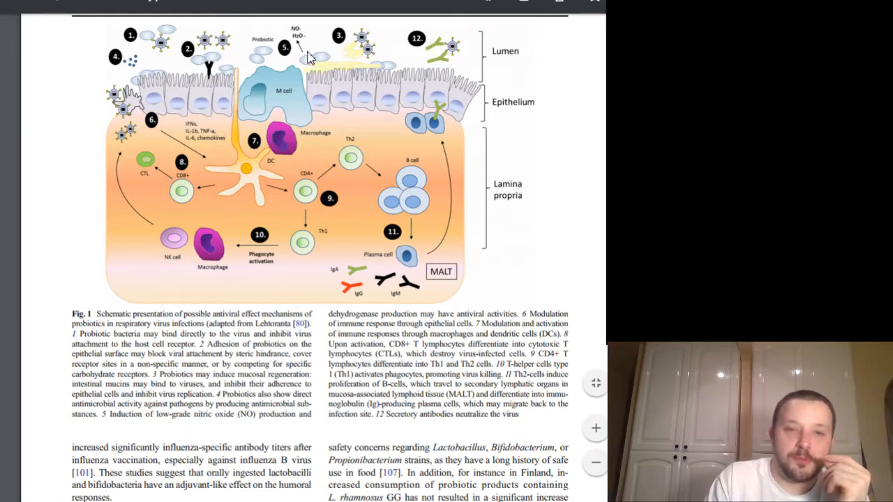
mouse_move(318, 78)
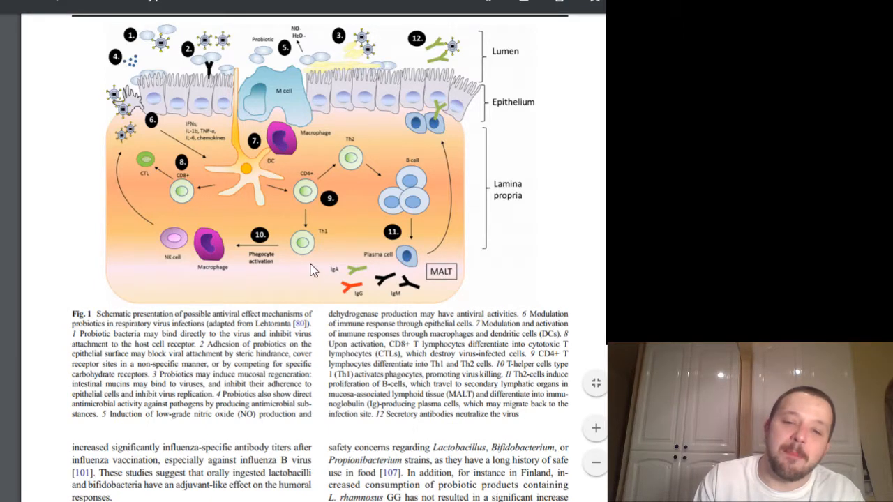
mouse_move(194, 120)
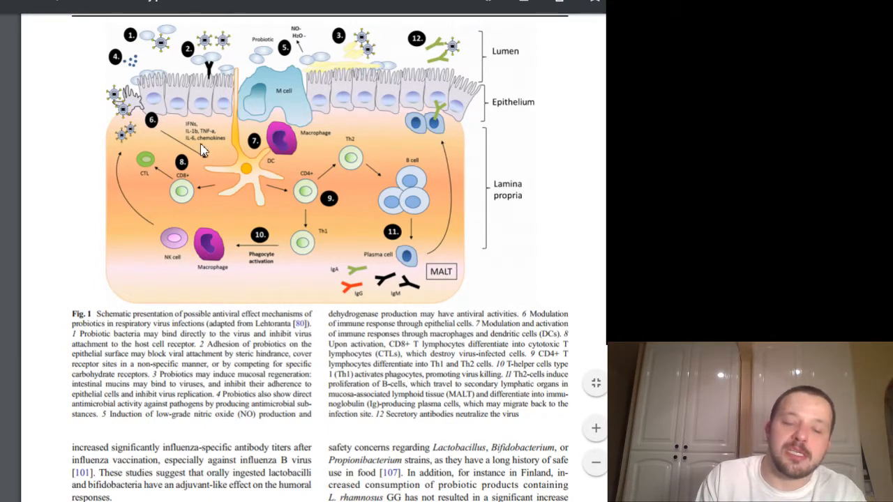
mouse_move(183, 134)
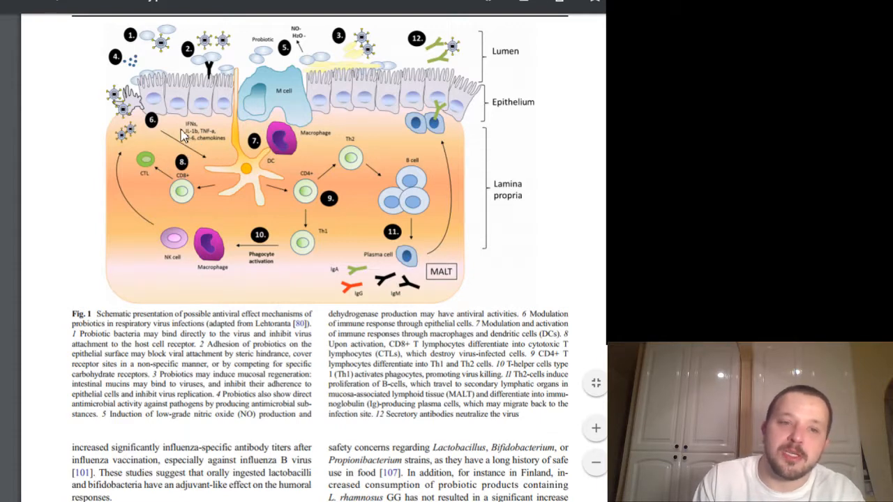
mouse_move(225, 168)
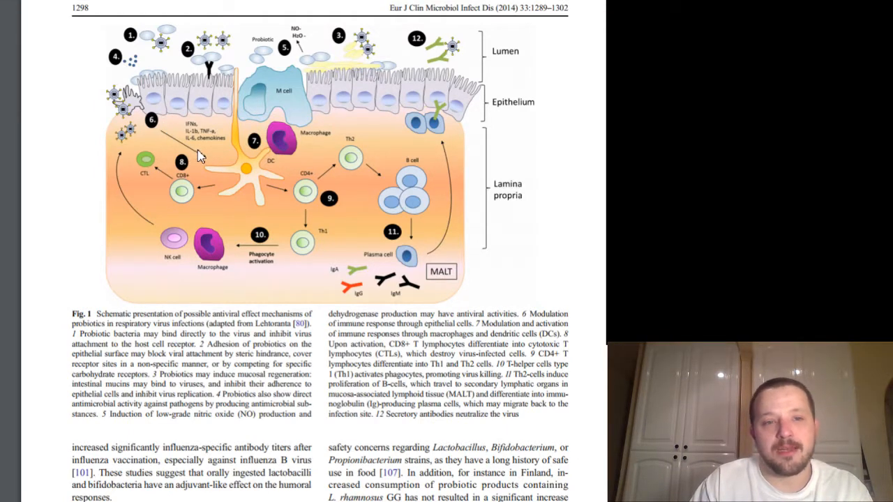
mouse_move(190, 143)
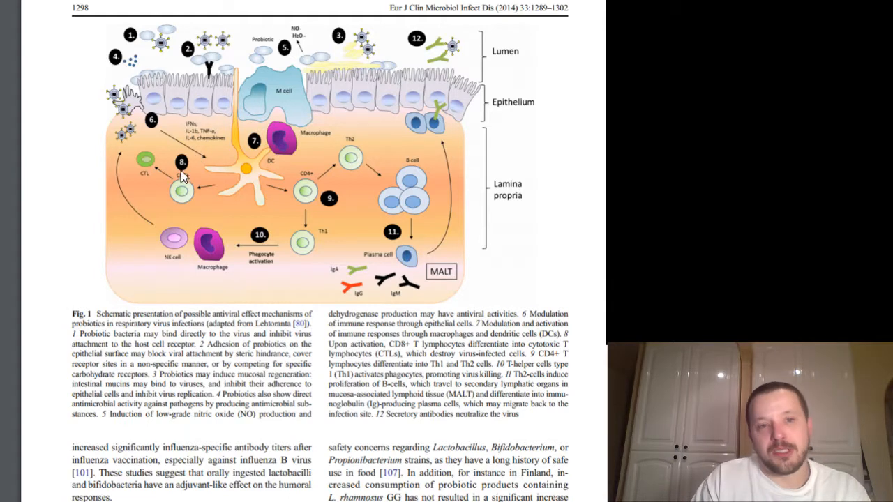
mouse_move(207, 174)
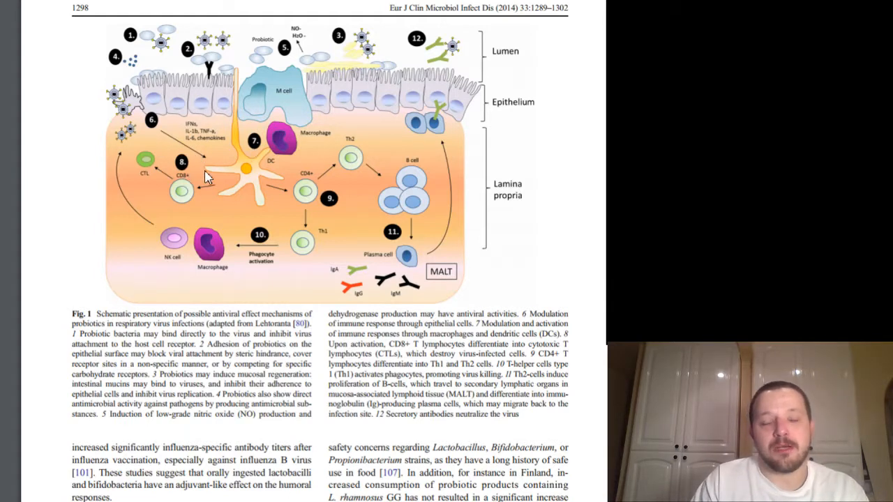
mouse_move(290, 170)
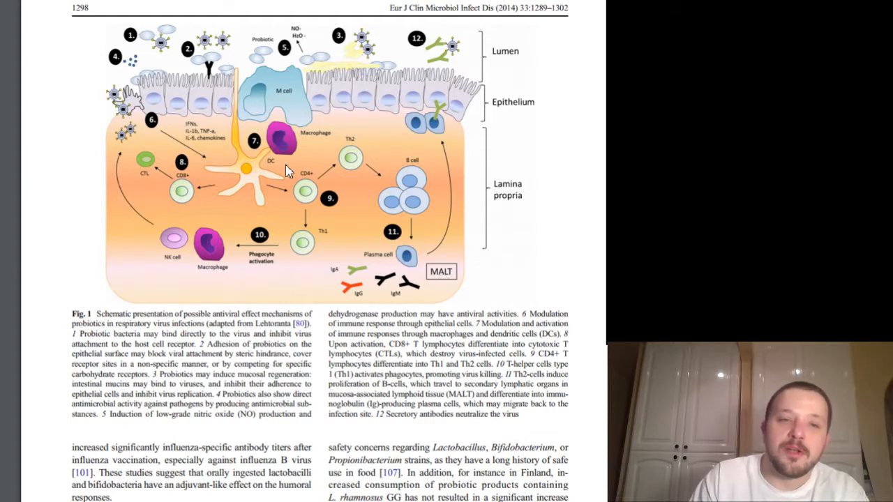
mouse_move(309, 360)
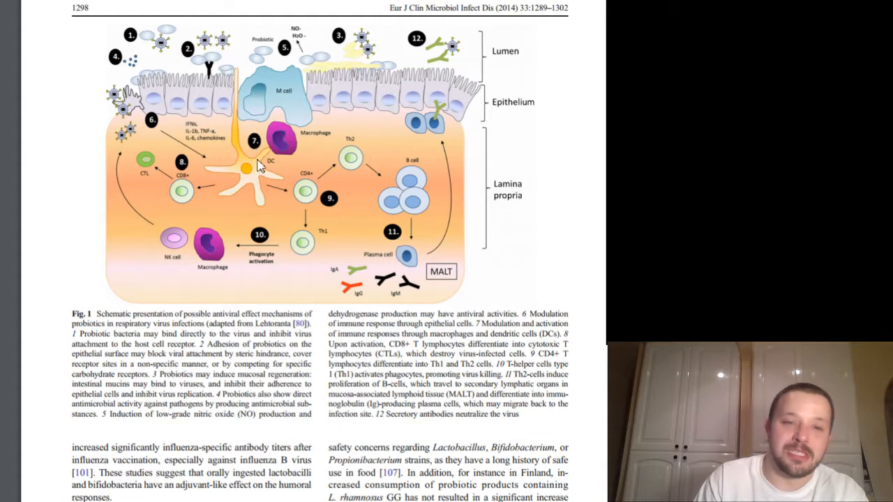
mouse_move(370, 232)
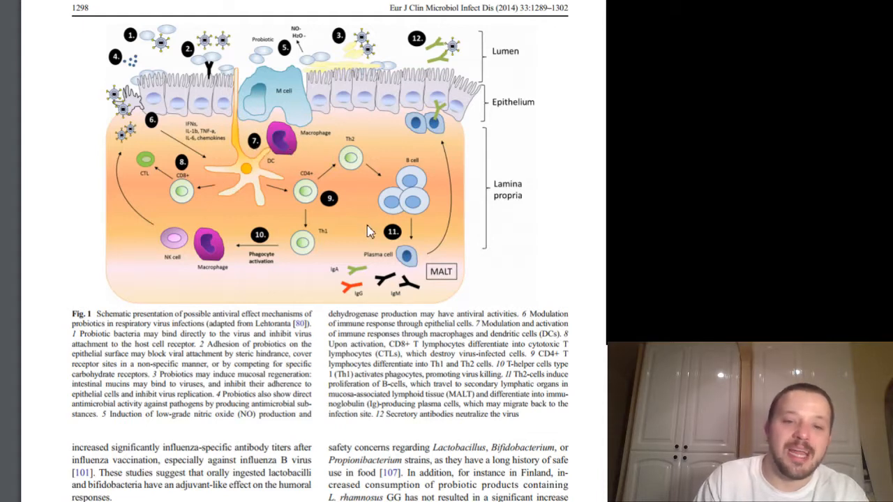
mouse_move(356, 282)
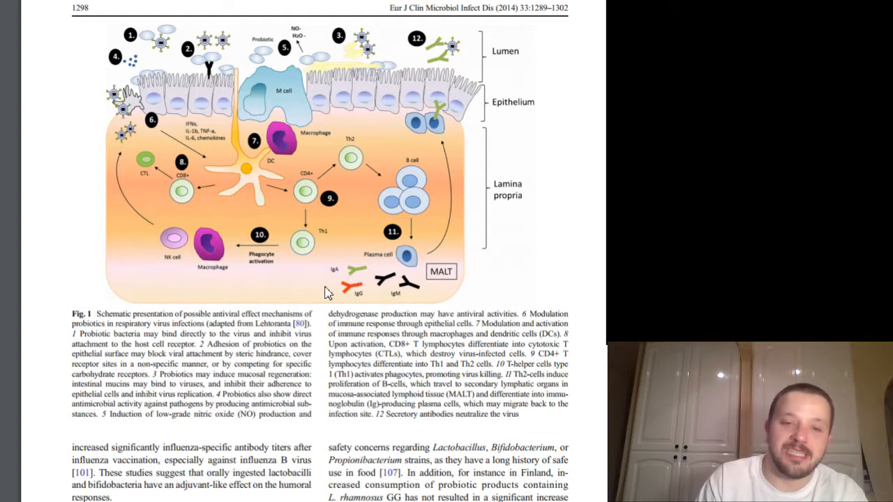
mouse_move(264, 288)
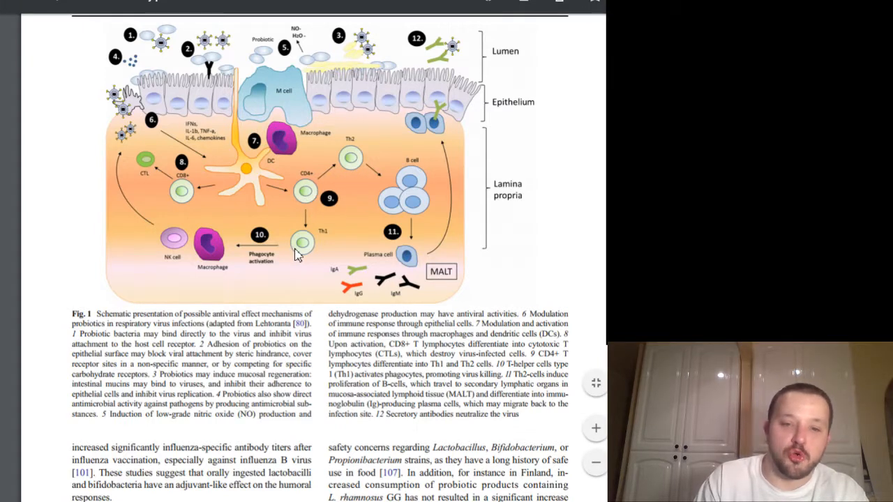
mouse_move(408, 352)
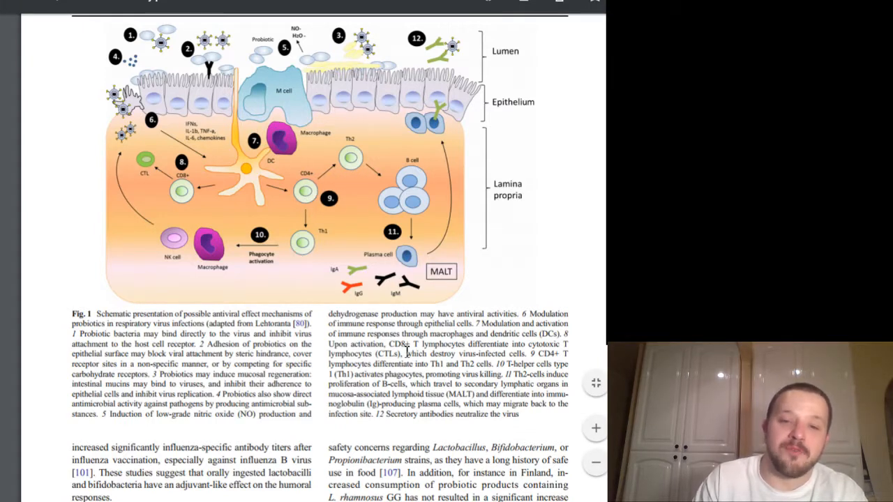
mouse_move(346, 240)
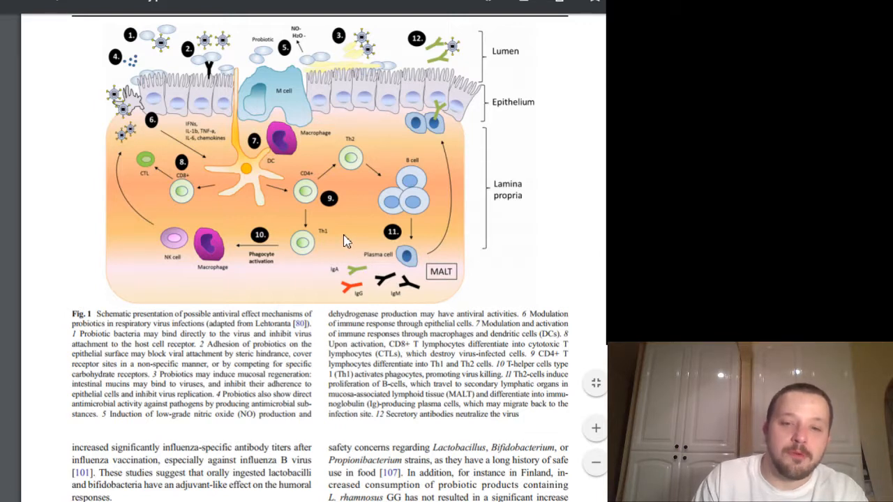
mouse_move(318, 202)
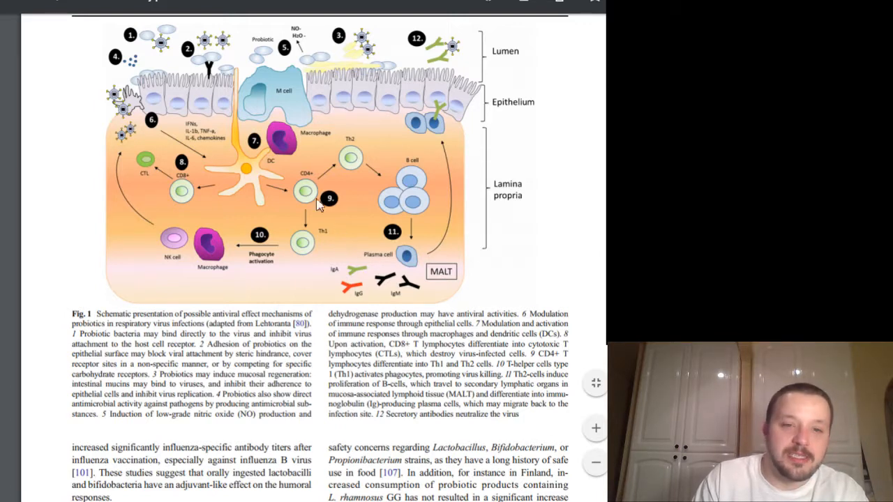
mouse_move(198, 176)
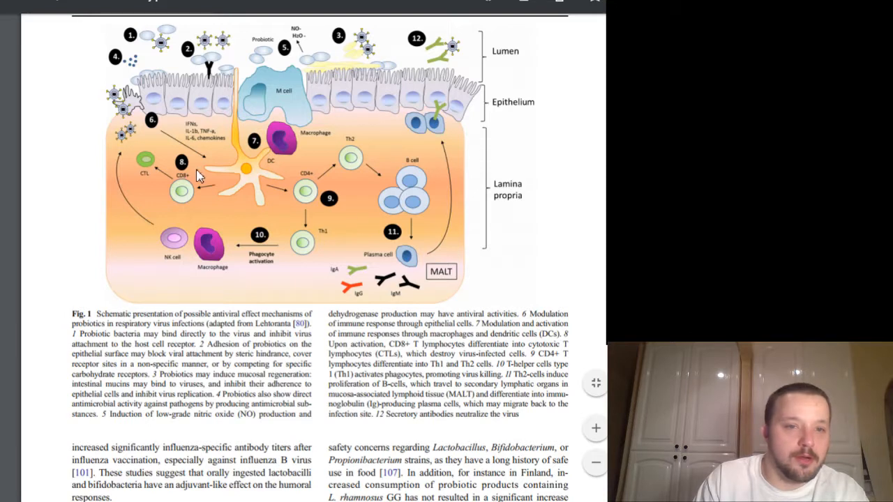
mouse_move(165, 204)
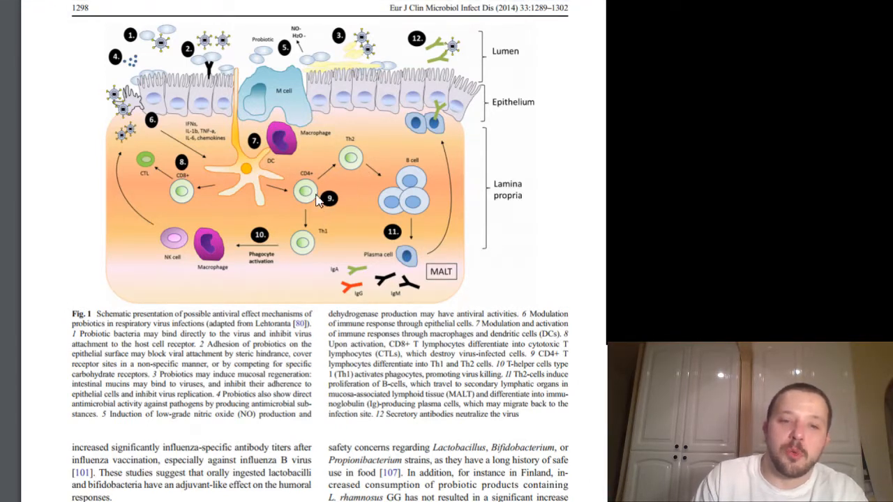
mouse_move(189, 263)
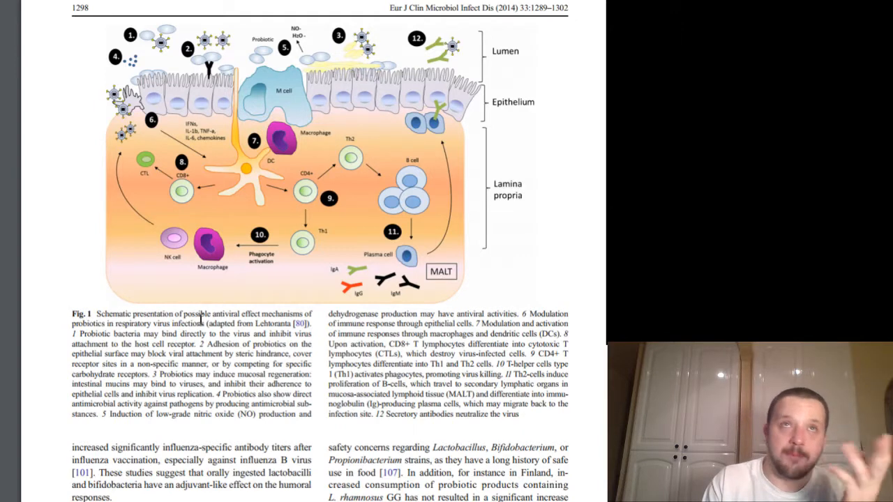
mouse_move(215, 243)
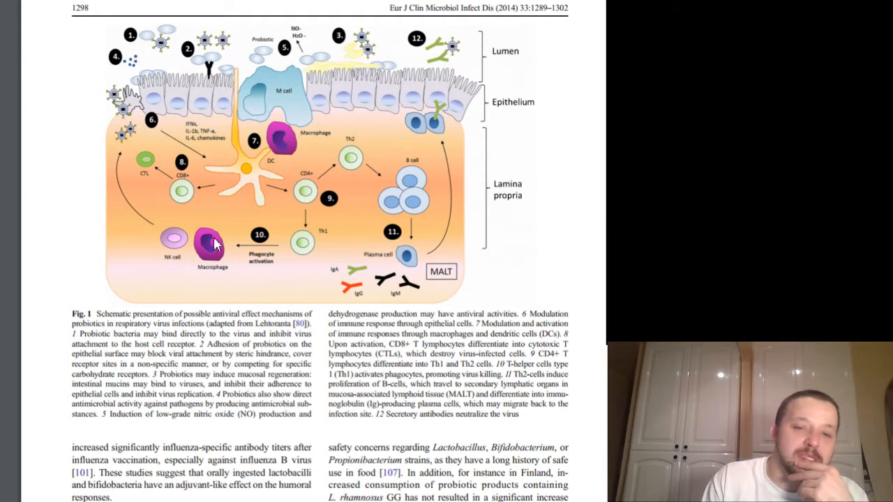
mouse_move(103, 339)
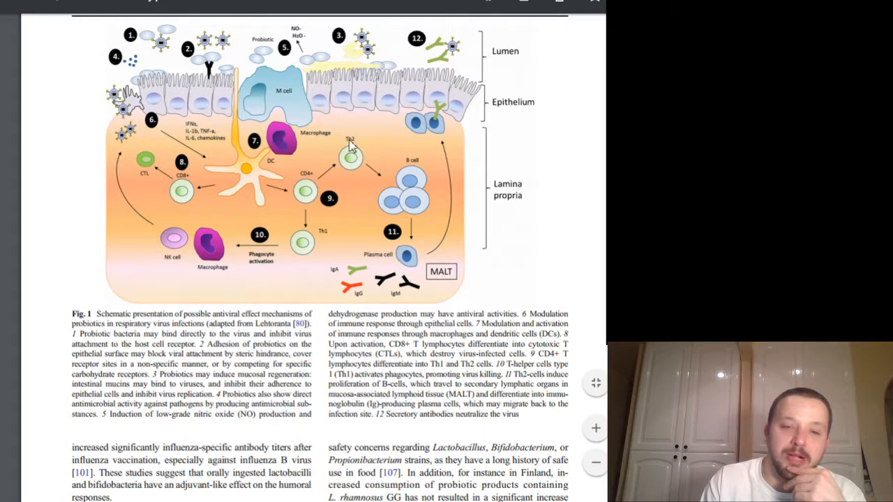
mouse_move(427, 64)
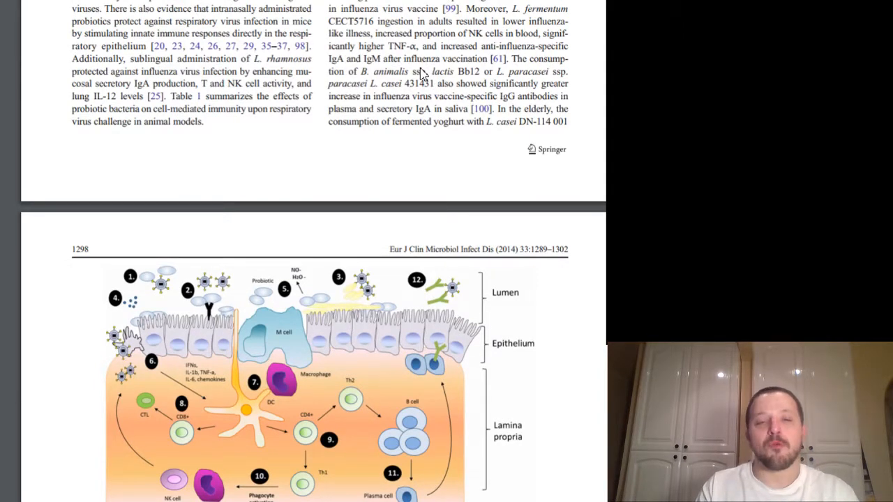
- Scroll back past Table 2 to page 1294's clinical trial conclusions and virus antagonism text
scroll("down", 3)
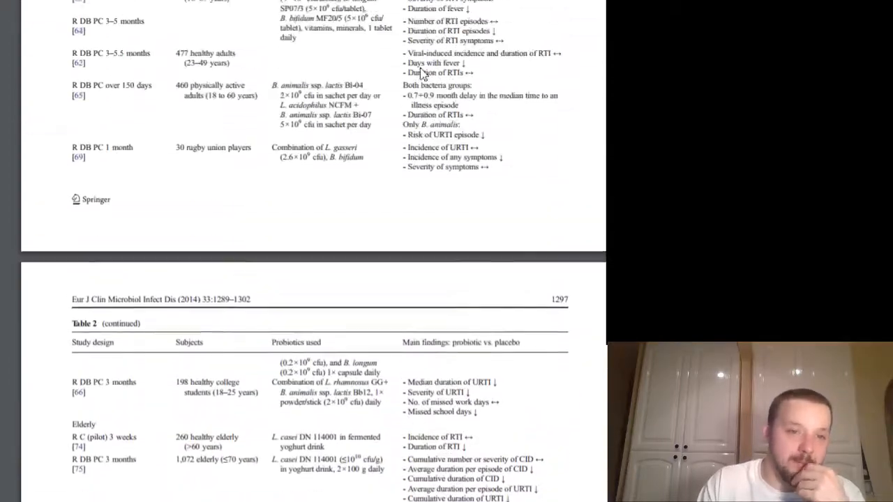
scroll("up", 3)
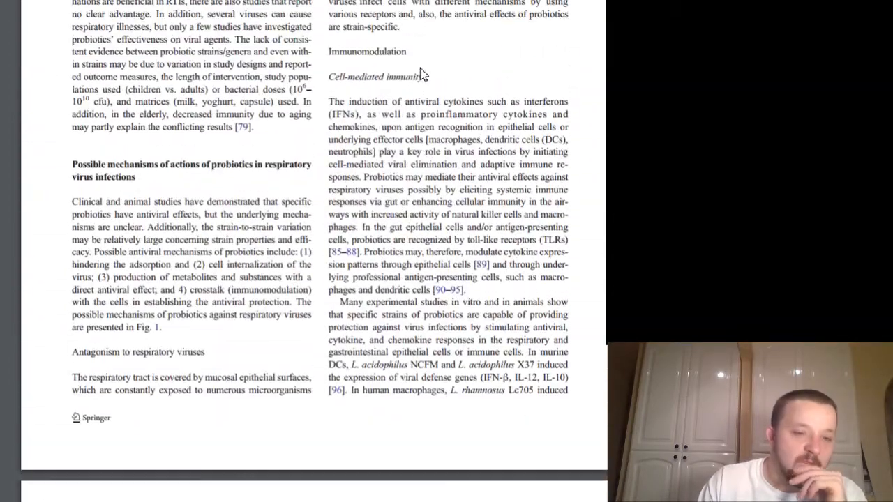
scroll("down", 3)
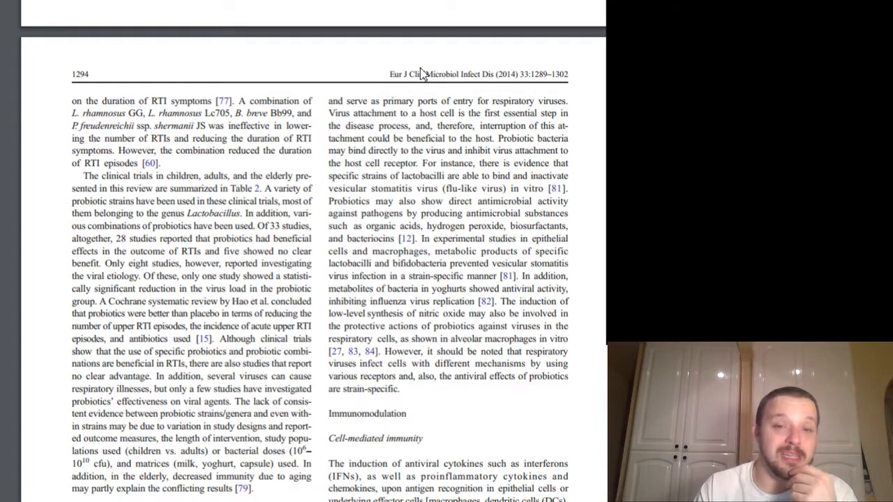
- Scroll slightly down page 1294 to the 'Possible mechanisms' heading and cell-mediated immunity text
scroll("down", 3)
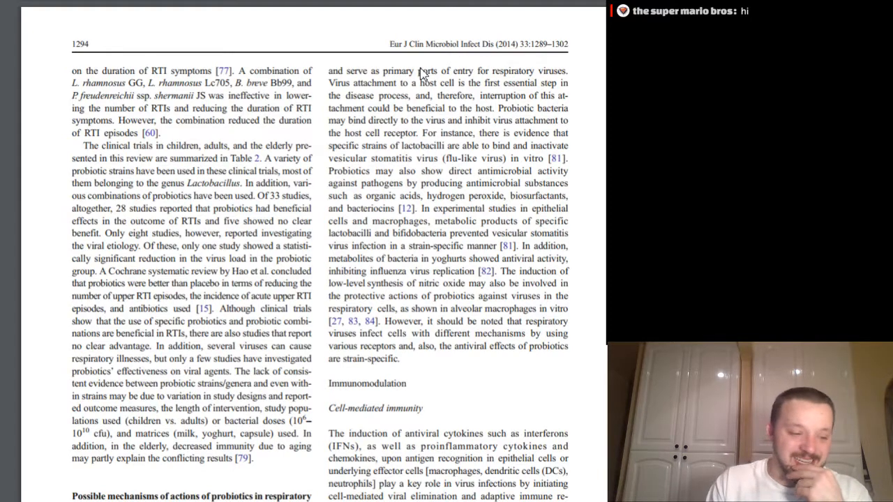
scroll("down", 3)
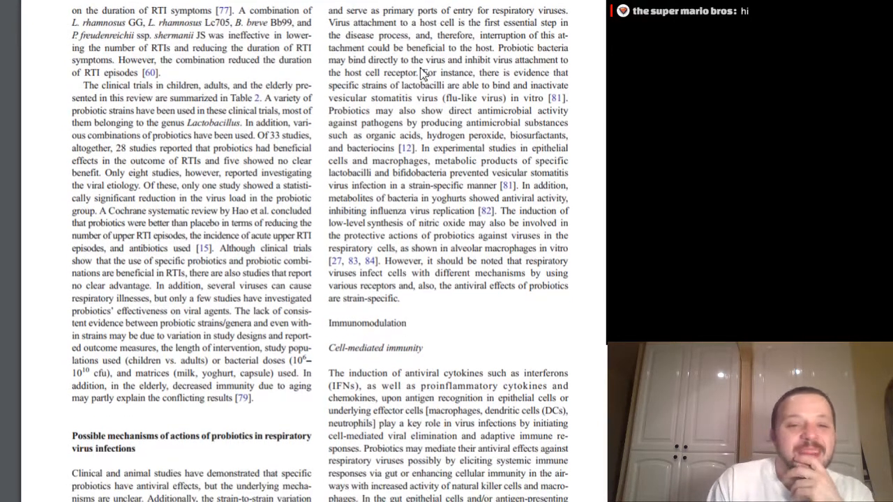
scroll("down", 3)
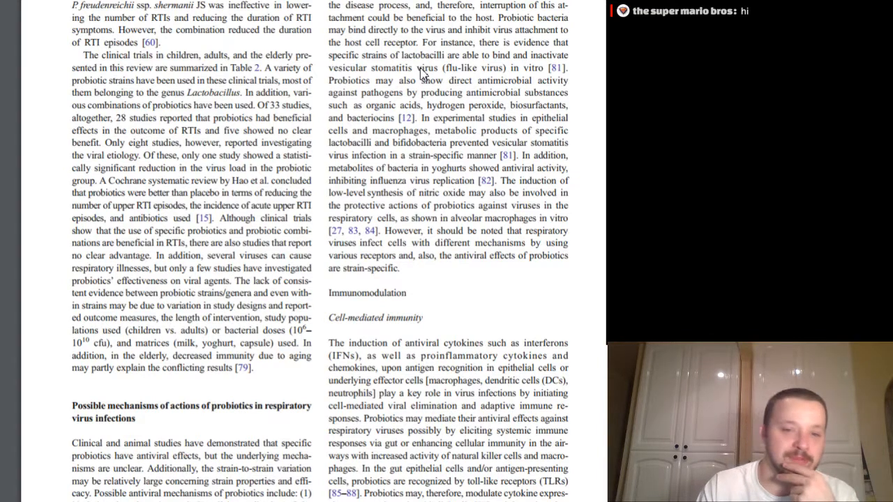
- Scroll to the bottom of page 1294 until page 1295's Table 2 appears below
scroll("down", 3)
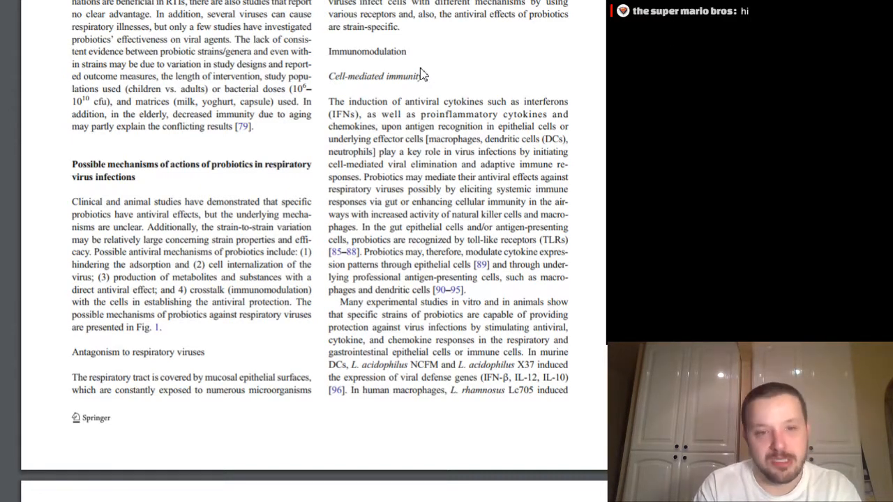
scroll("down", 3)
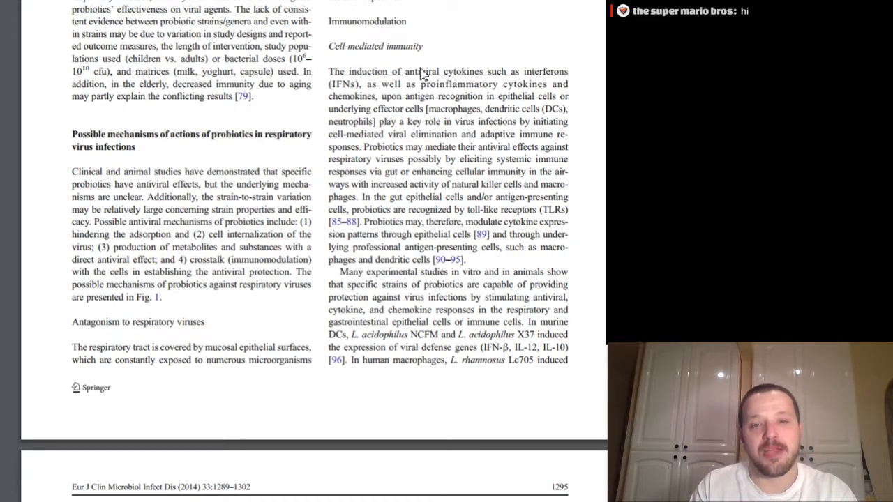
scroll("down", 3)
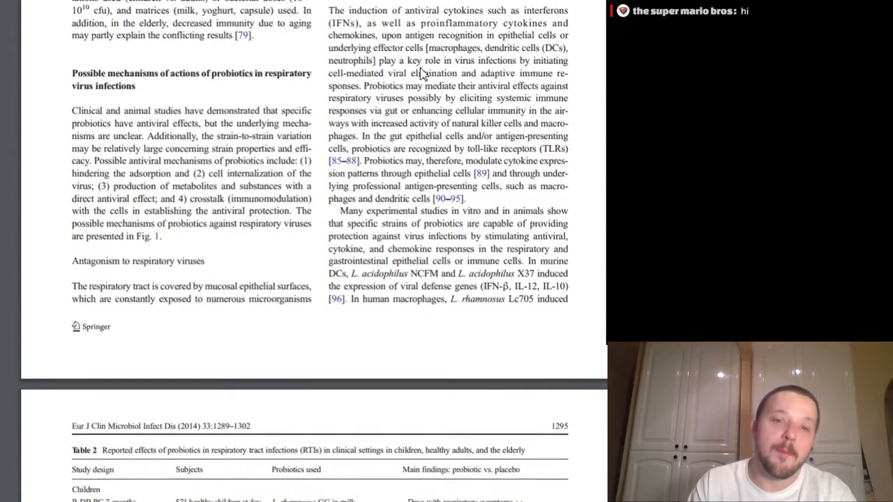
scroll("down", 3)
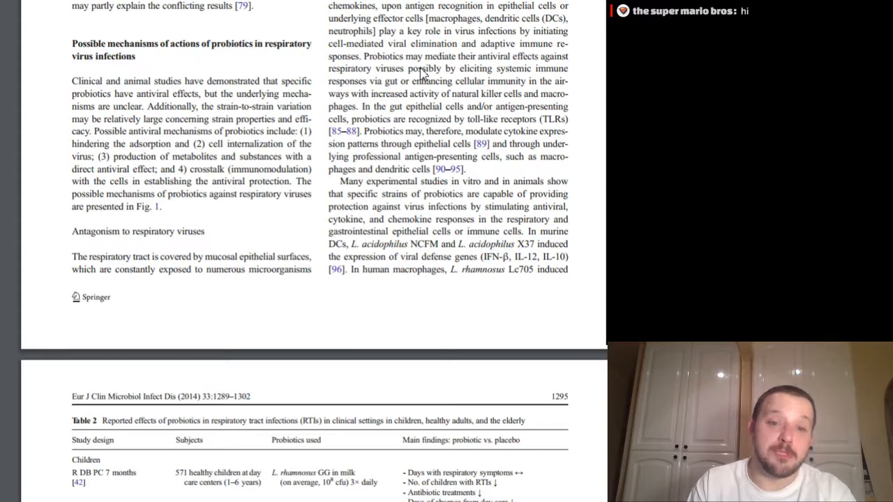
scroll("down", 3)
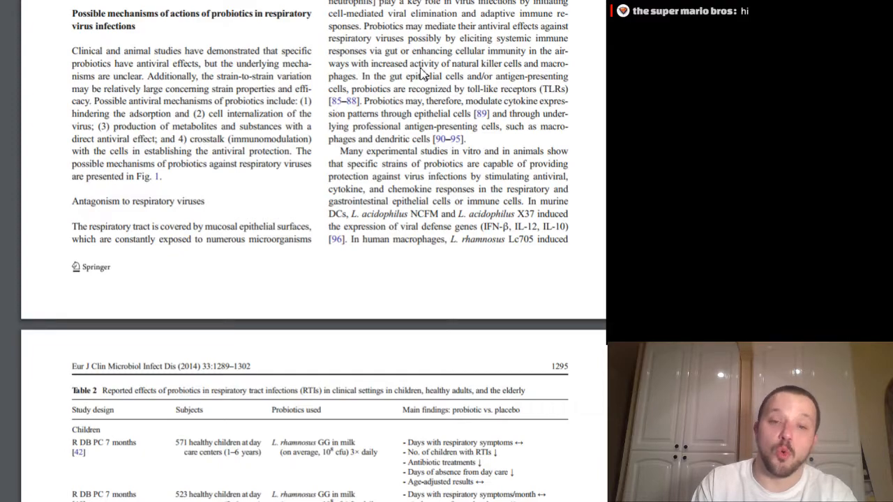
- Scroll quickly past the Table 2 pages to Humoral immunity on page 1297, Figure 1 below
scroll("down", 3)
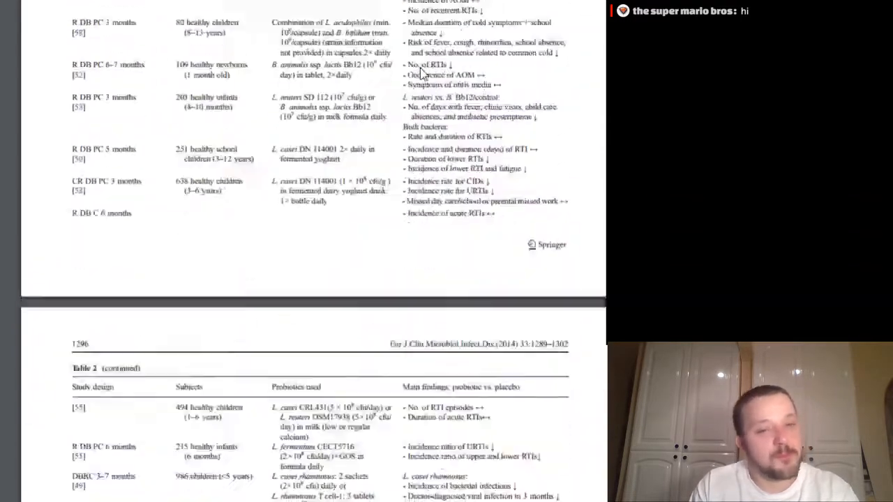
scroll("down", 3)
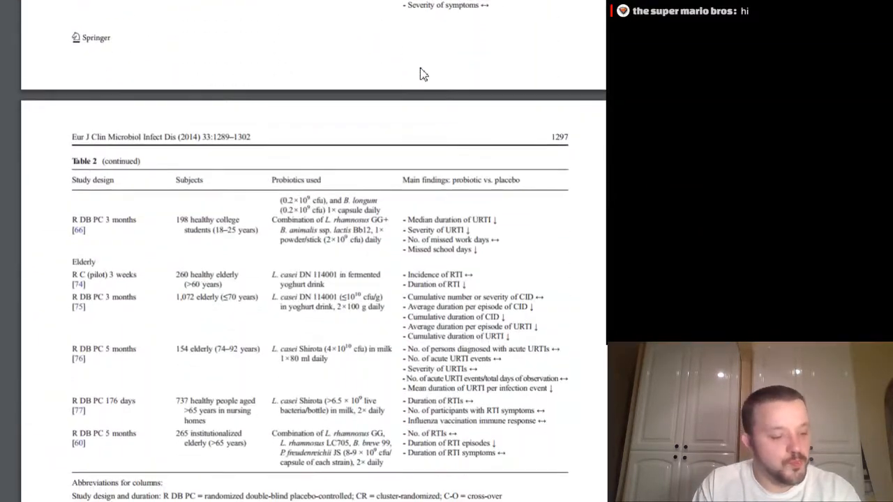
scroll("down", 3)
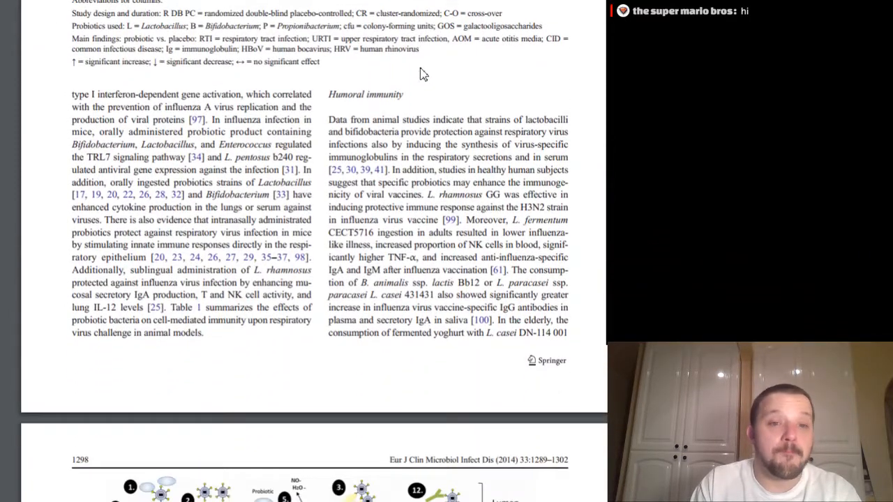
scroll("down", 3)
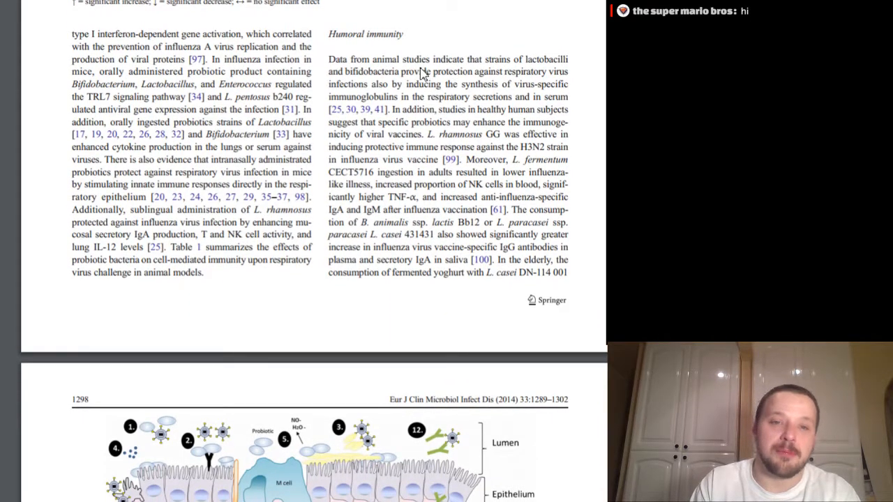
scroll("down", 3)
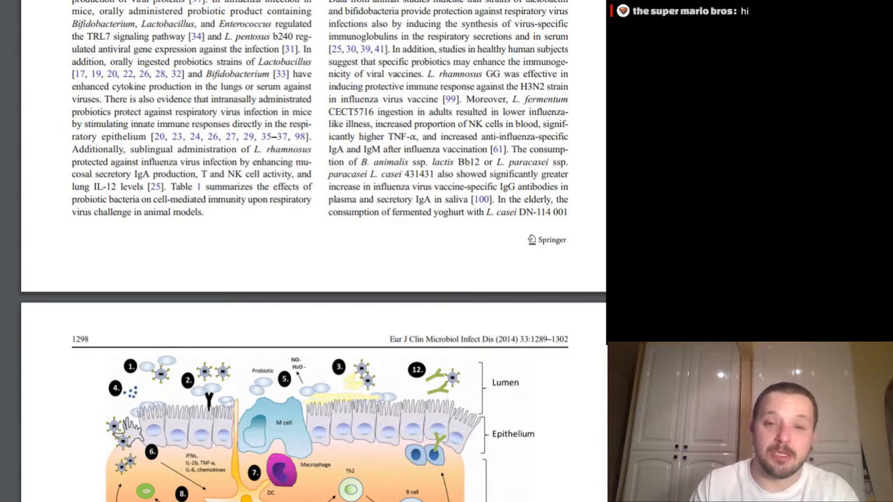
- Scroll past the Fig. 1 caption to the Safety and Summary sections at the bottom of page 1298
scroll("down", 3)
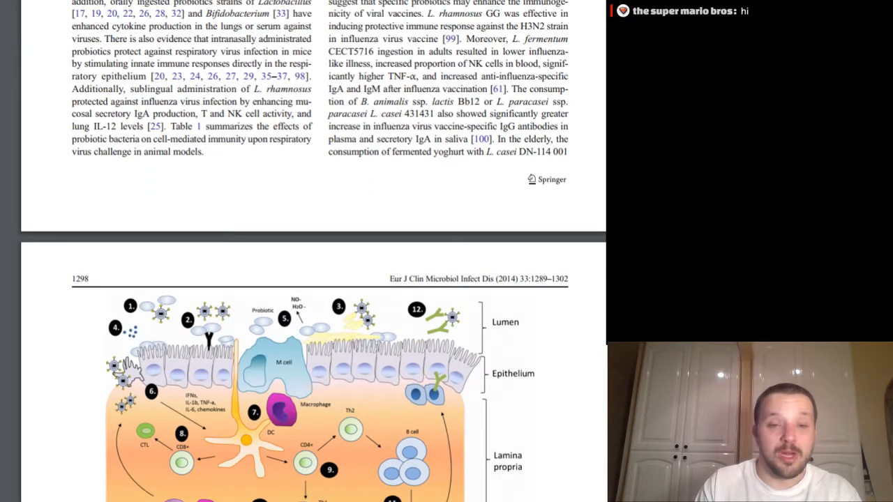
scroll("down", 3)
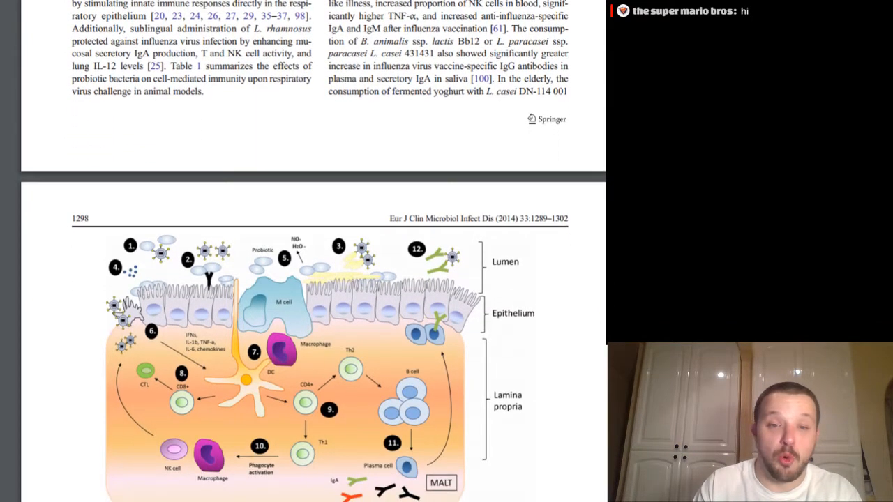
scroll("down", 3)
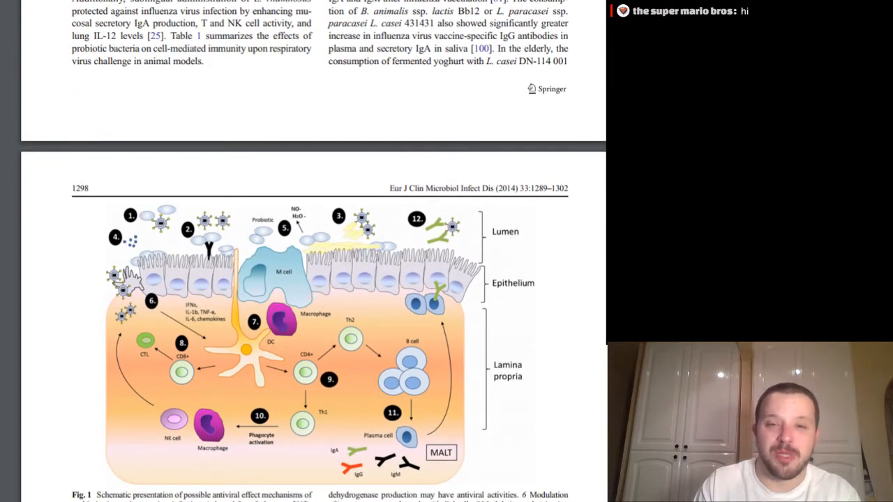
scroll("down", 3)
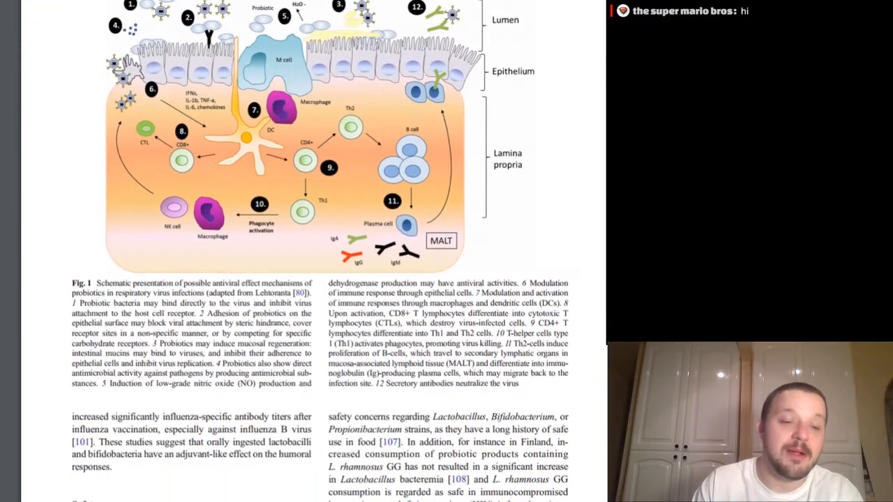
scroll("down", 3)
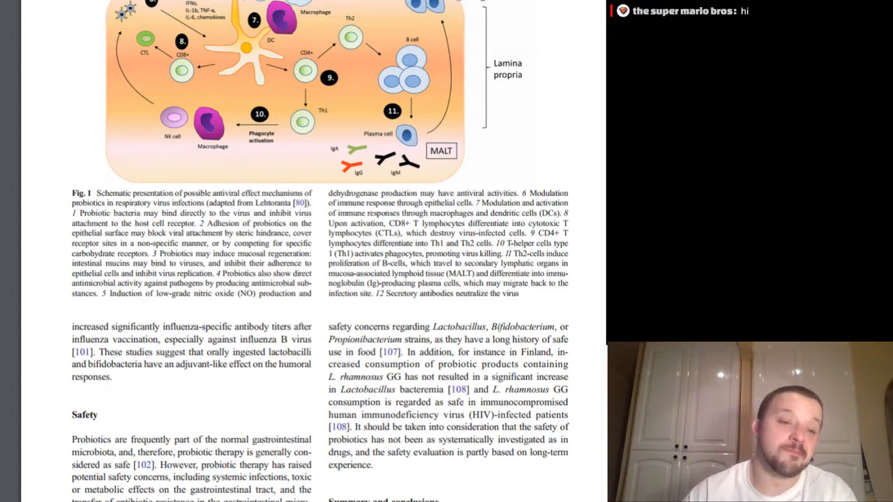
scroll("down", 3)
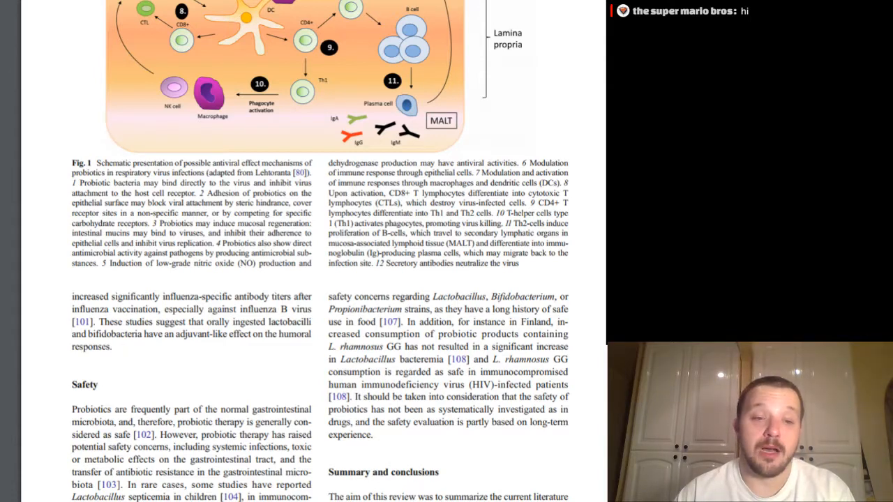
scroll("down", 3)
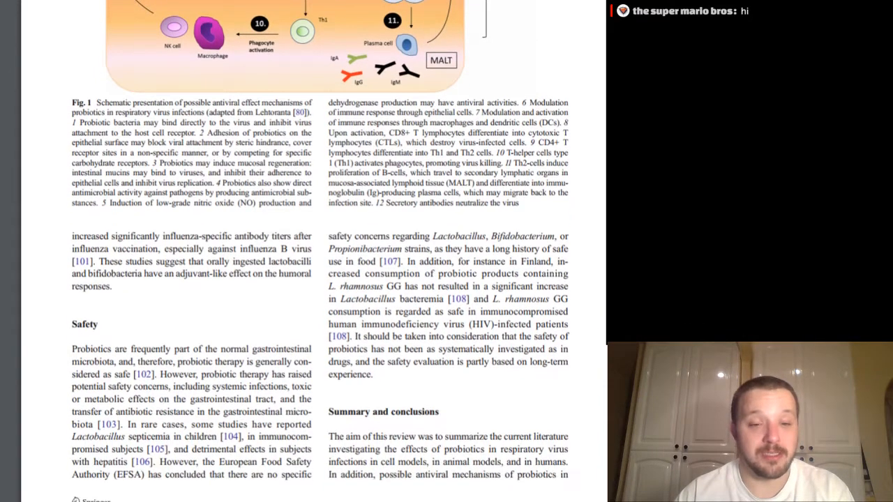
scroll("down", 3)
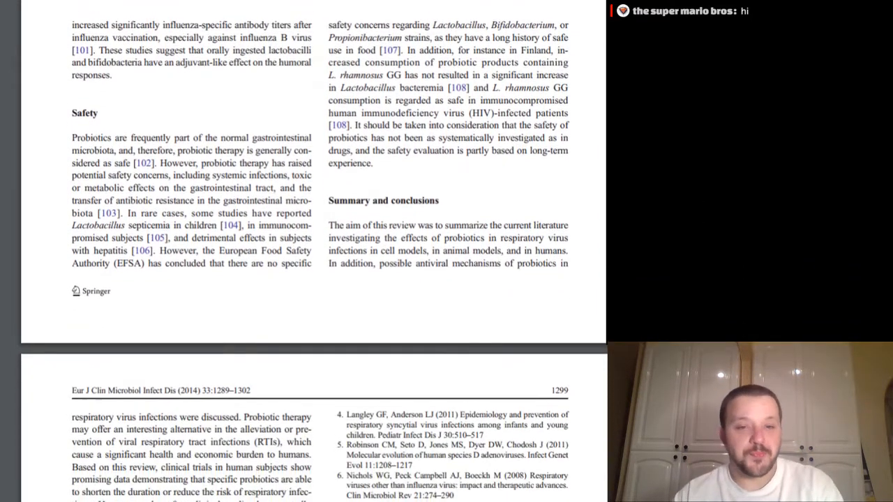
- Scroll through page 1299's conclusions to the Conflict of interest statement and References
scroll("down", 3)
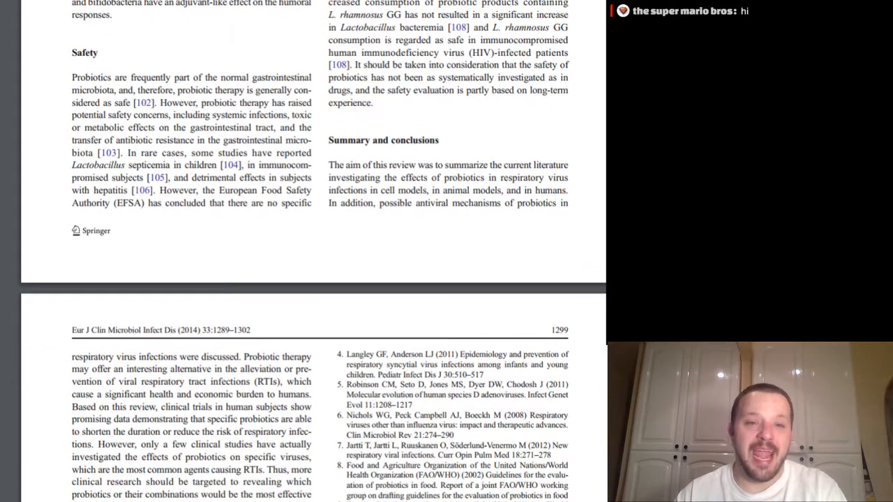
scroll("down", 3)
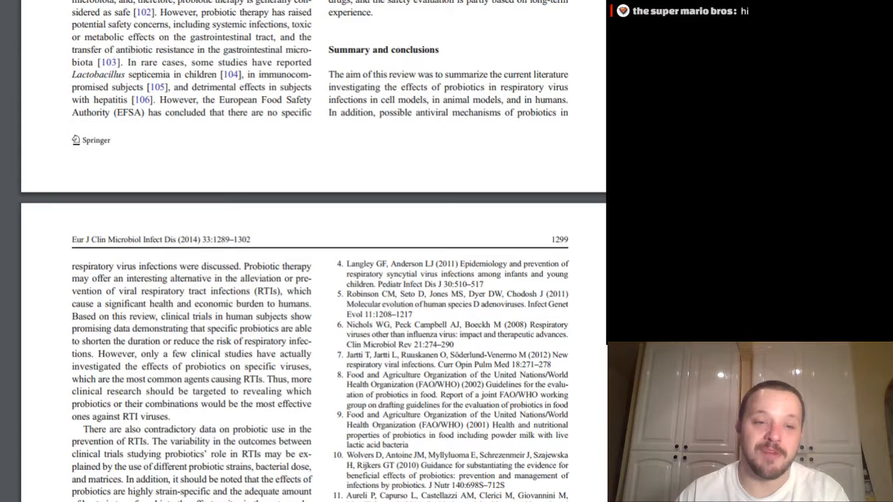
scroll("down", 3)
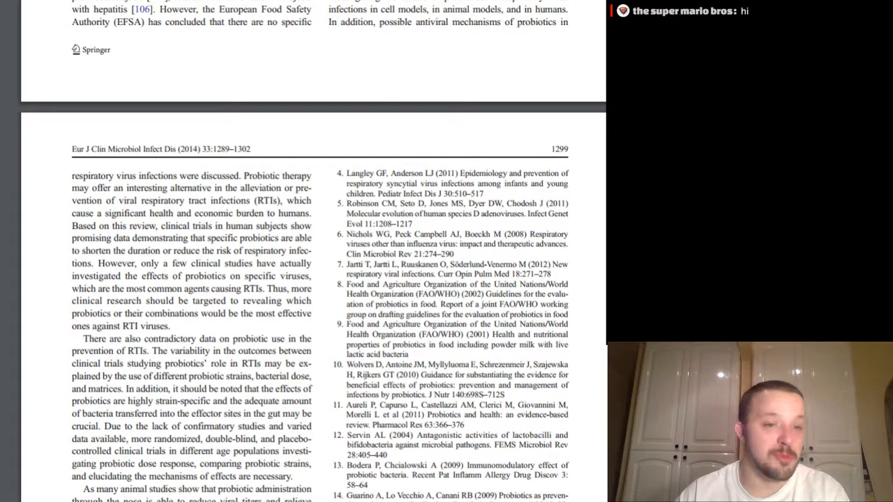
scroll("down", 3)
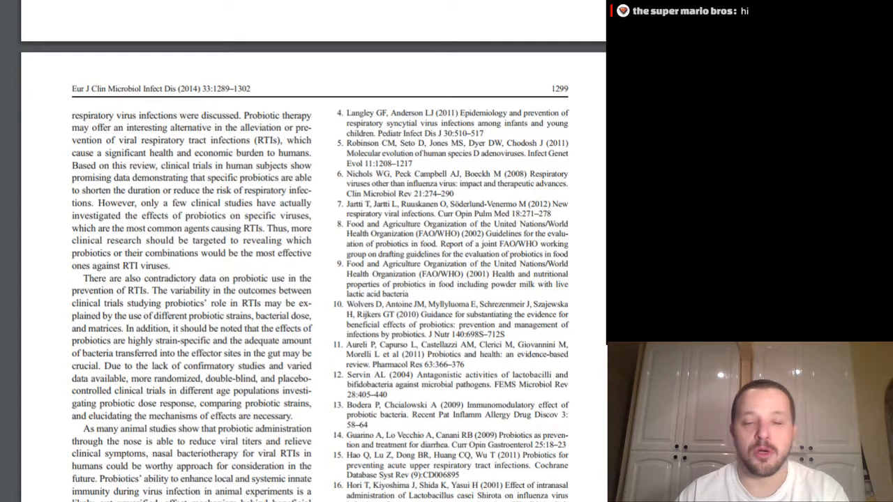
scroll("down", 3)
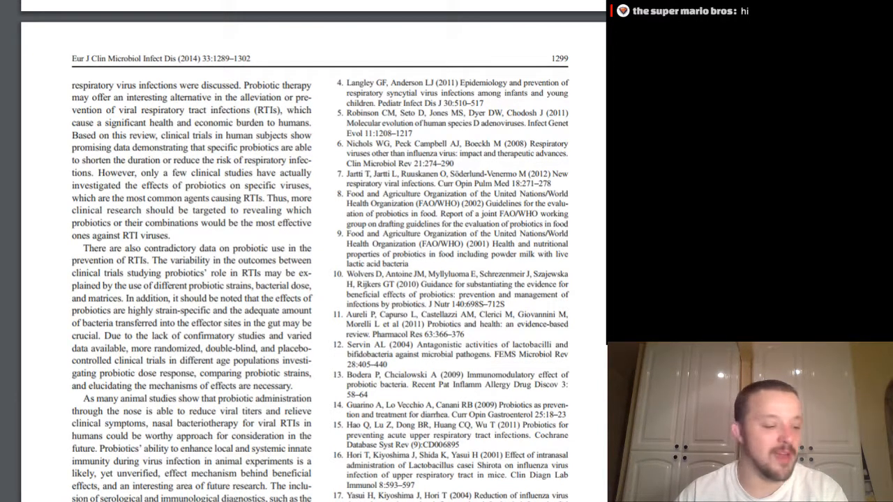
scroll("down", 3)
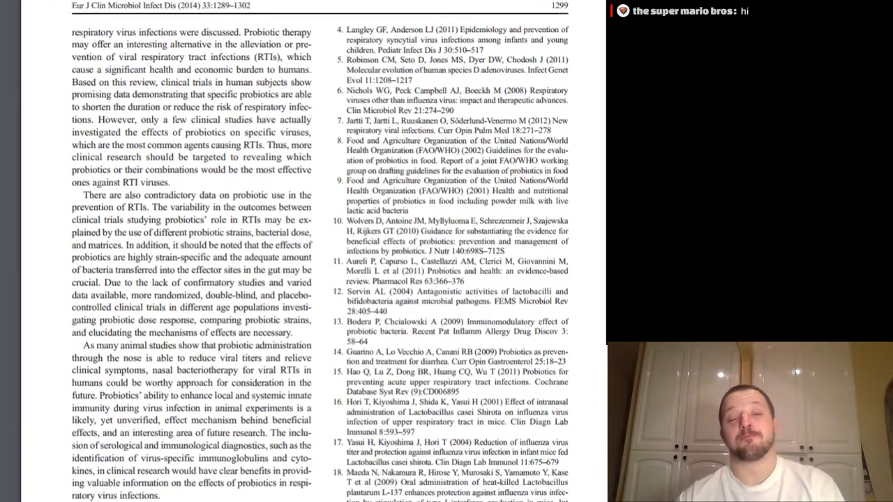
scroll("down", 3)
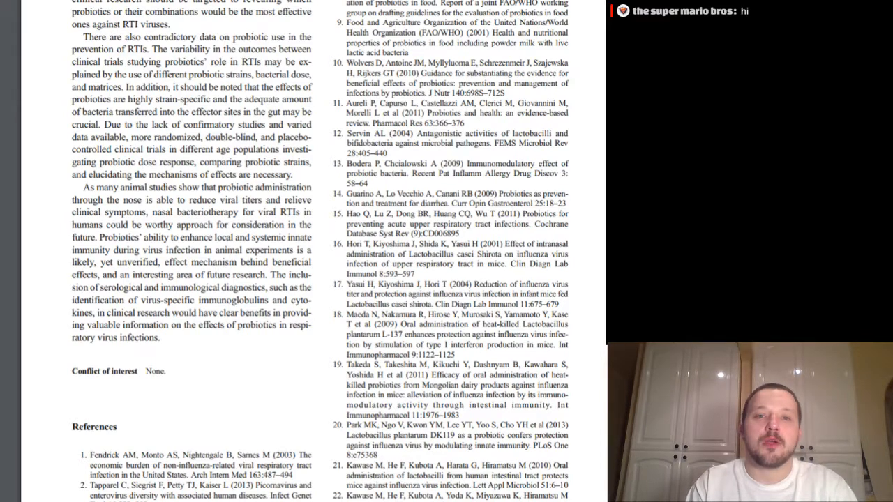
mouse_move(176, 132)
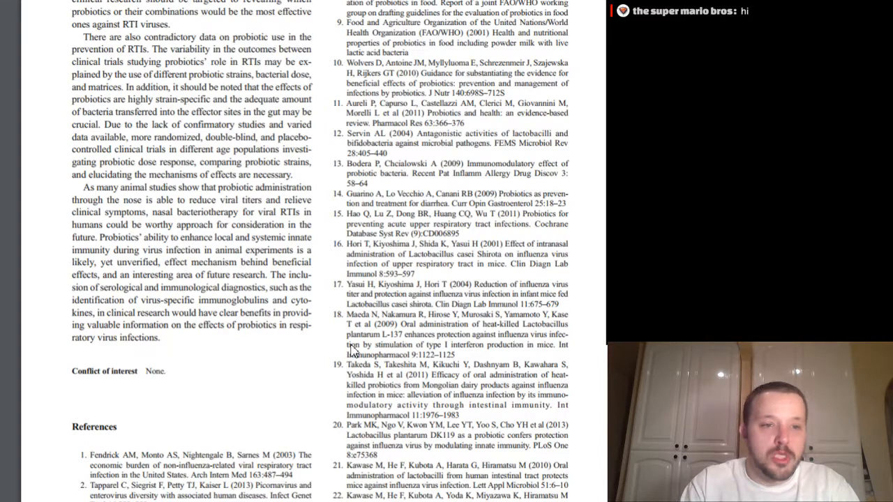
mouse_move(575, 64)
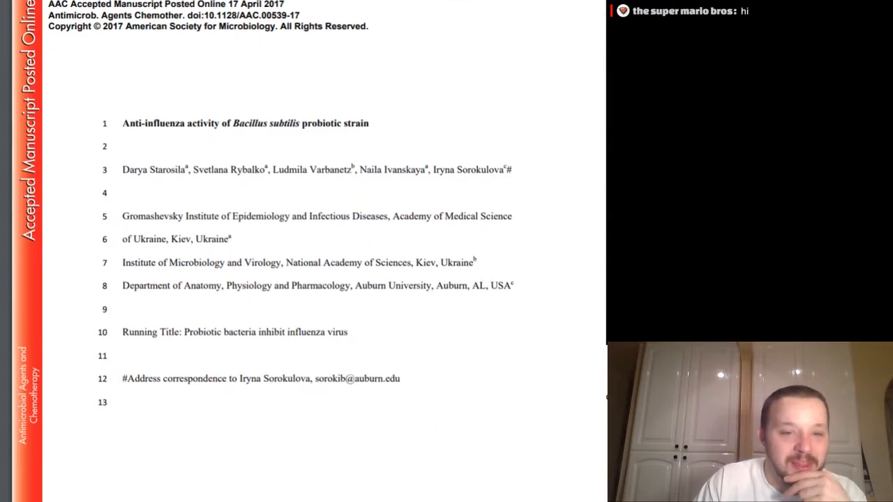
scroll("down", 3)
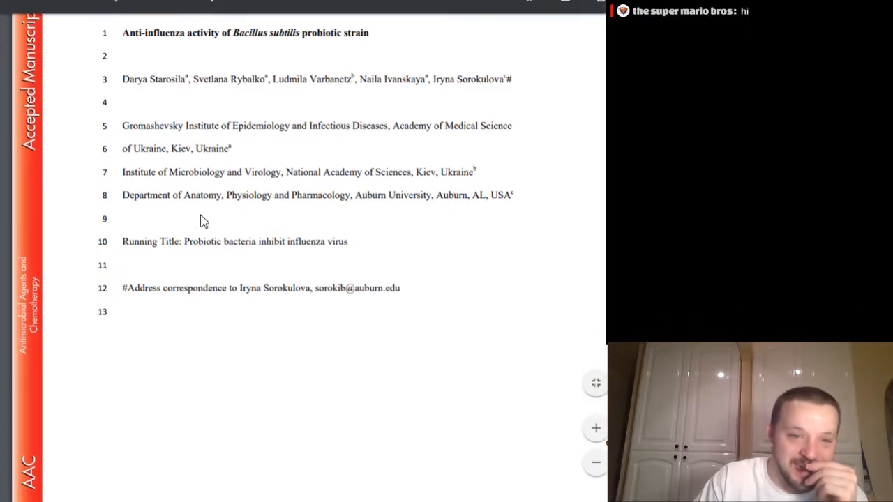
mouse_move(215, 134)
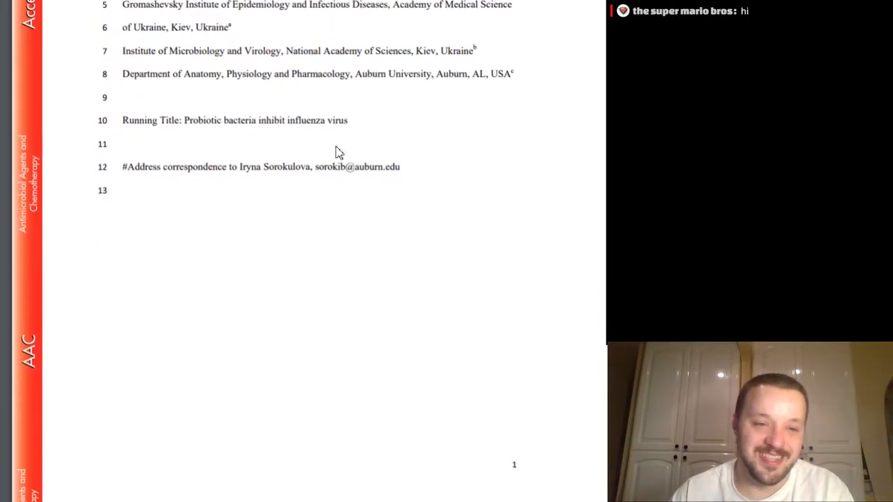
scroll("down", 3)
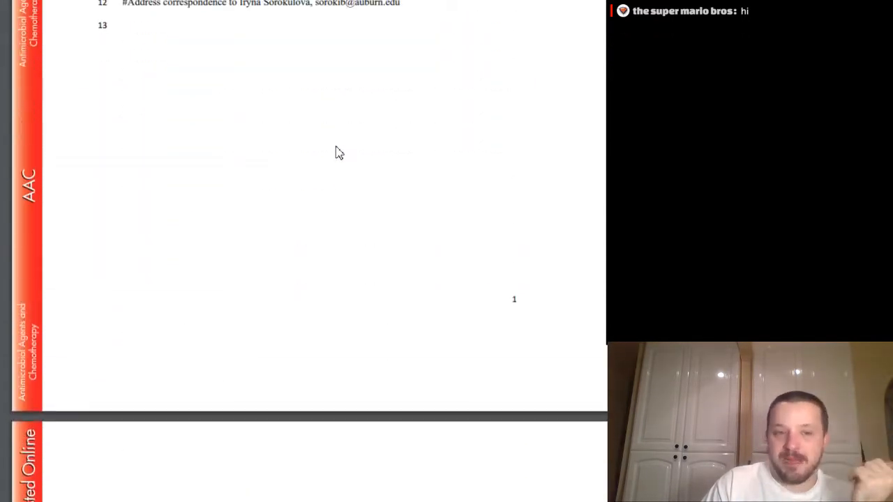
scroll("up", 3)
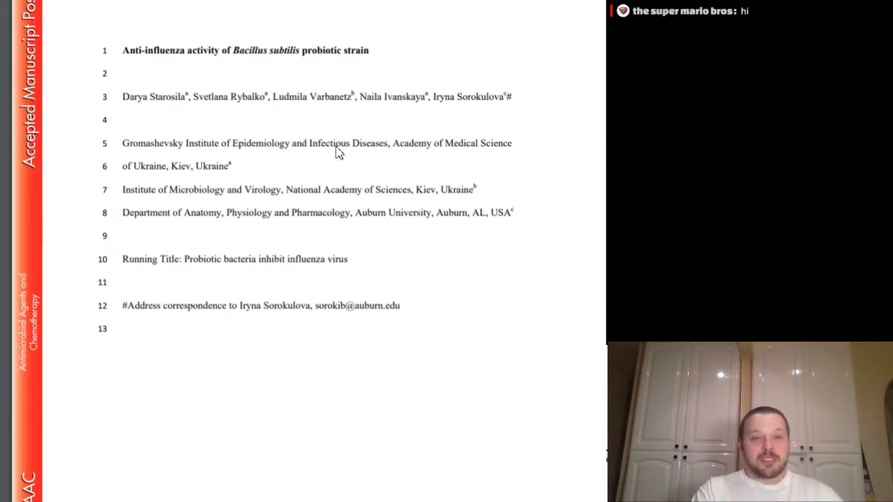
- Scroll from the manuscript title page to the page 2 Abstract on peptide P18
scroll("down", 3)
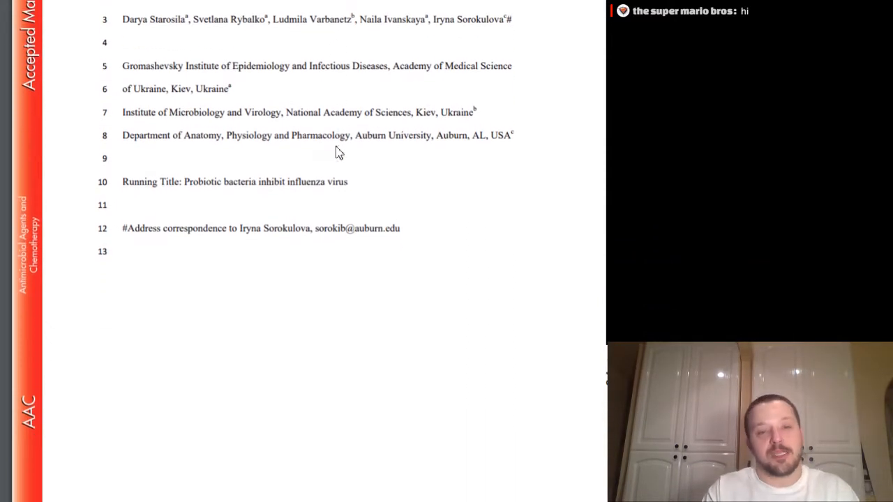
scroll("down", 3)
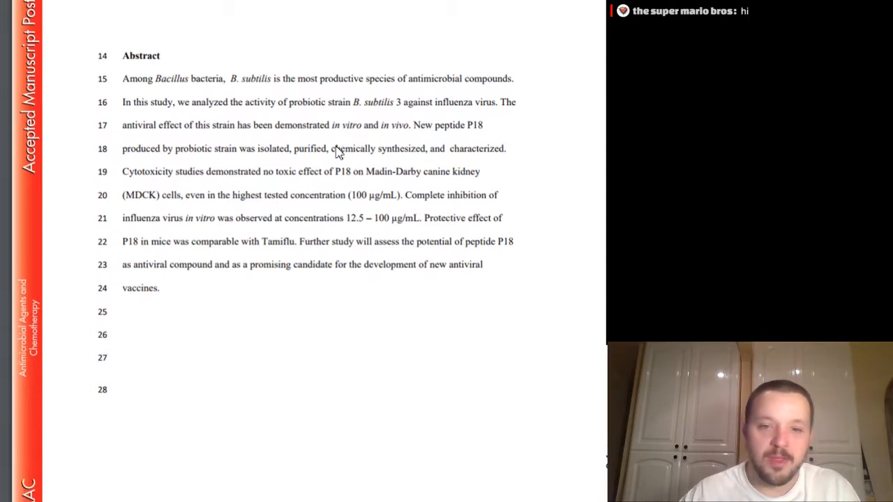
scroll("down", 3)
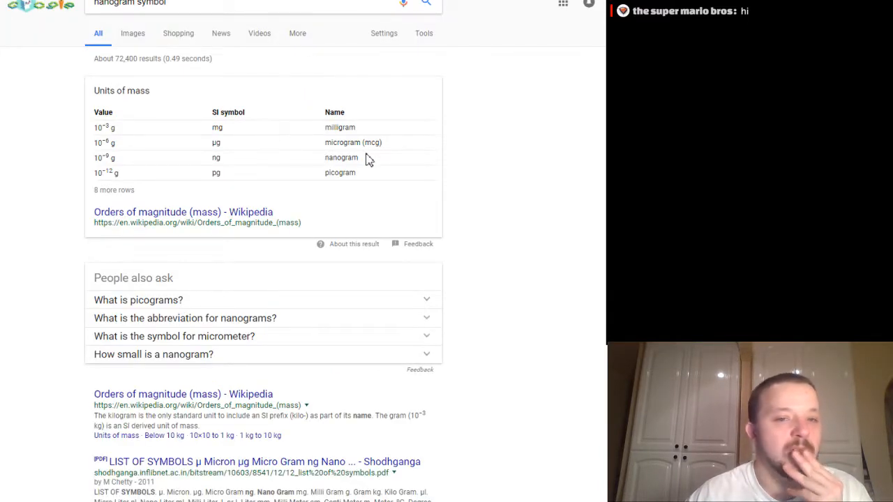
mouse_move(426, 150)
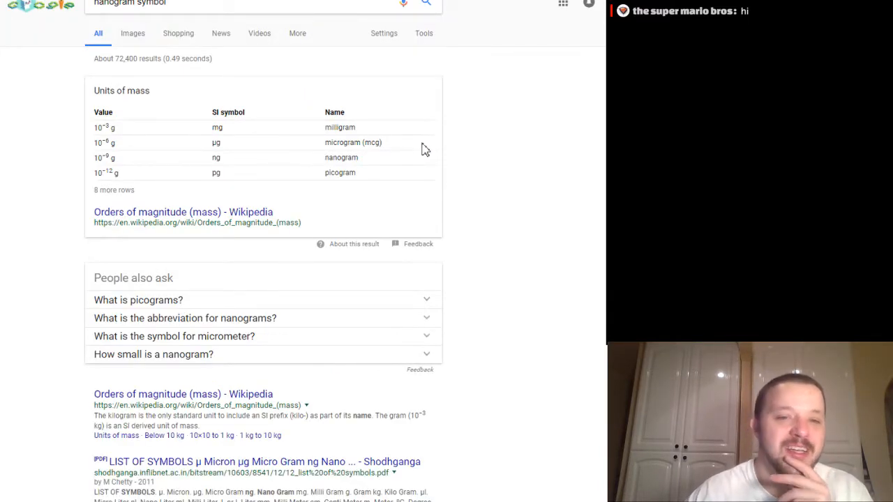
mouse_move(234, 178)
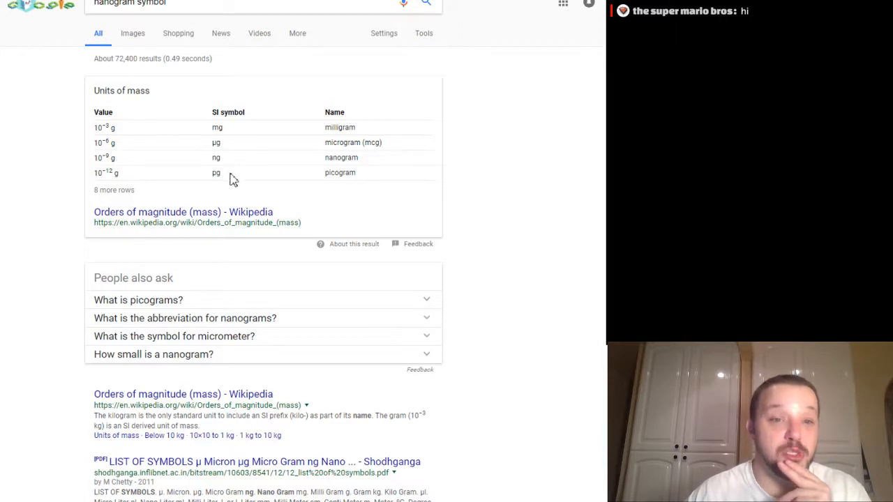
mouse_move(440, 42)
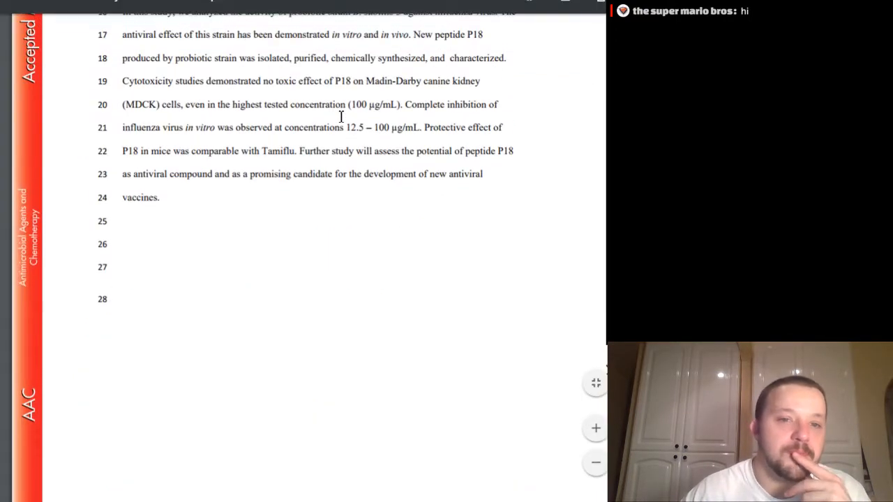
- Scroll down through the probiotic background paragraphs of the page 3 Introduction
scroll("down", 3)
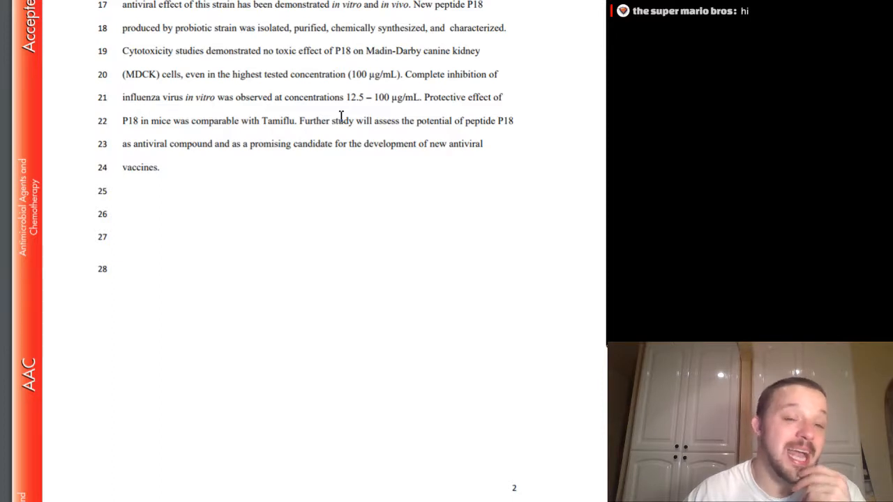
scroll("down", 3)
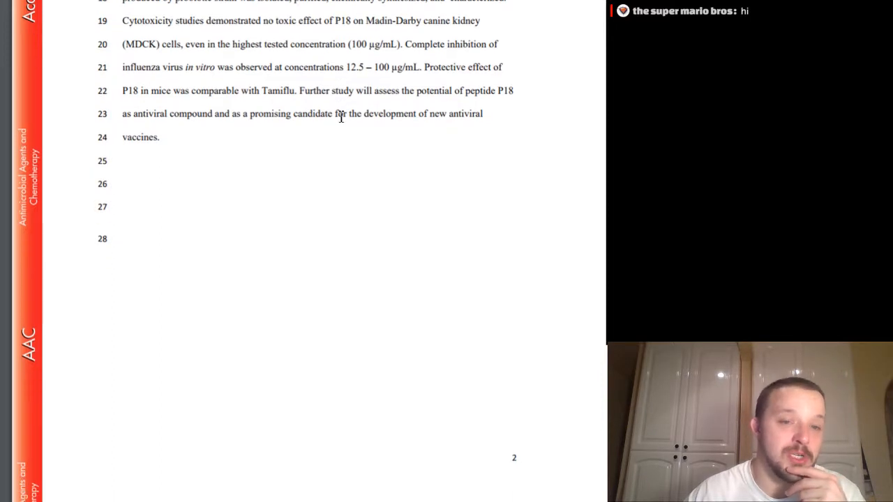
scroll("down", 3)
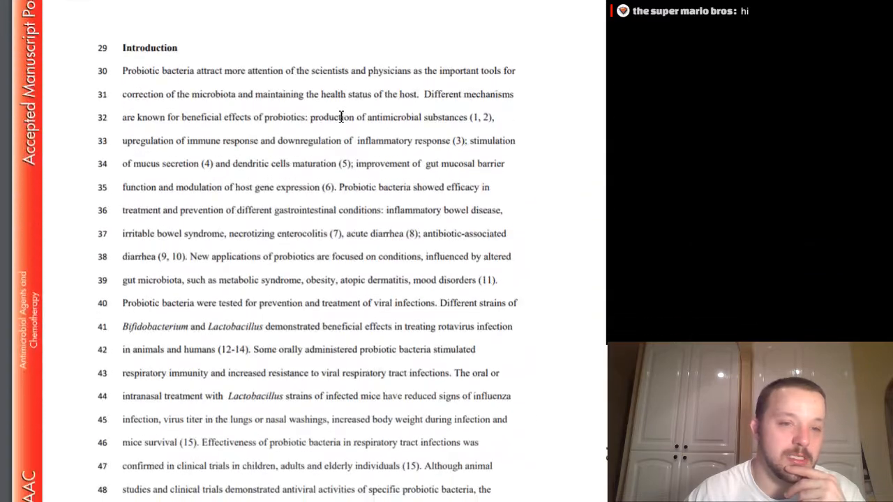
scroll("down", 3)
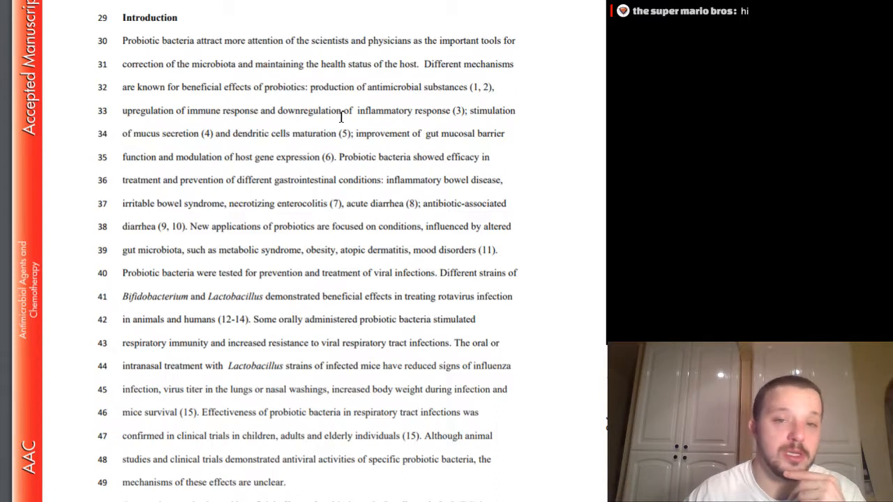
scroll("down", 3)
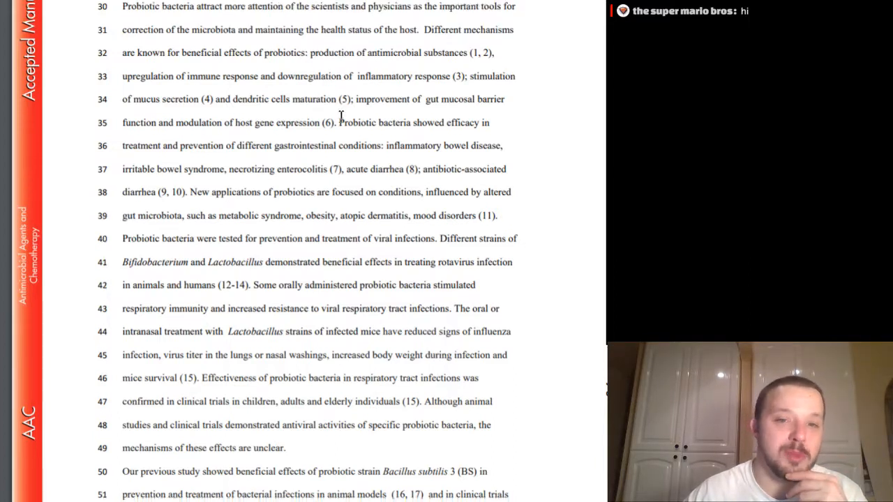
scroll("down", 3)
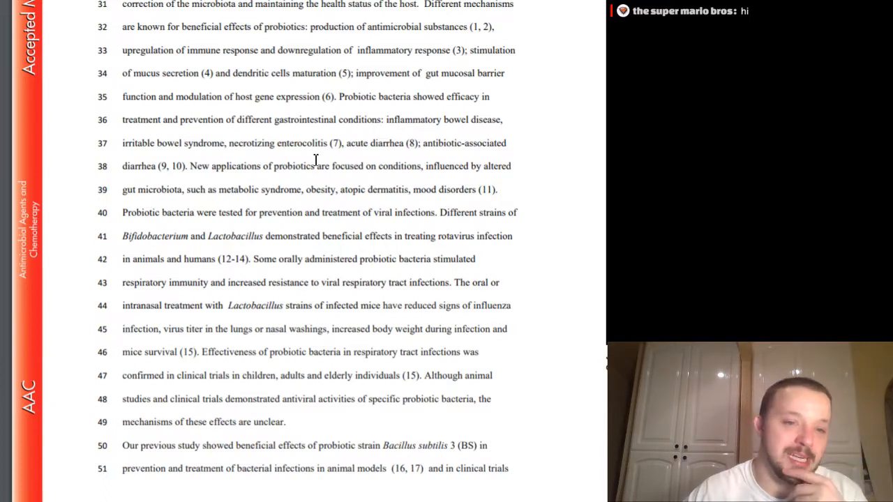
scroll("down", 3)
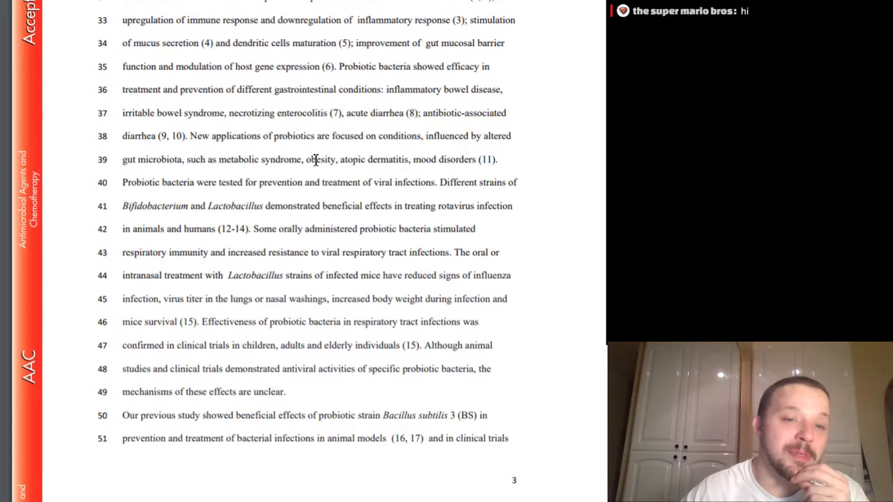
scroll("down", 3)
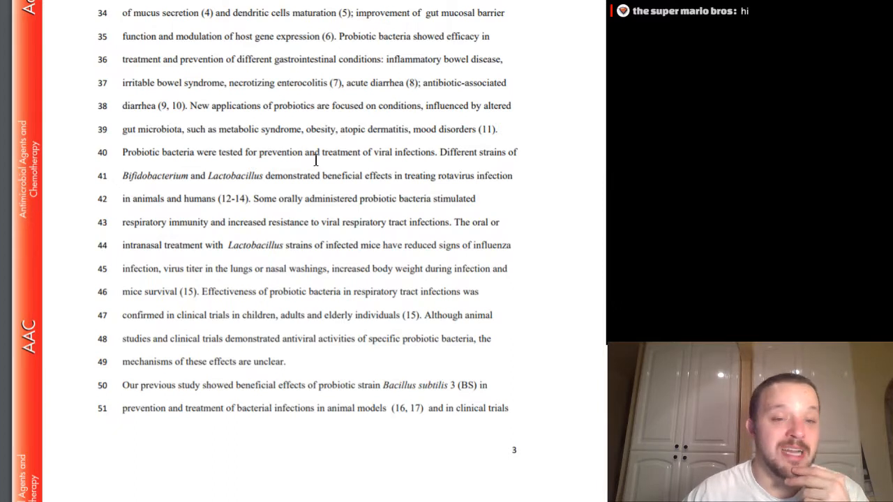
- Continue to the bottom of page 3 until page 4's antibacterial activity section appears
scroll("down", 3)
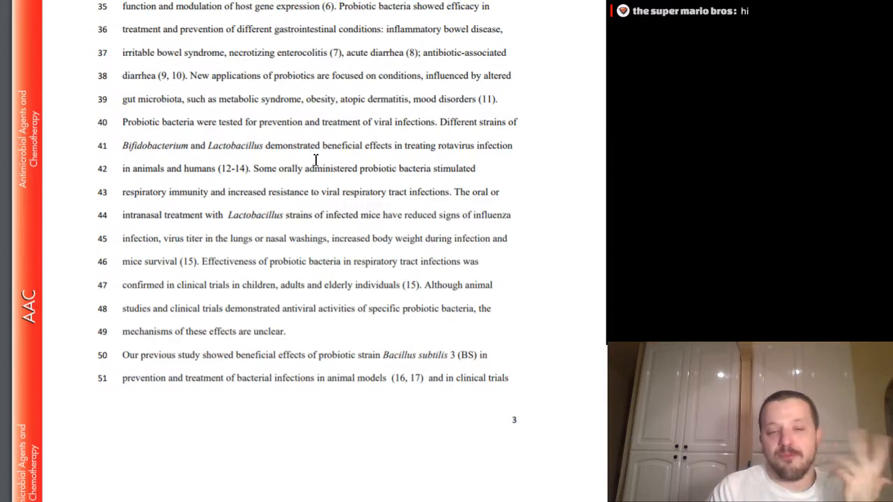
scroll("down", 3)
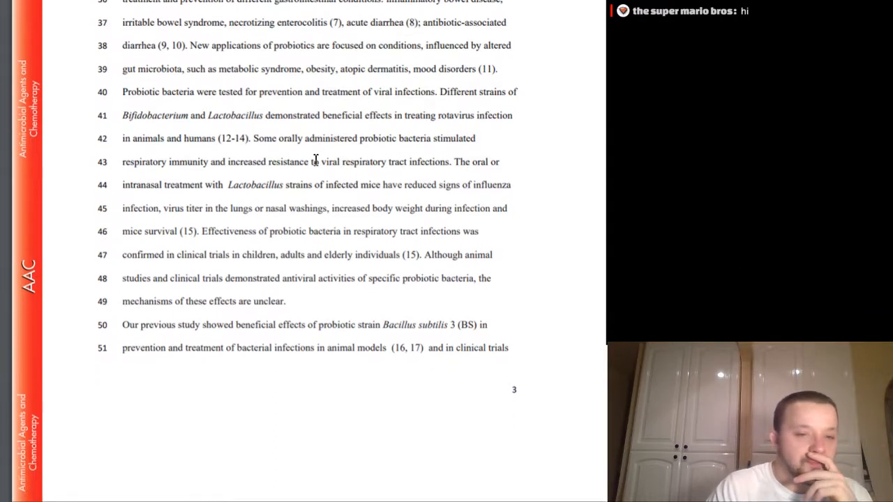
scroll("down", 3)
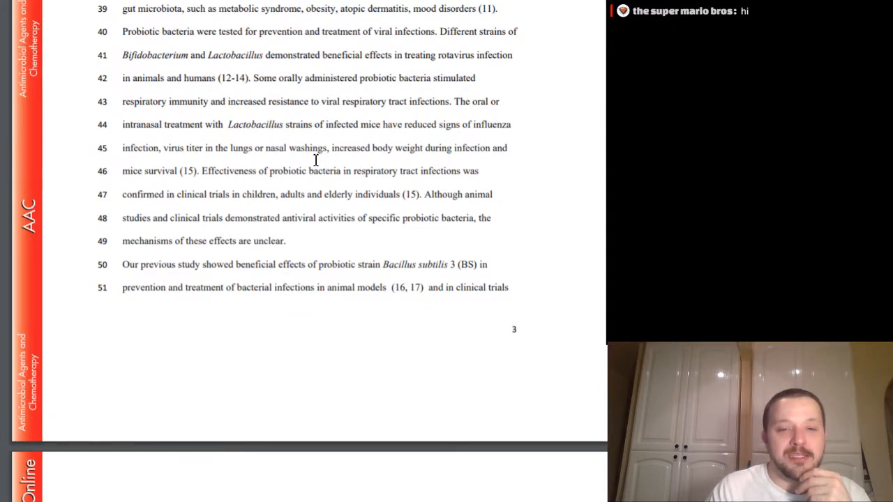
scroll("down", 3)
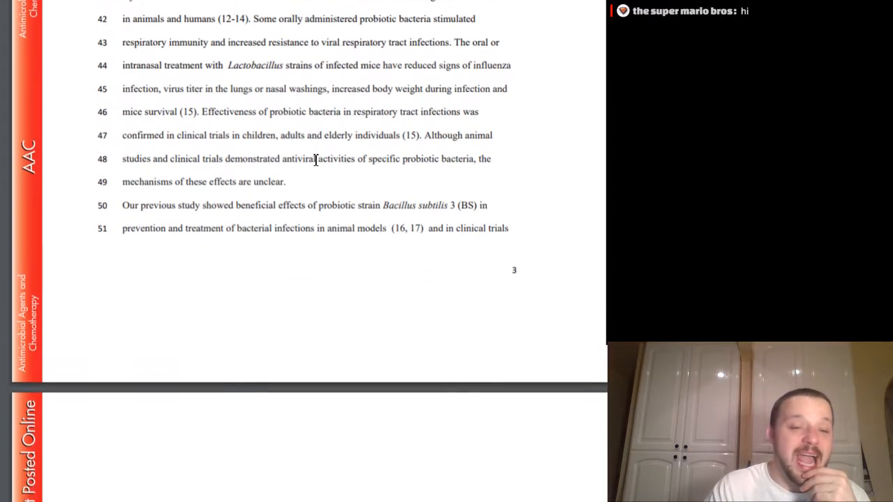
scroll("down", 3)
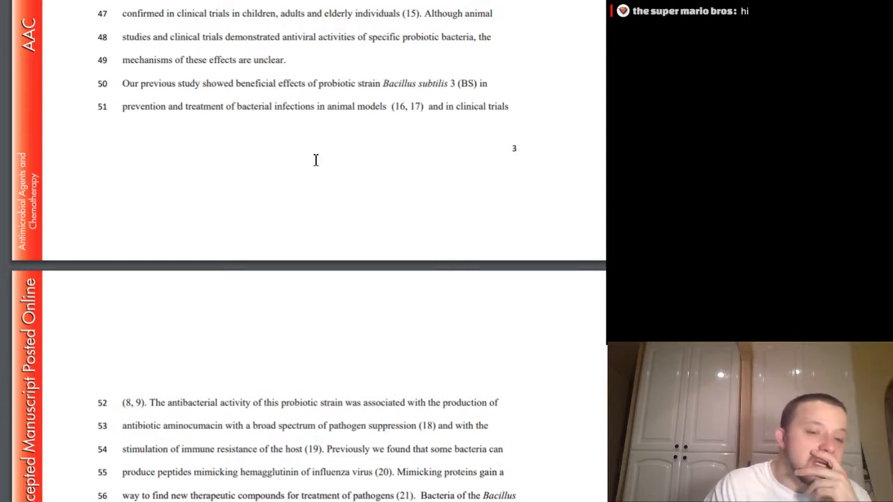
scroll("down", 3)
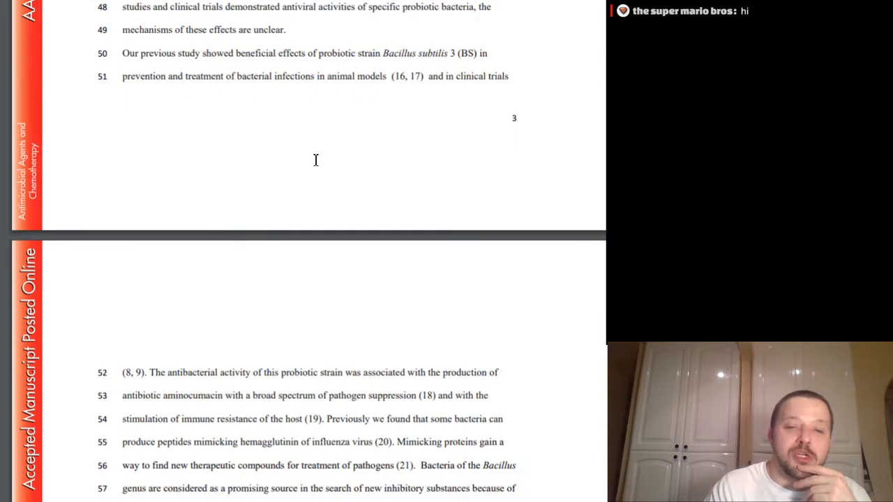
- Scroll down page 4 until the study aims paragraph and the Results heading are visible
scroll("down", 3)
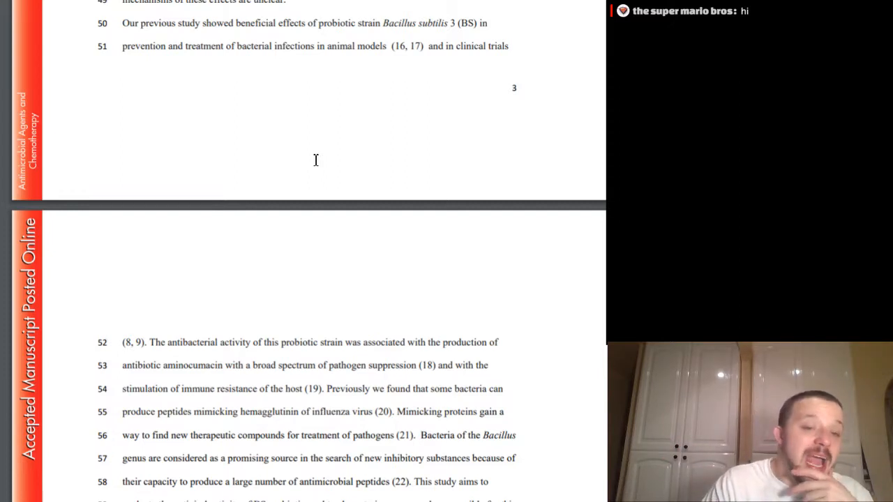
scroll("down", 3)
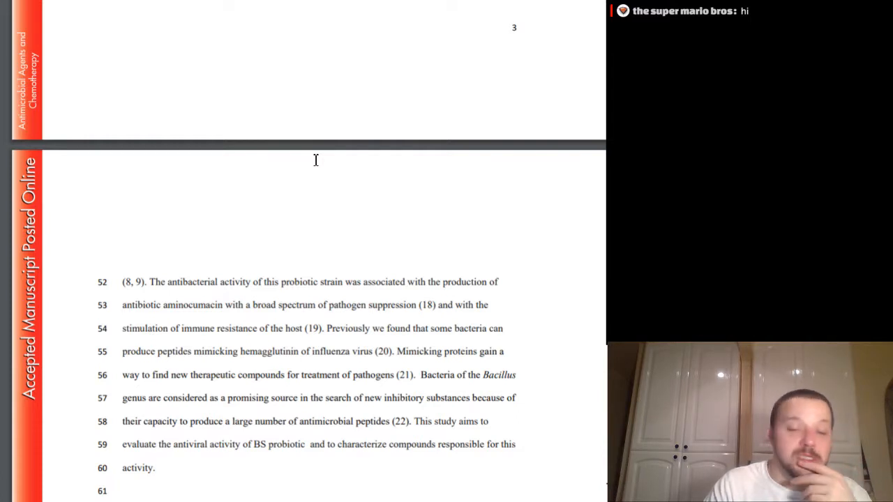
scroll("down", 3)
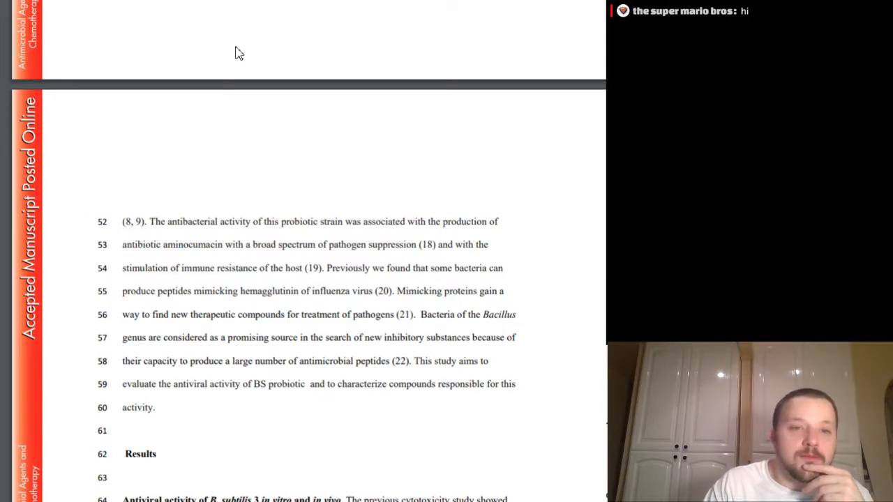
mouse_move(272, 28)
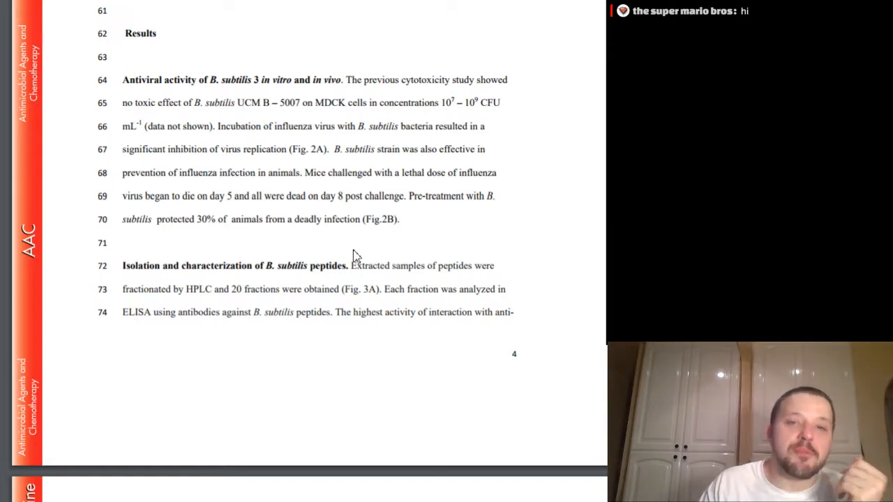
- Scroll through page 4's Results on B. subtilis antiviral activity and peptide isolation until page 5 begins
scroll("down", 3)
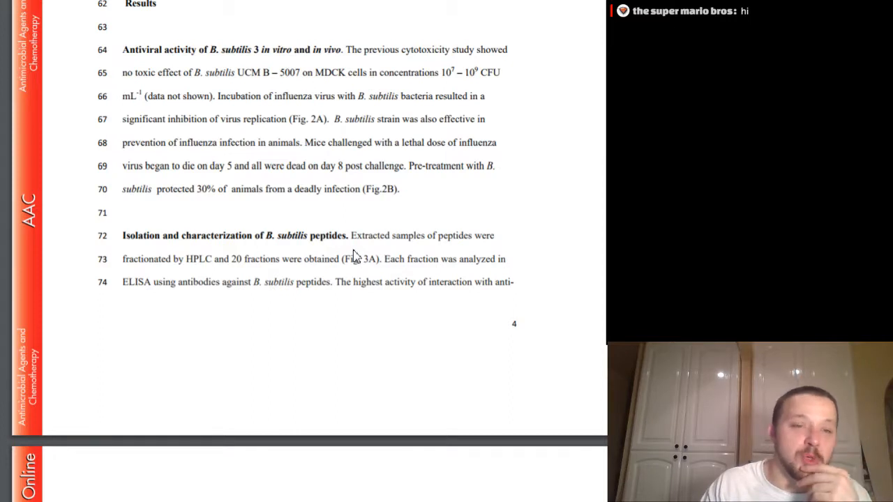
scroll("down", 3)
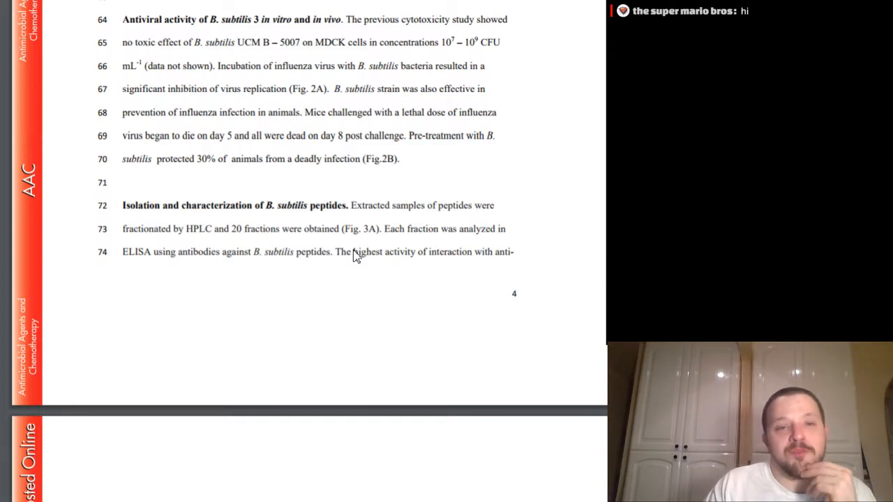
scroll("down", 3)
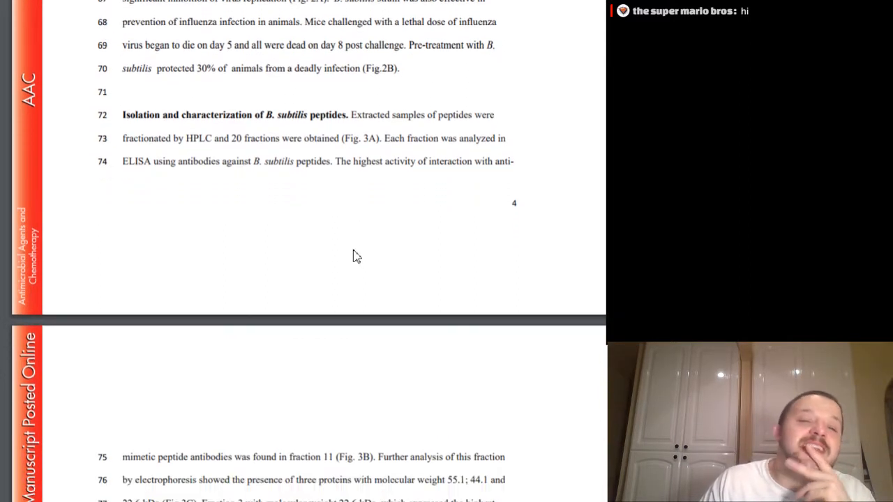
scroll("down", 3)
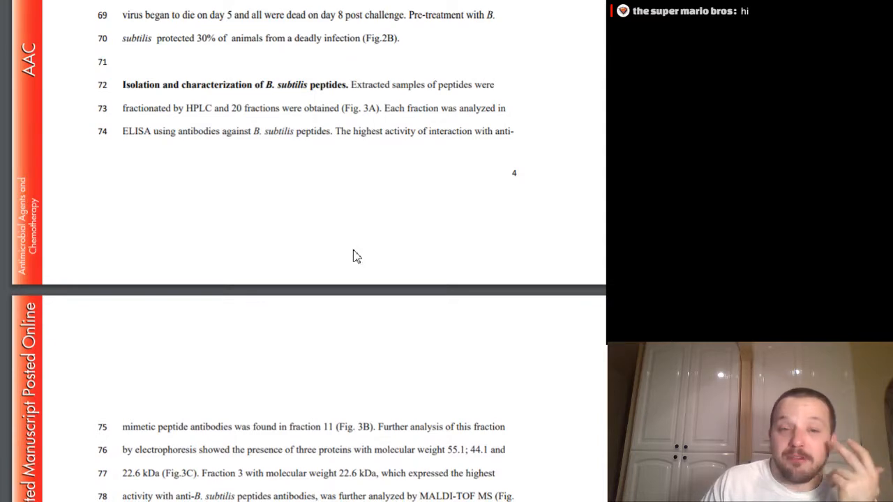
- Scroll through page 5's synthesized P18 peptide results until the 'Efficacy of P18 in vivo' heading appears
scroll("down", 3)
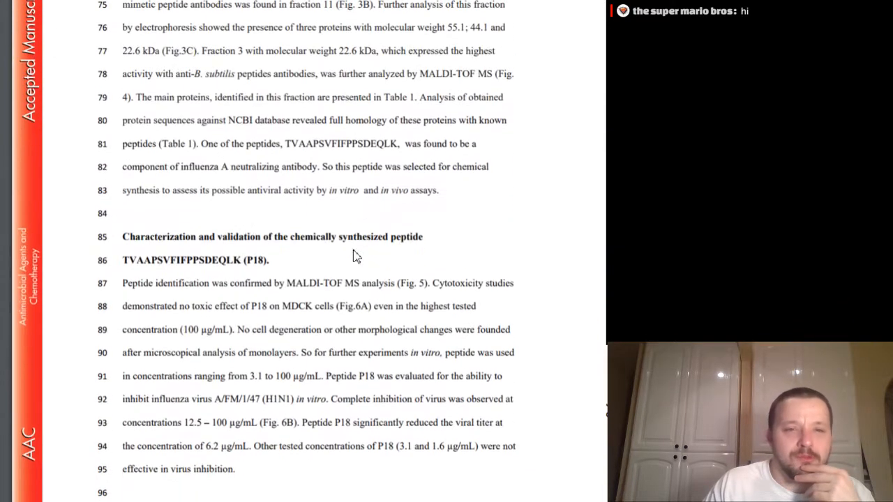
scroll("down", 3)
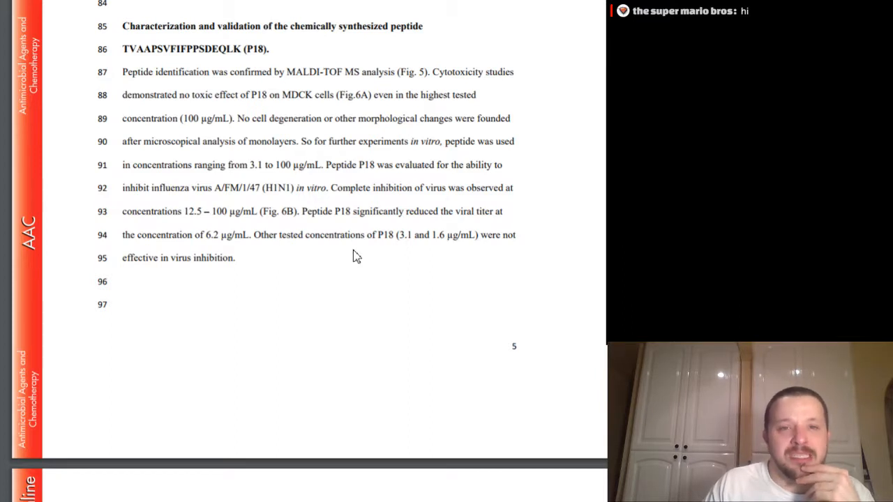
scroll("down", 3)
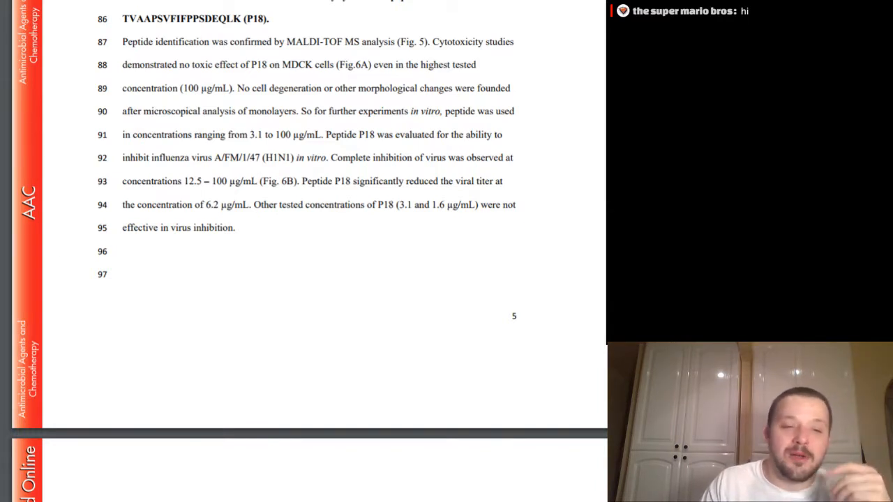
mouse_move(537, 285)
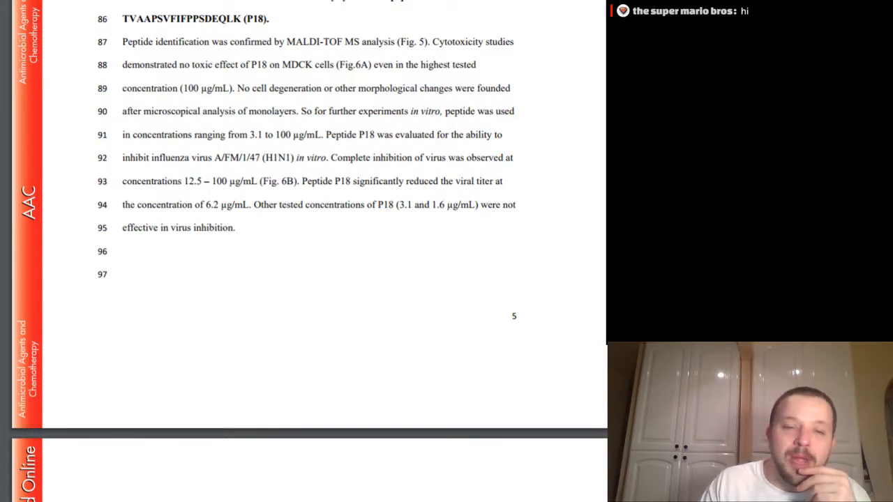
scroll("down", 3)
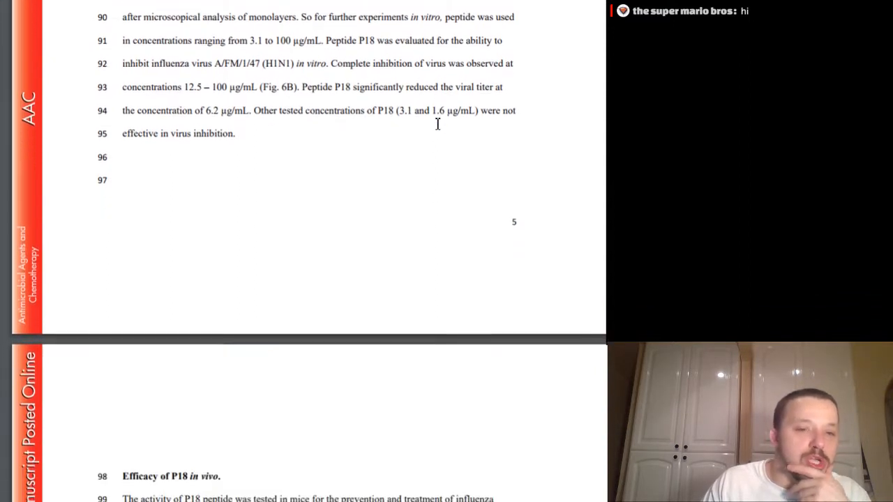
- Scroll down page 6 through the in vivo P18 efficacy results
scroll("down", 3)
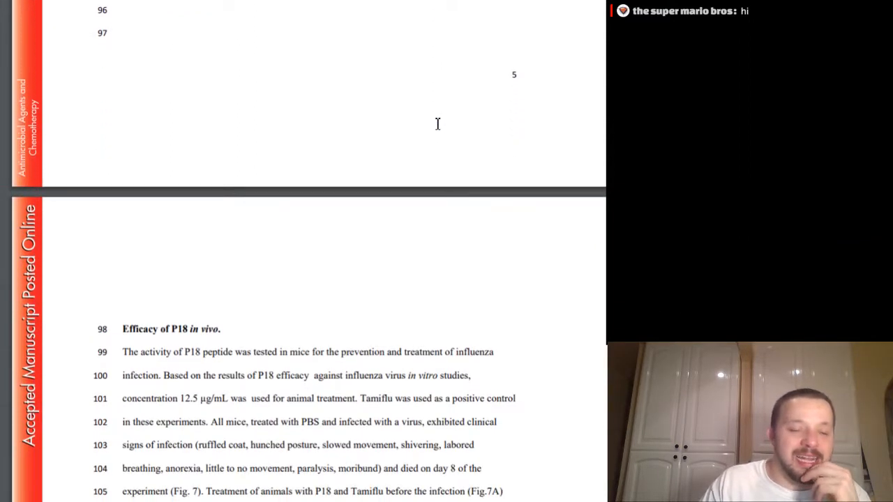
scroll("down", 3)
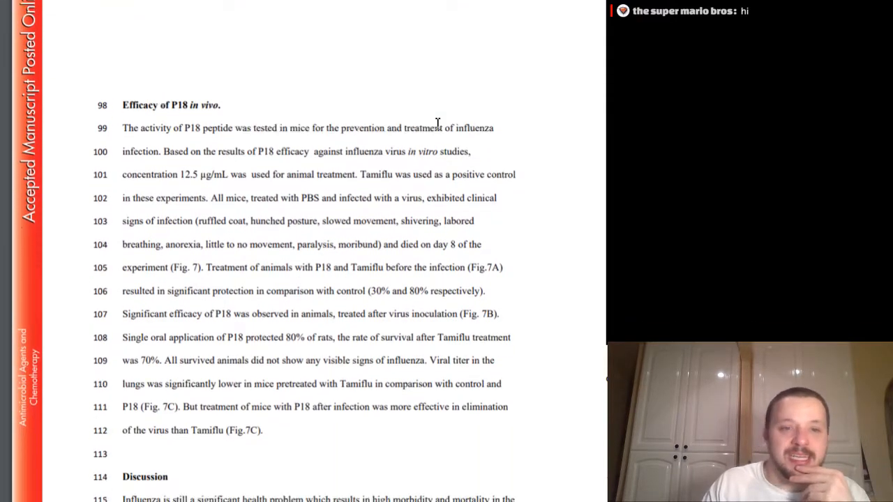
scroll("down", 3)
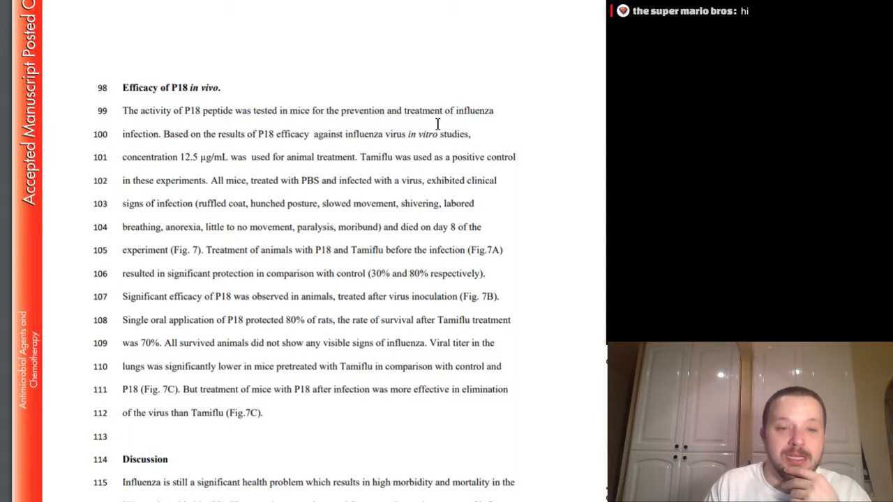
scroll("down", 3)
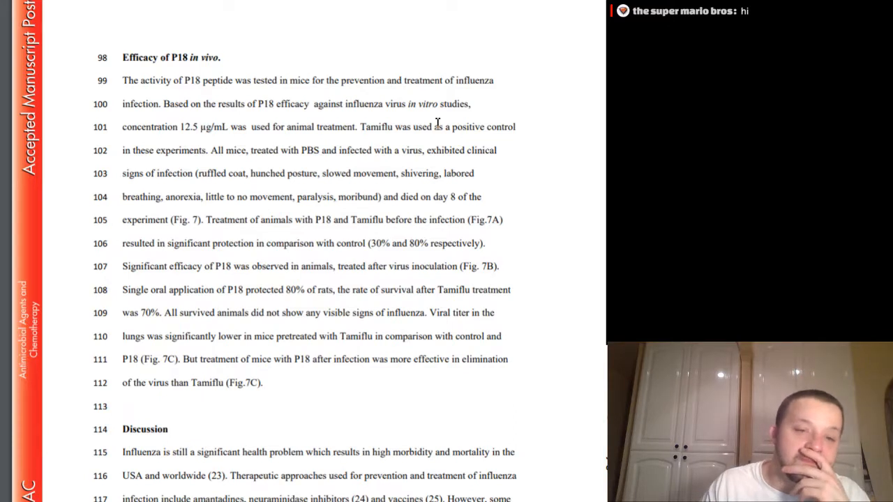
scroll("down", 3)
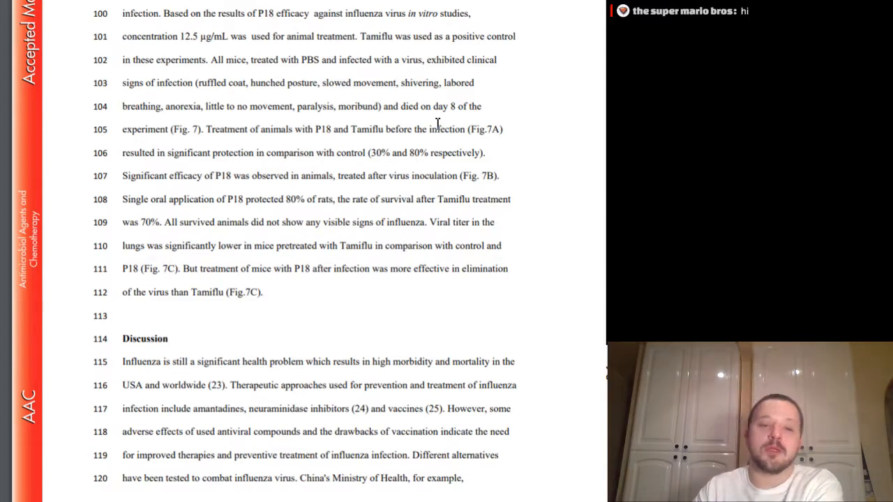
- Scroll on to the Discussion heading and lines 114–120 at the bottom of page 6
scroll("down", 3)
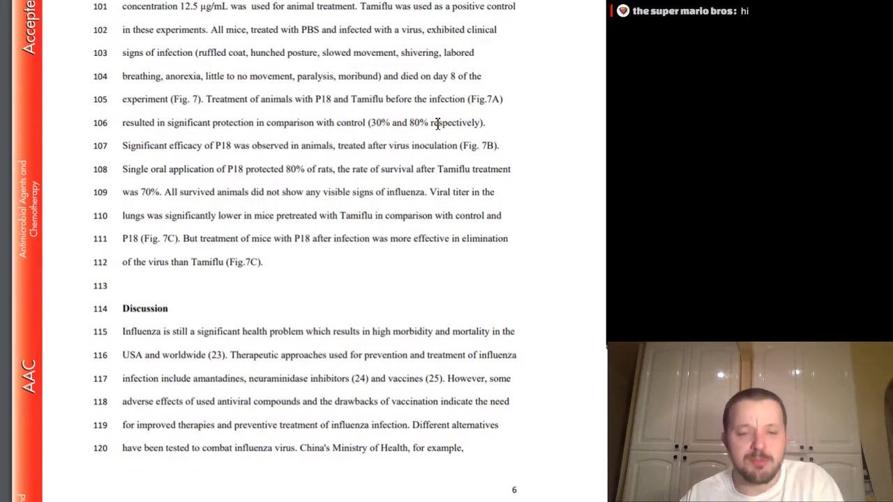
scroll("down", 3)
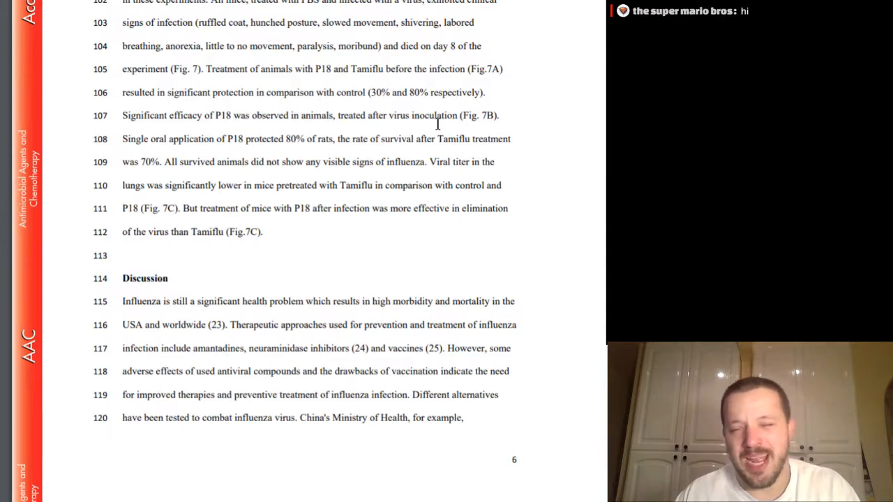
scroll("down", 3)
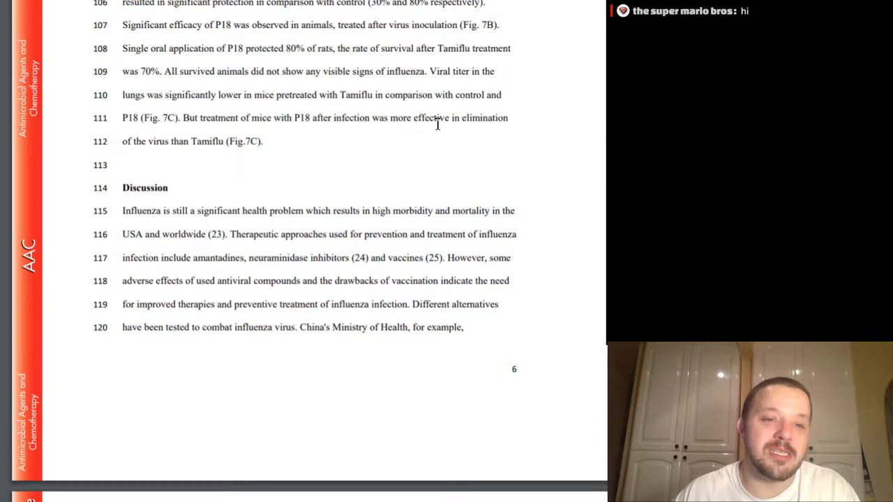
scroll("down", 3)
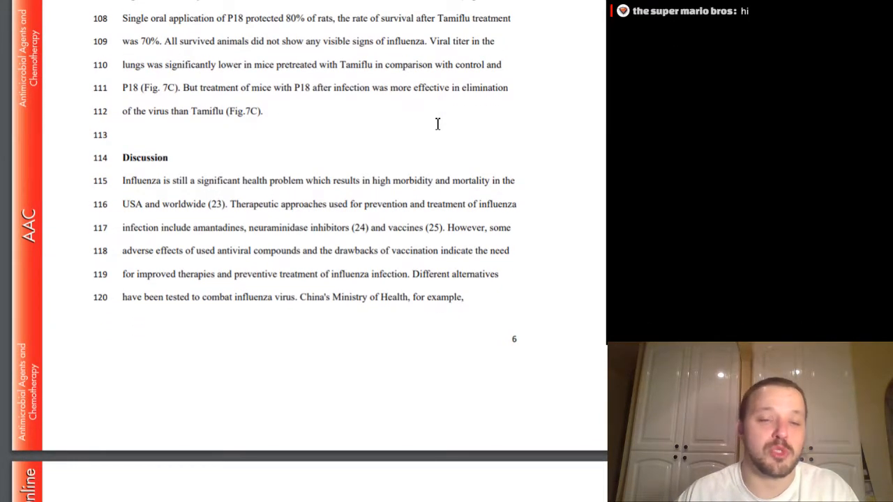
scroll("down", 3)
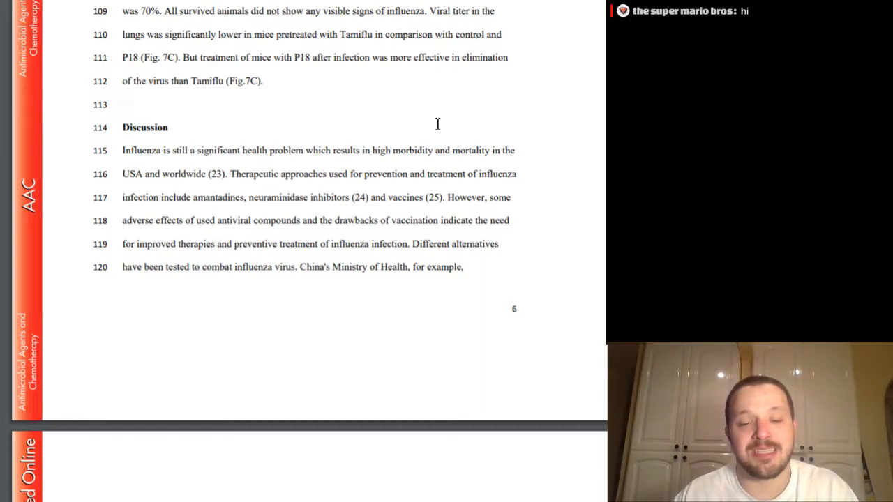
- Scroll past the page break to page 7's Discussion from line 121, on probiotic strains protecting mice against influenza
scroll("down", 3)
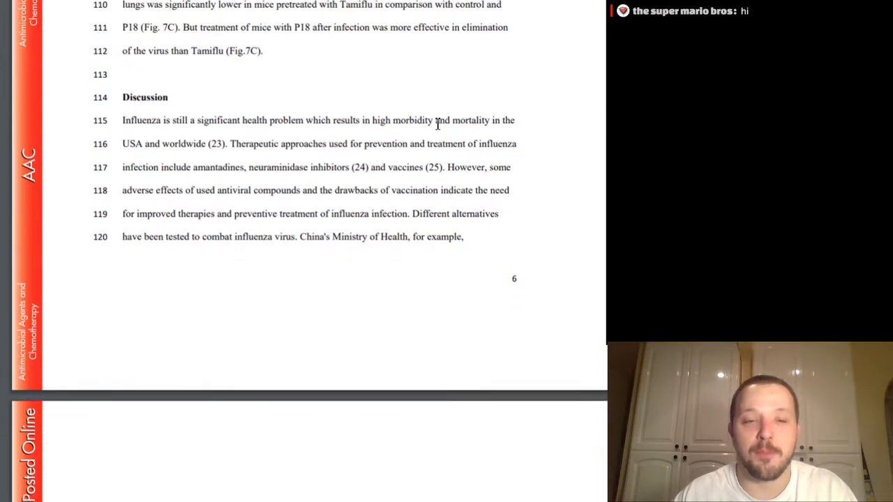
scroll("down", 3)
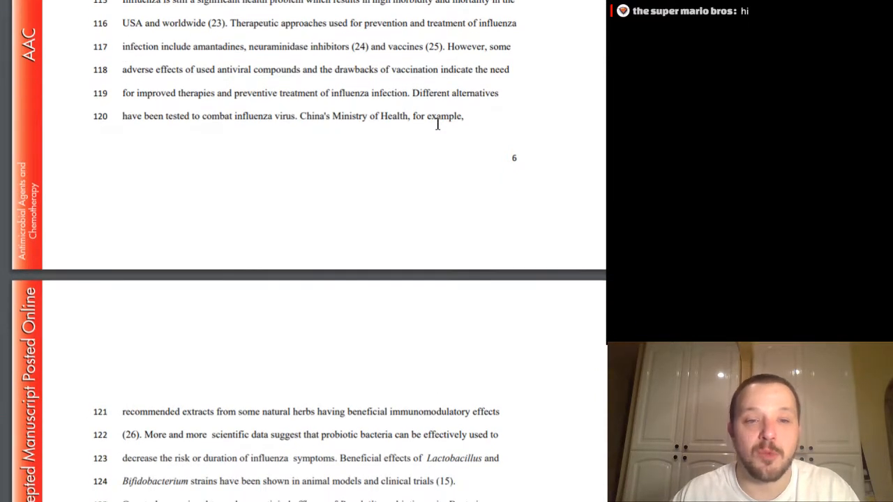
scroll("down", 3)
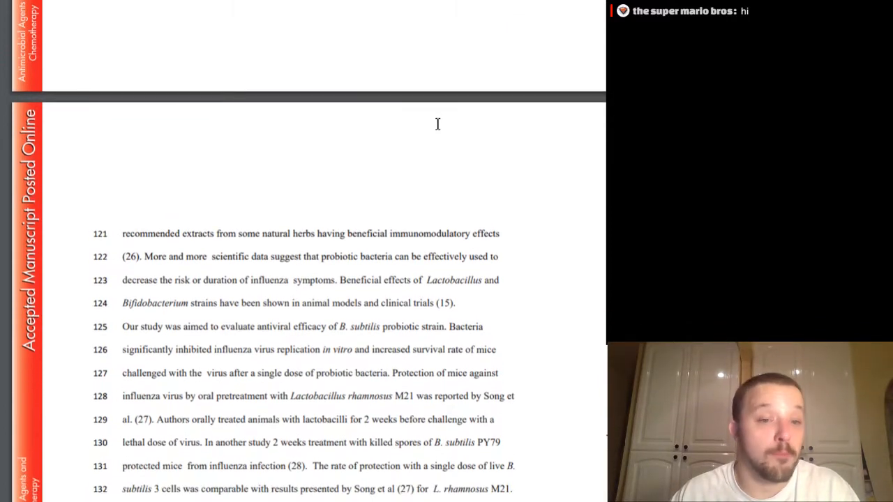
scroll("down", 3)
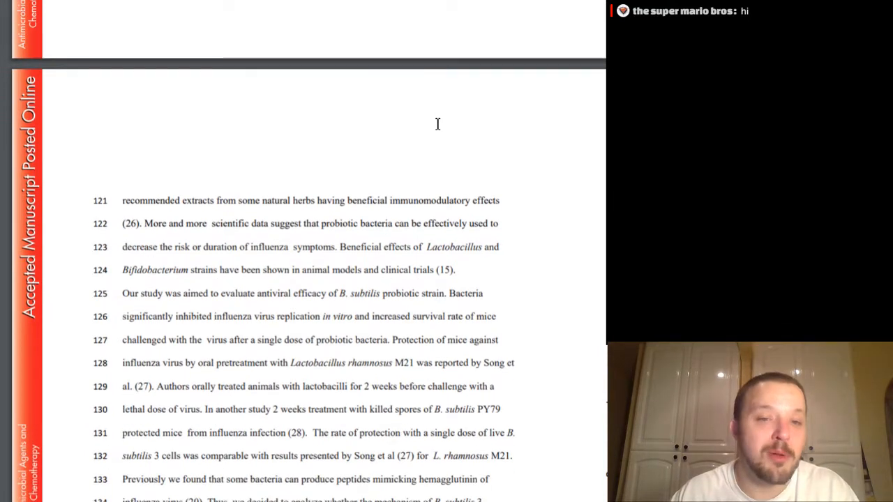
- Scroll down through the Discussion text of page 7
scroll("down", 3)
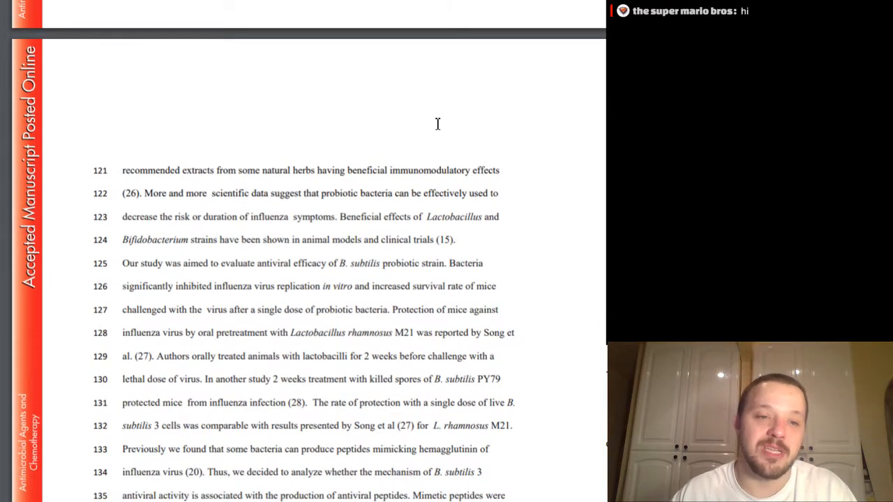
scroll("down", 3)
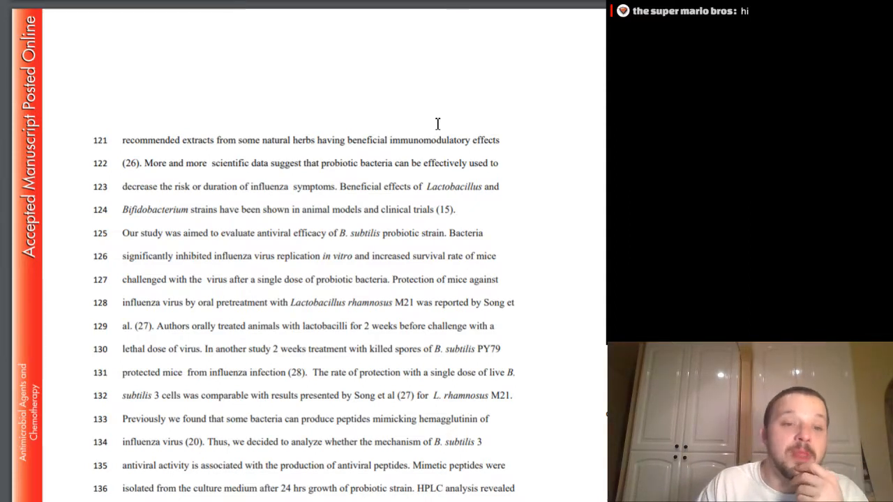
scroll("down", 3)
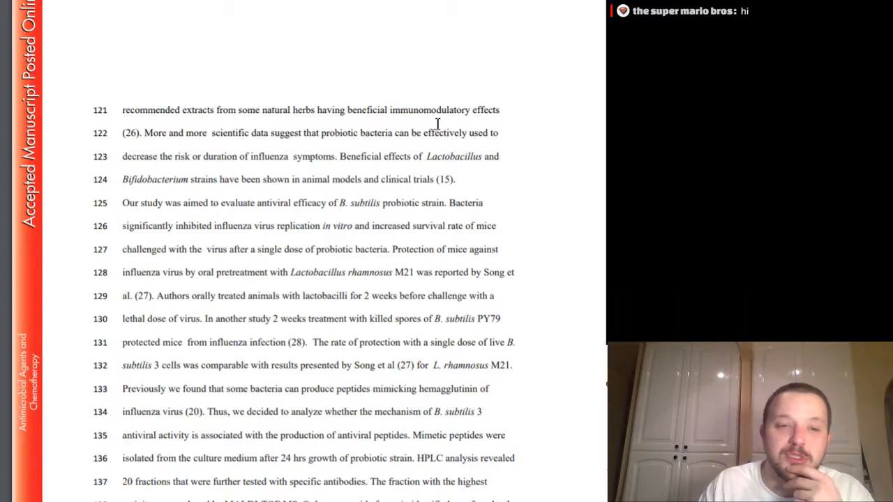
scroll("down", 3)
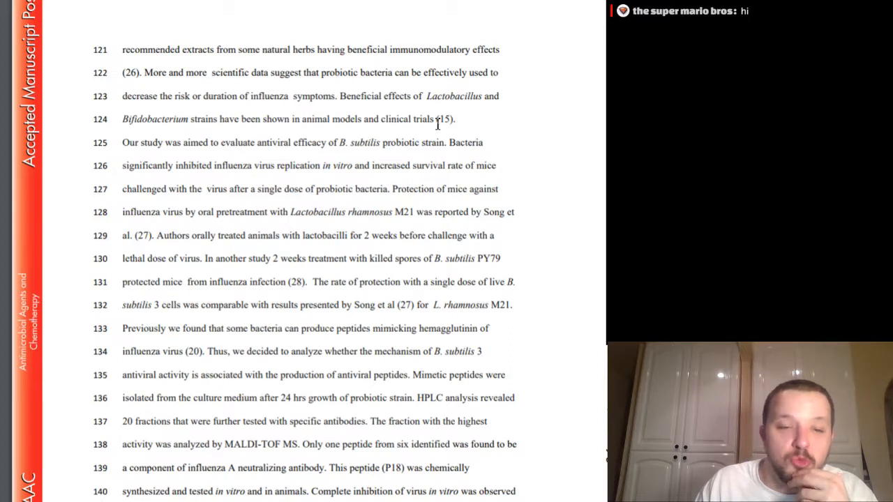
scroll("down", 3)
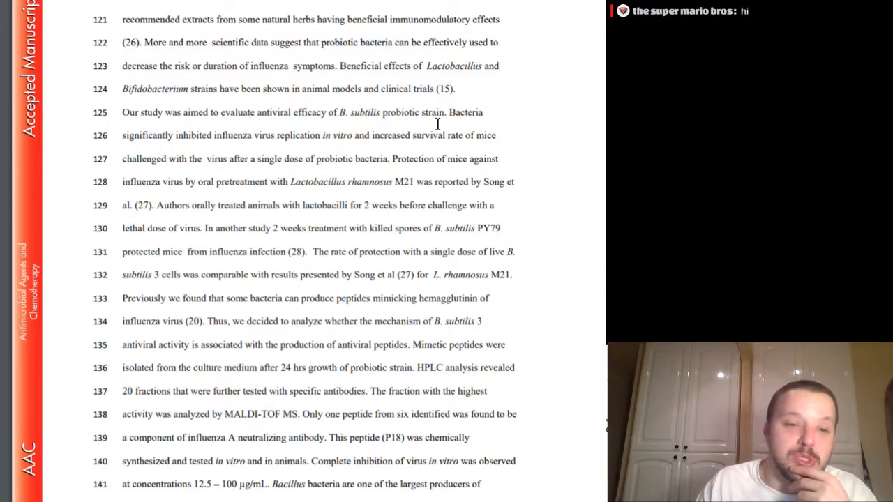
- Scroll on to page 8's lines 144–163 on surfactin, Bacillus antiviral compounds and P18 versus Tamiflu
scroll("down", 3)
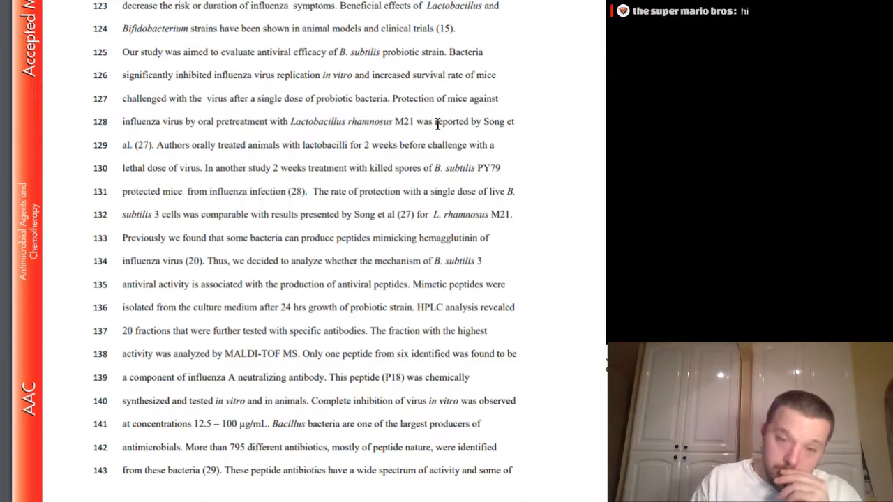
scroll("down", 3)
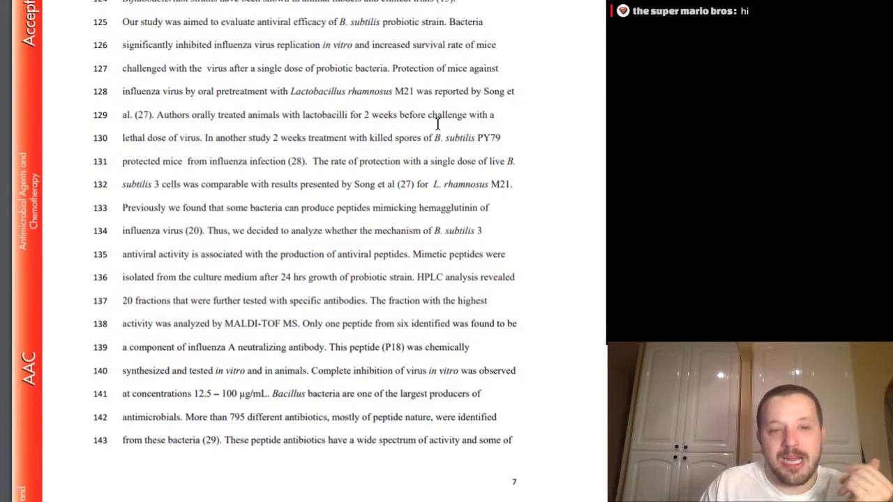
scroll("down", 3)
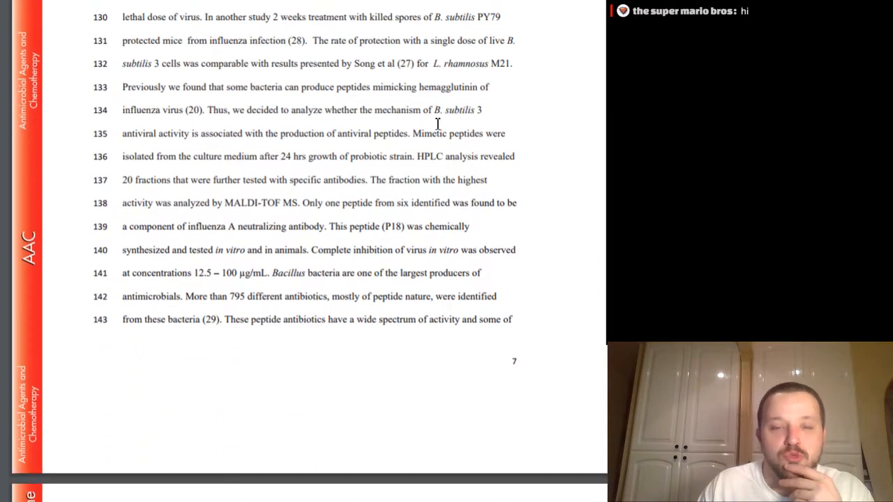
scroll("down", 3)
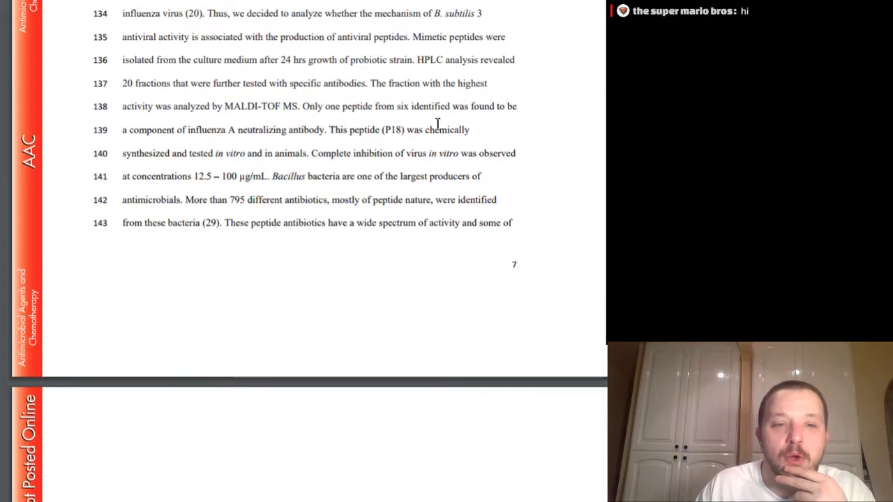
scroll("down", 3)
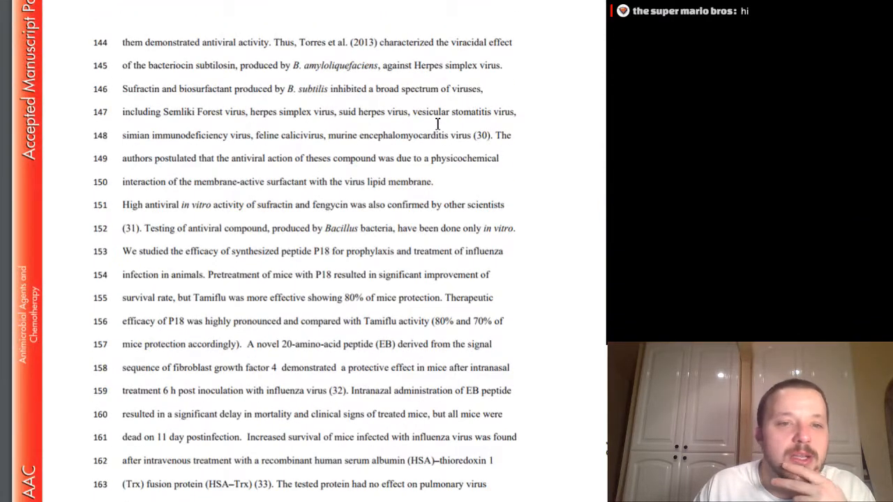
- Scroll through the rest of the P18 paper's Discussion and its summary
scroll("down", 3)
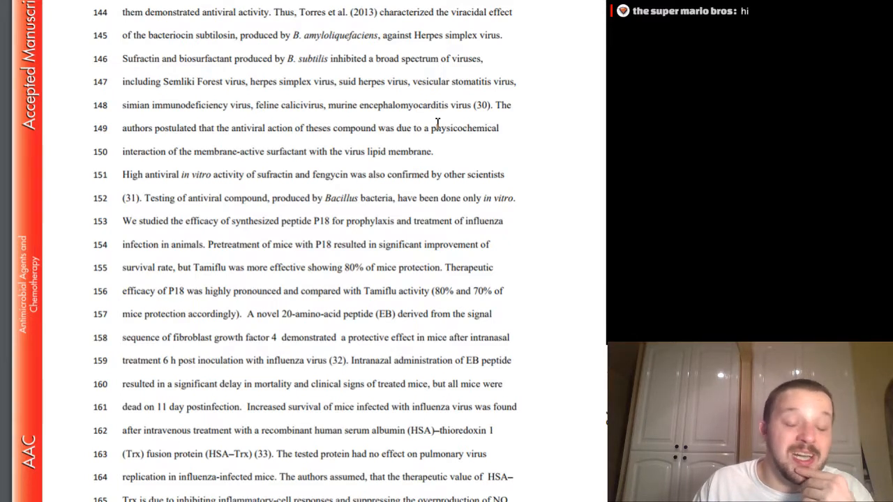
scroll("down", 3)
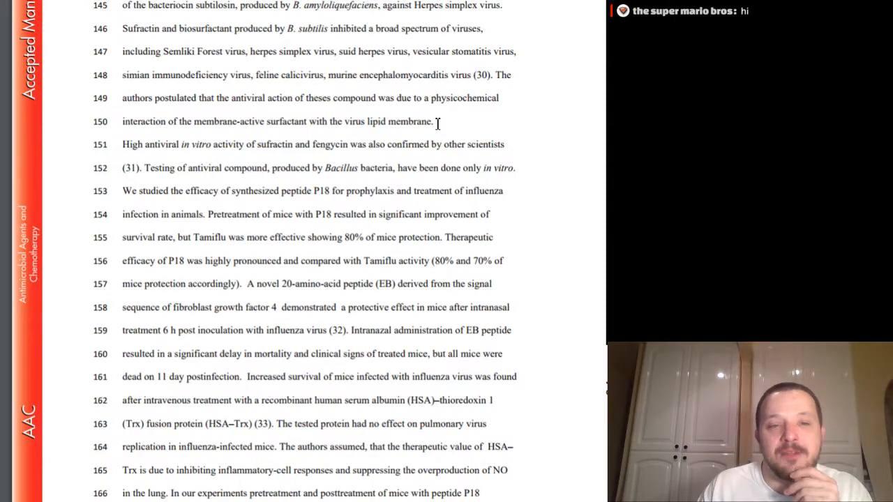
scroll("down", 3)
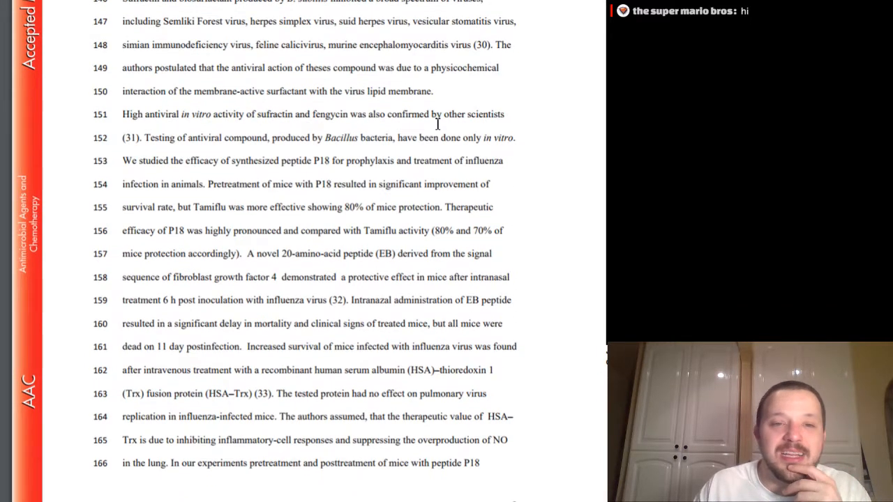
scroll("down", 3)
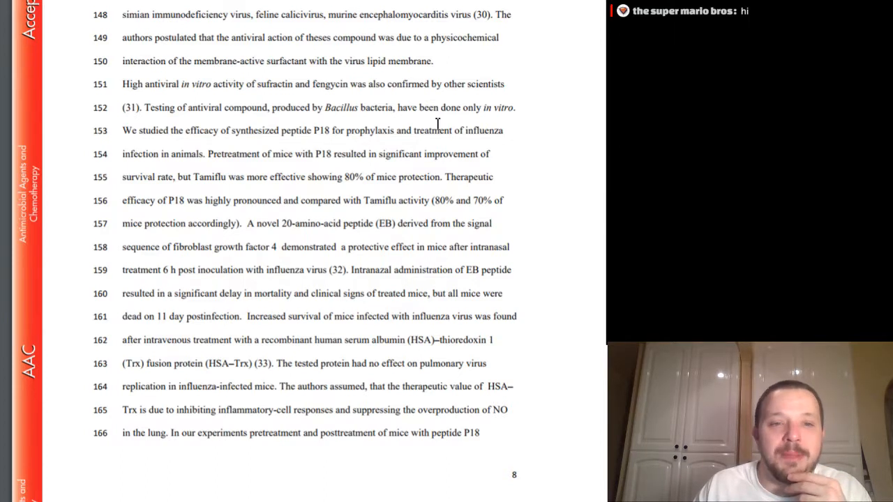
scroll("down", 3)
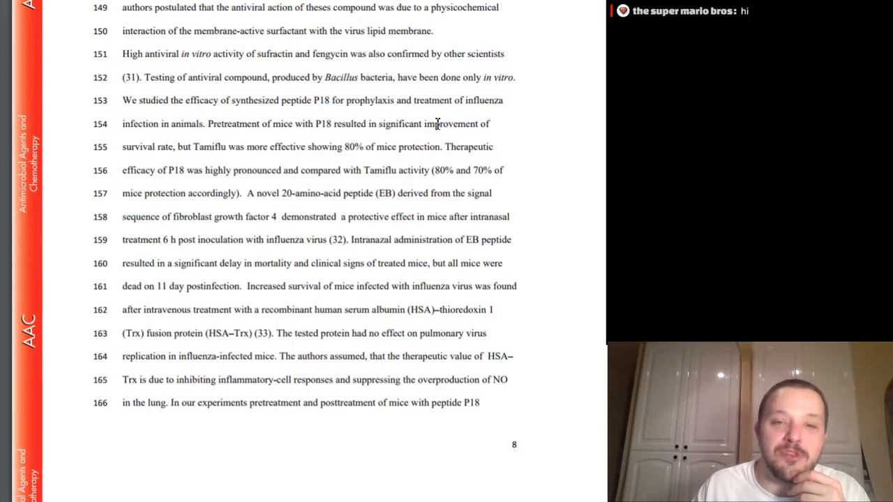
- Scroll past Materials and Methods and bring up the Frontiers in Immunology review on L. rhamnosus CRL1505 and TLR3
scroll("down", 3)
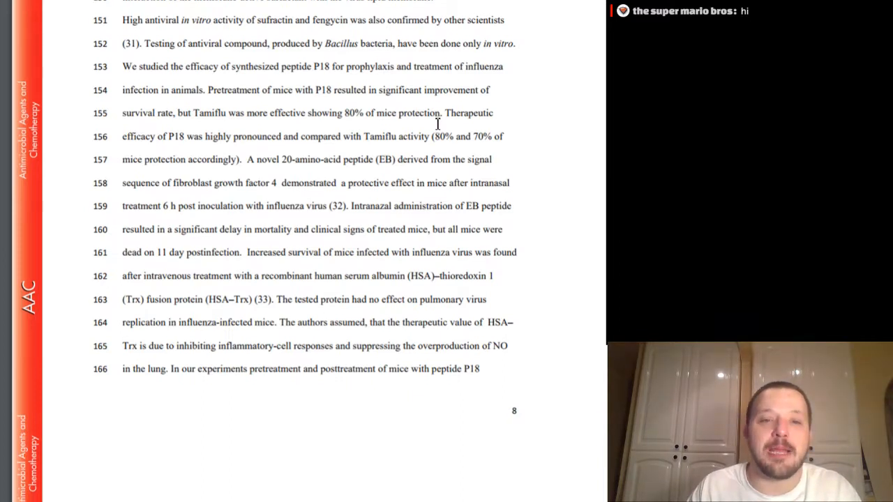
scroll("down", 3)
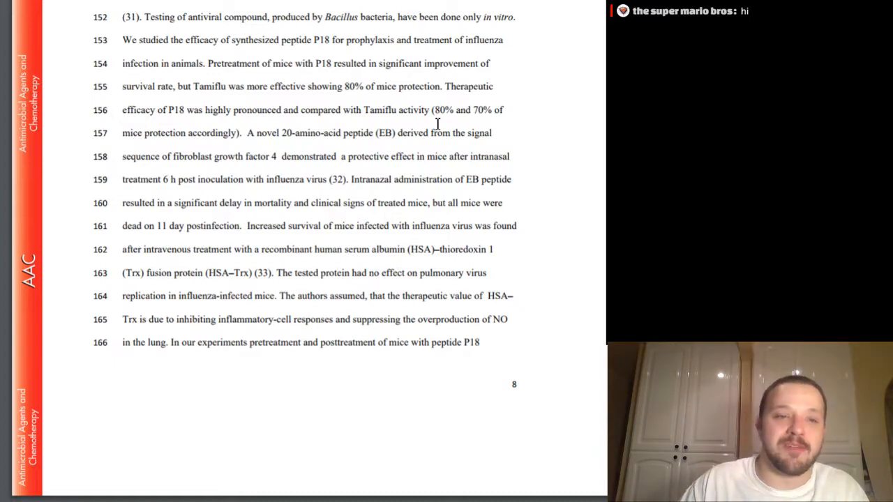
scroll("down", 3)
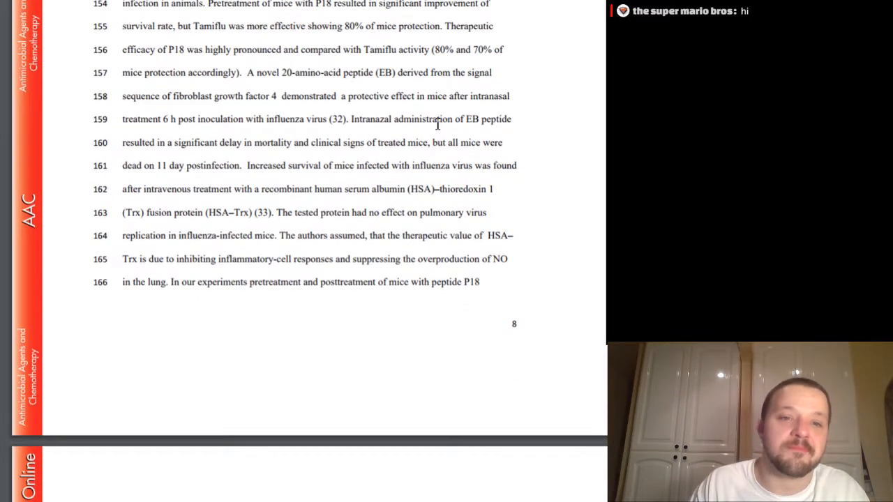
scroll("down", 3)
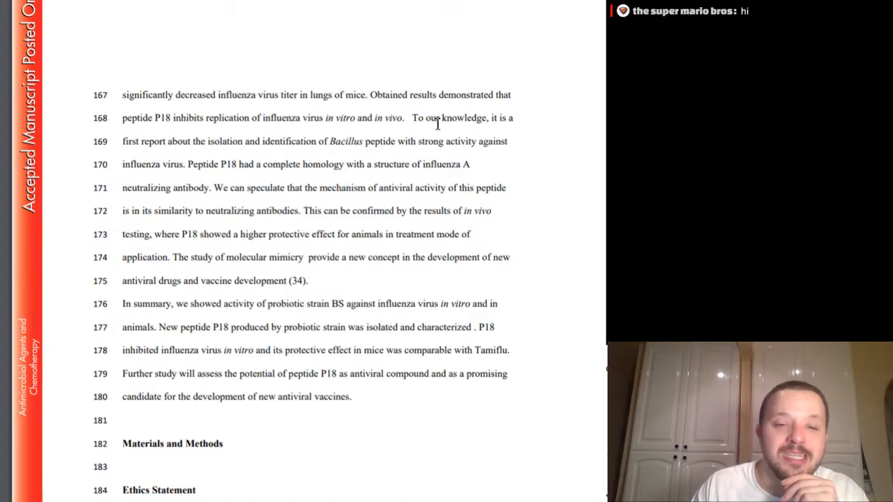
scroll("down", 3)
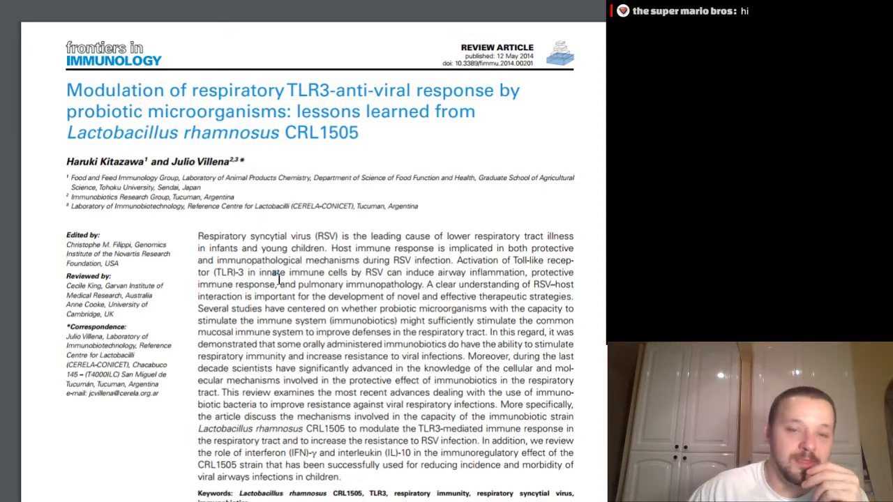
scroll("down", 3)
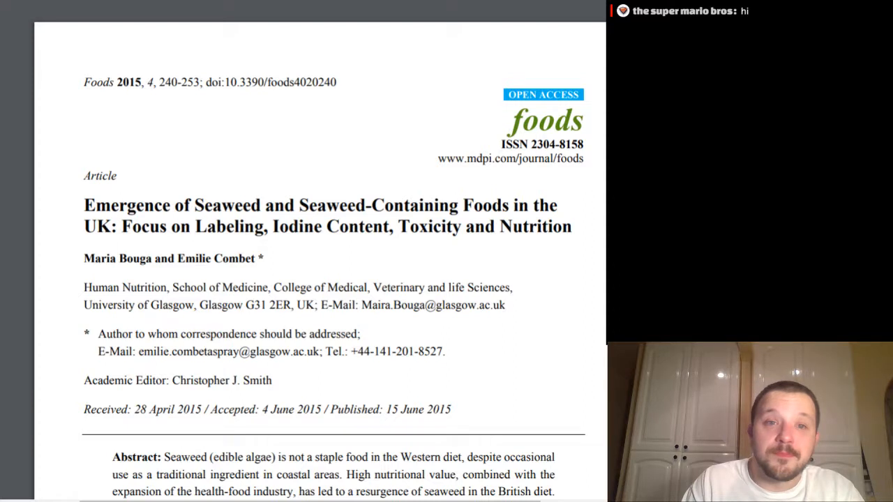
mouse_move(276, 194)
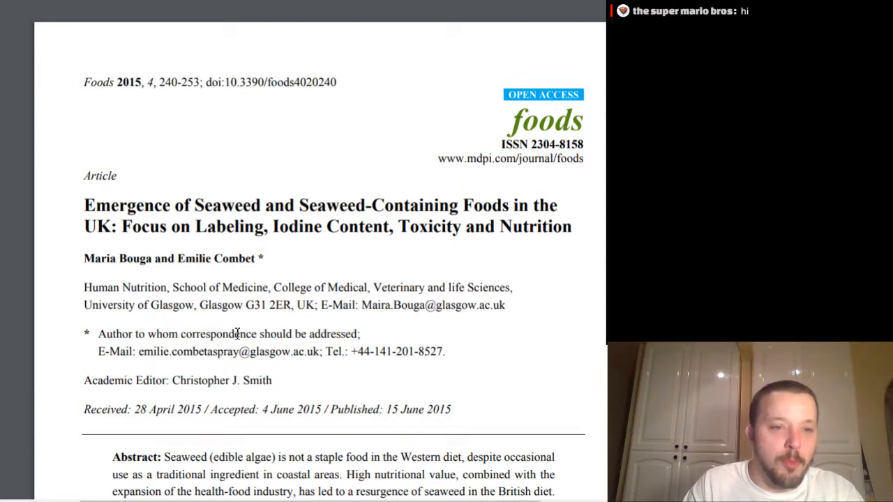
mouse_move(71, 267)
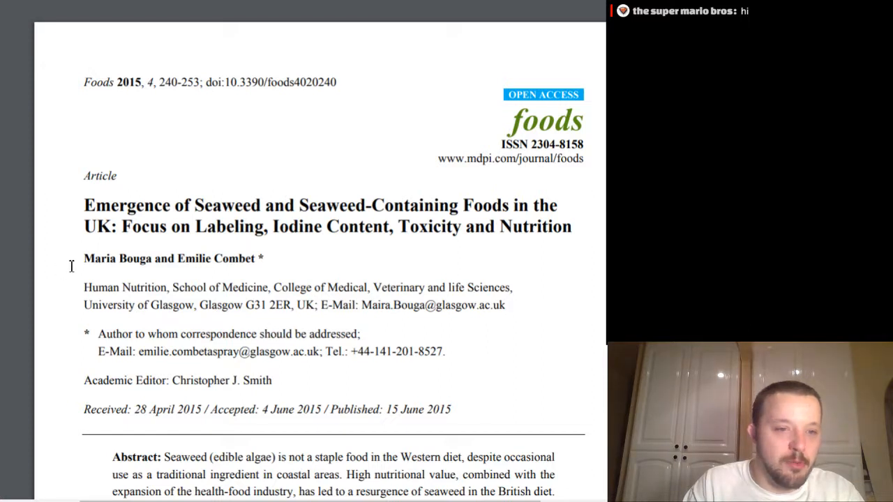
mouse_move(96, 257)
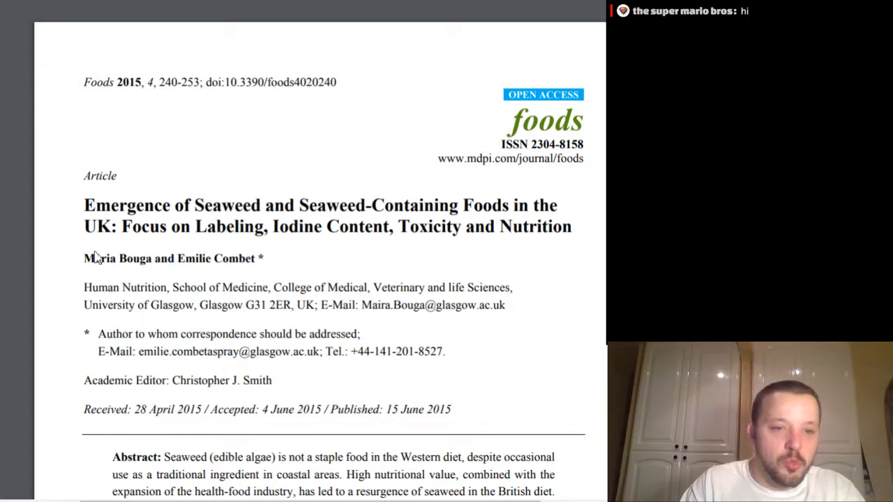
mouse_move(198, 305)
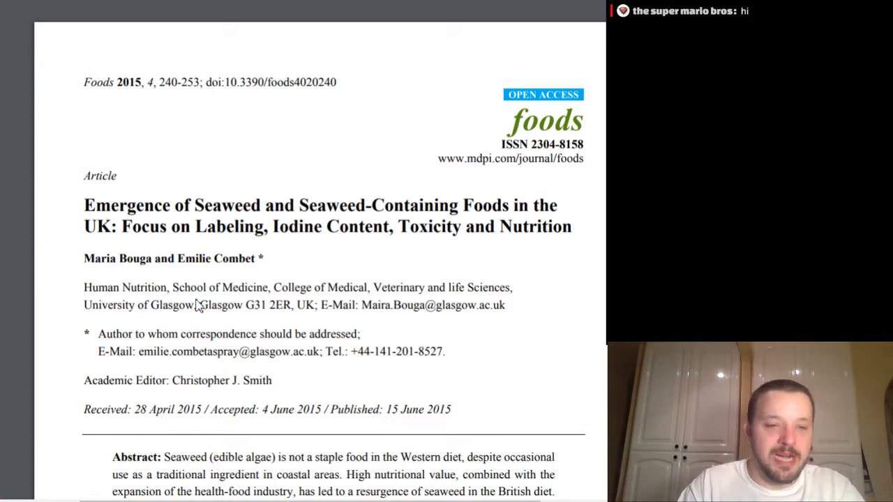
mouse_move(90, 263)
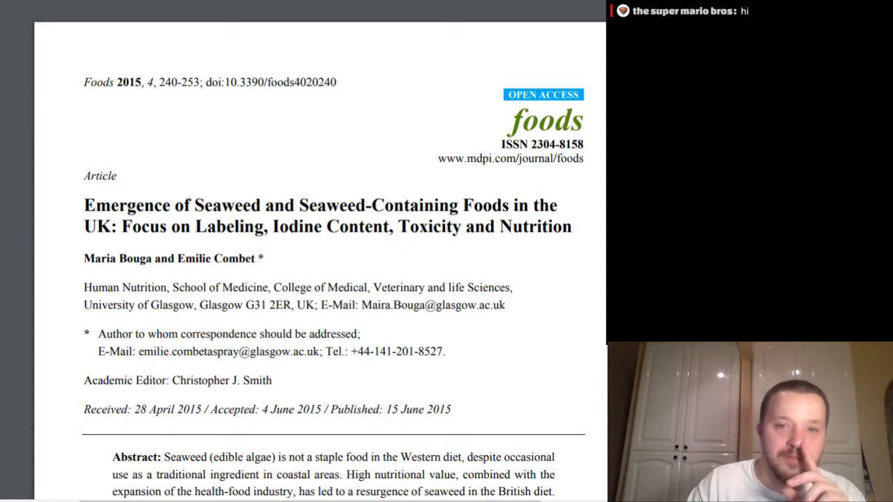
mouse_move(578, 57)
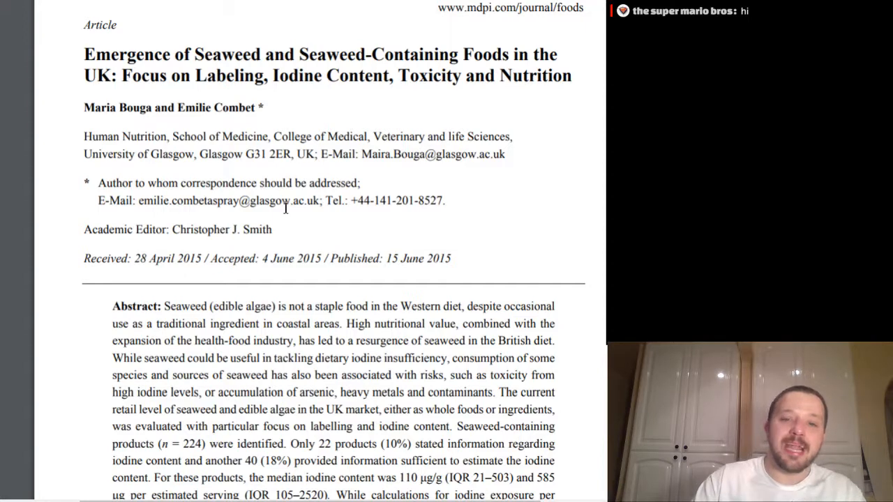
- Scroll down through the seaweed iodine article's Abstract
scroll("down", 3)
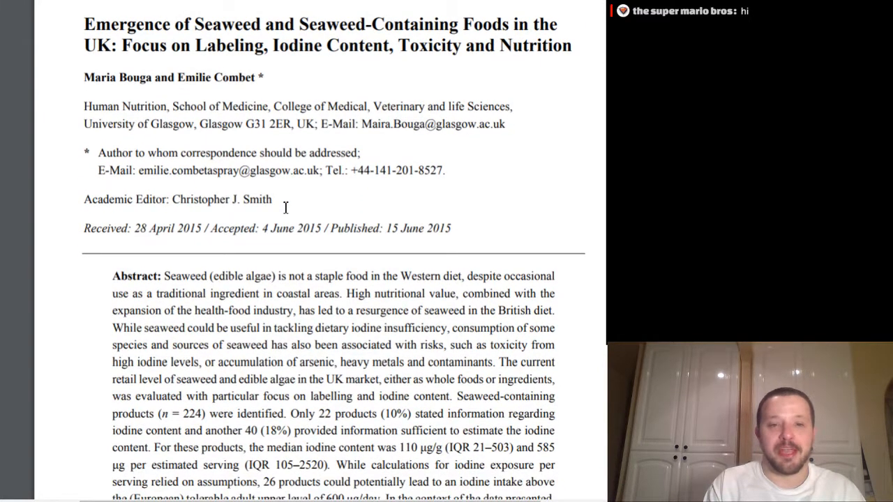
scroll("down", 3)
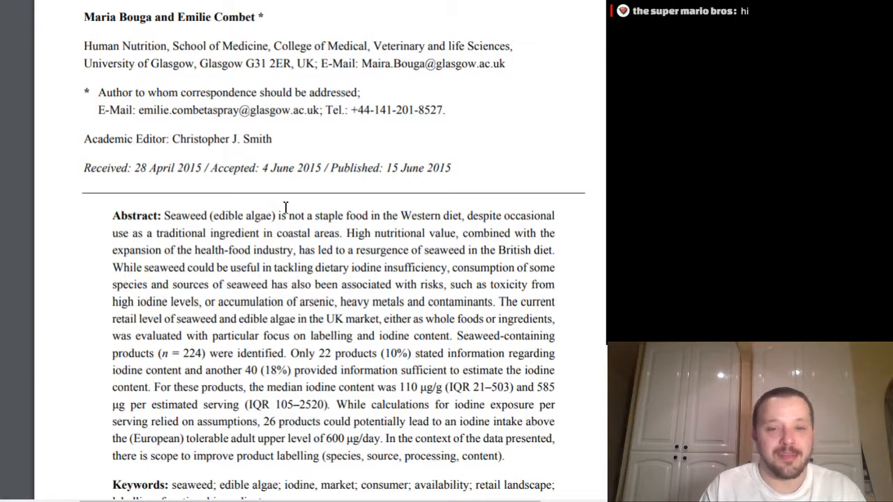
scroll("down", 3)
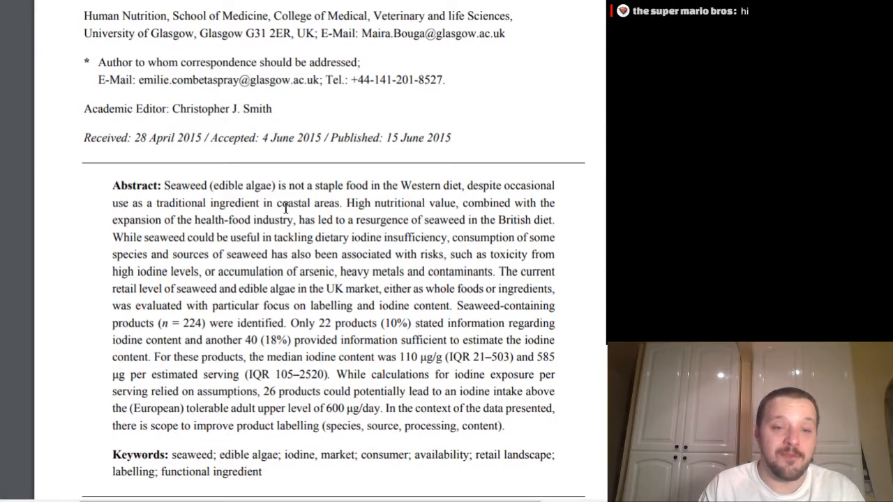
scroll("down", 3)
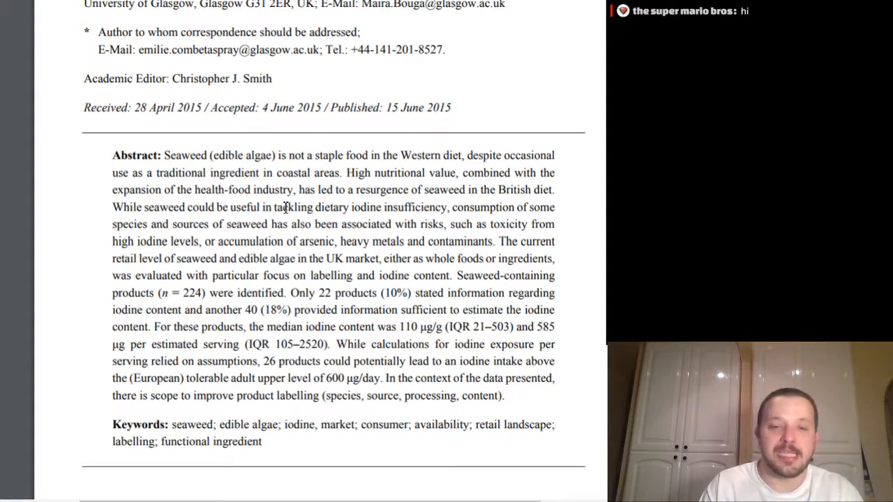
- Scroll past the Keywords until page 241's Introduction heading appears
scroll("down", 3)
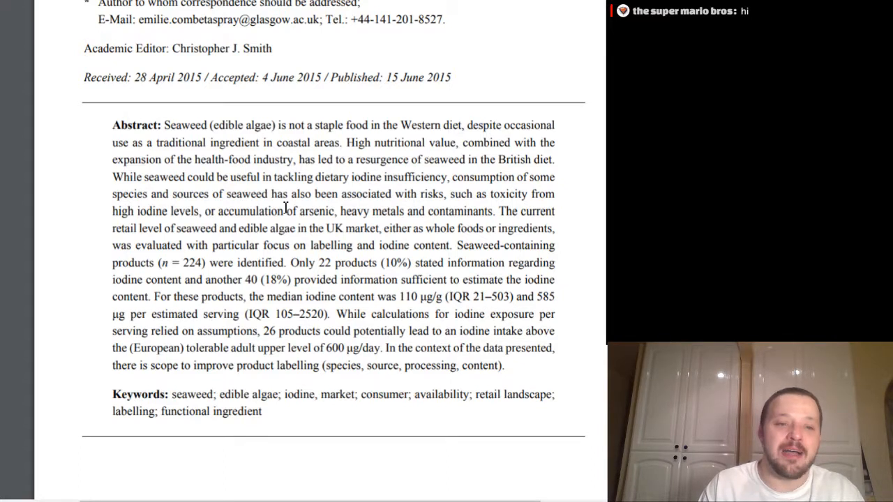
scroll("down", 3)
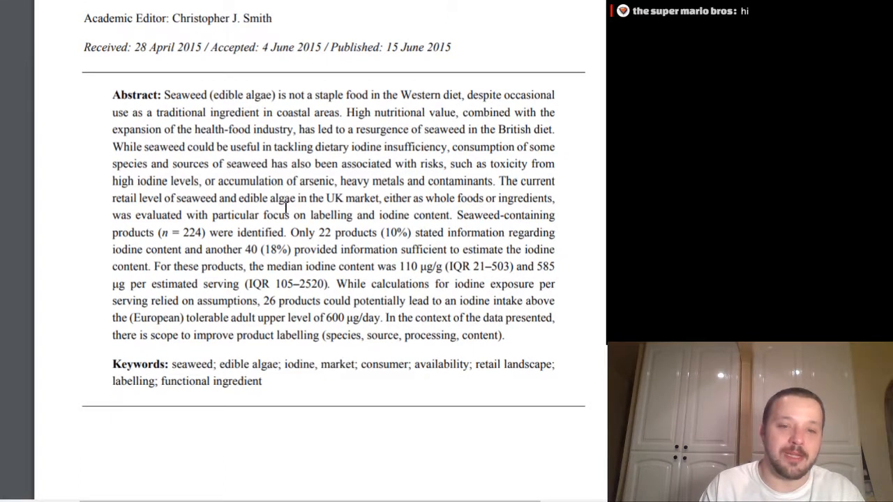
scroll("down", 3)
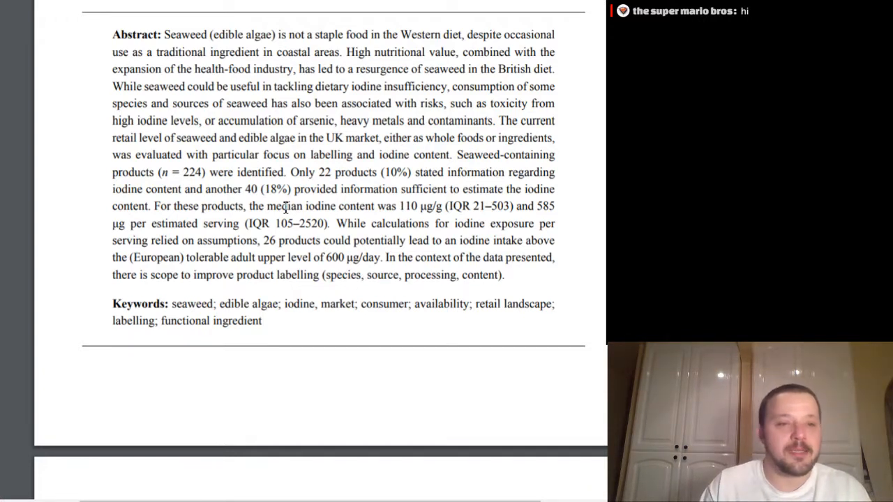
scroll("down", 3)
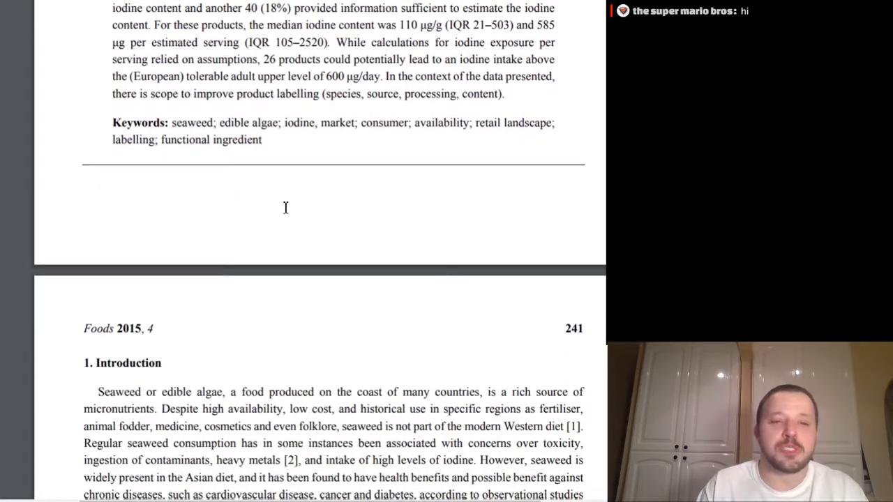
- Scroll through page 241's Introduction to the paragraphs on UK dietary iodine sources and iodised salt
scroll("down", 3)
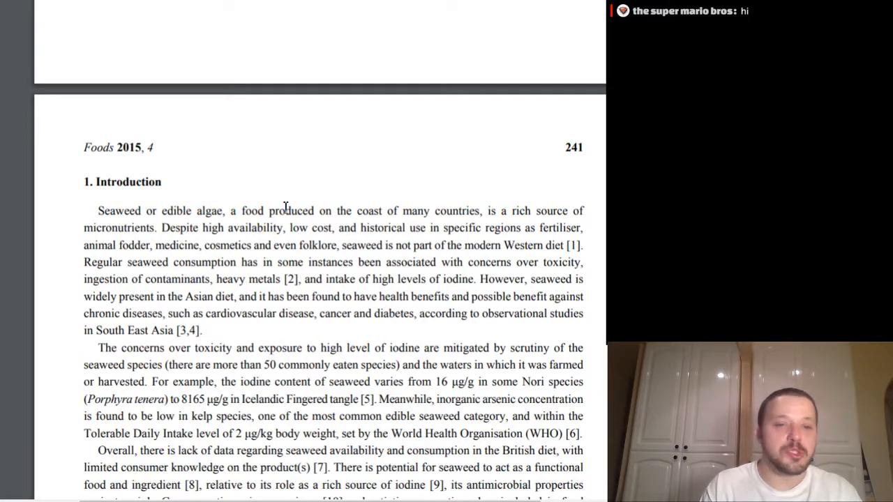
scroll("down", 3)
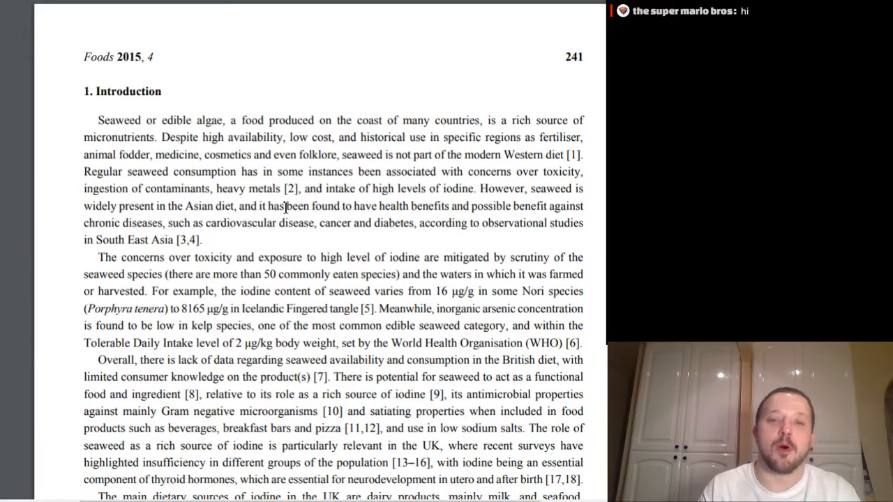
scroll("down", 3)
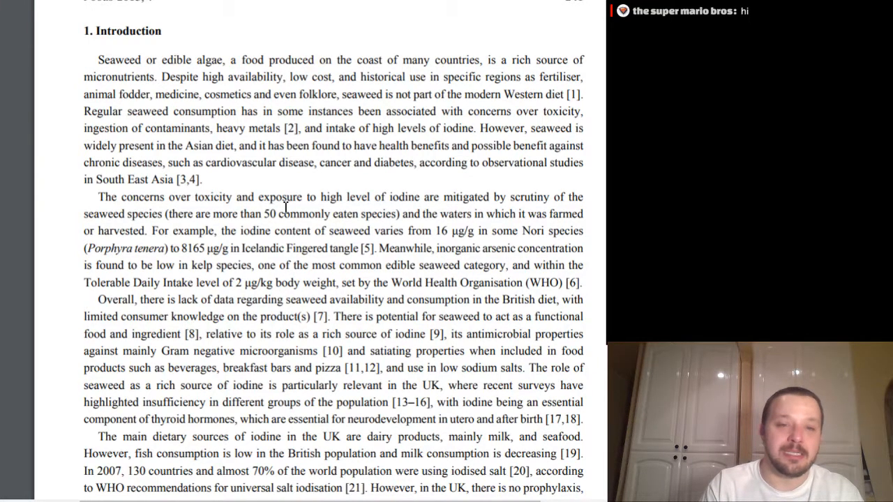
scroll("down", 3)
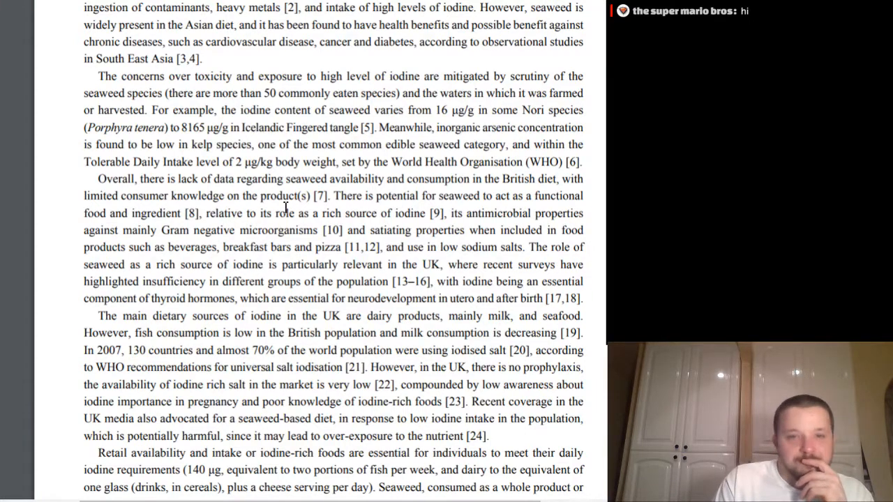
- Scroll to the 'aims of this study' paragraph ending the Introduction, with page 242 beginning
scroll("down", 3)
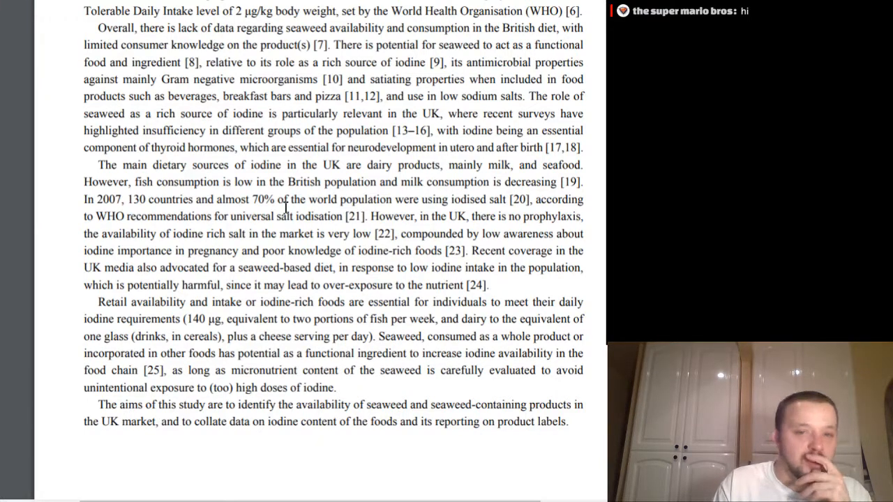
scroll("down", 3)
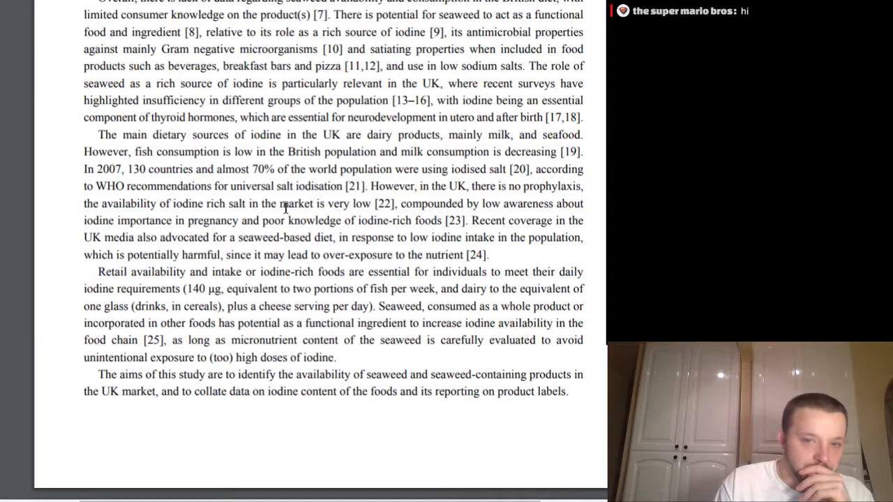
scroll("down", 3)
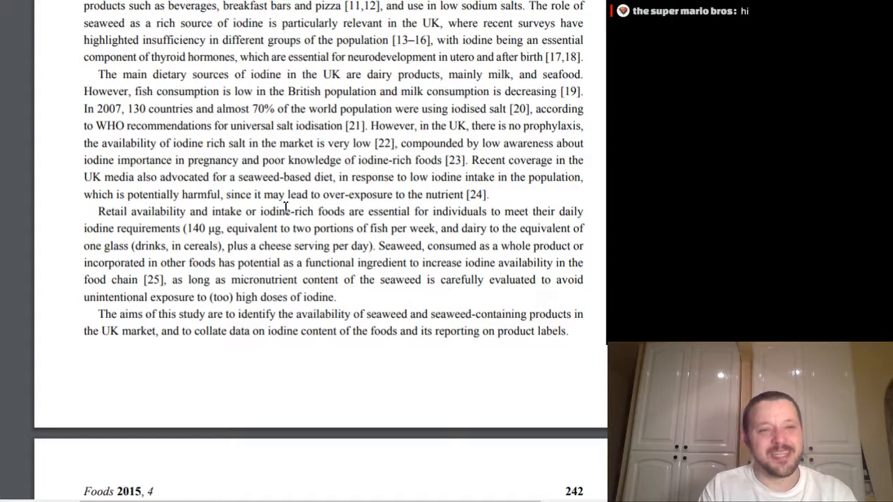
- Scroll down to page 242 so the '2. Methods' heading and Data Collection subsection are in view
scroll("down", 3)
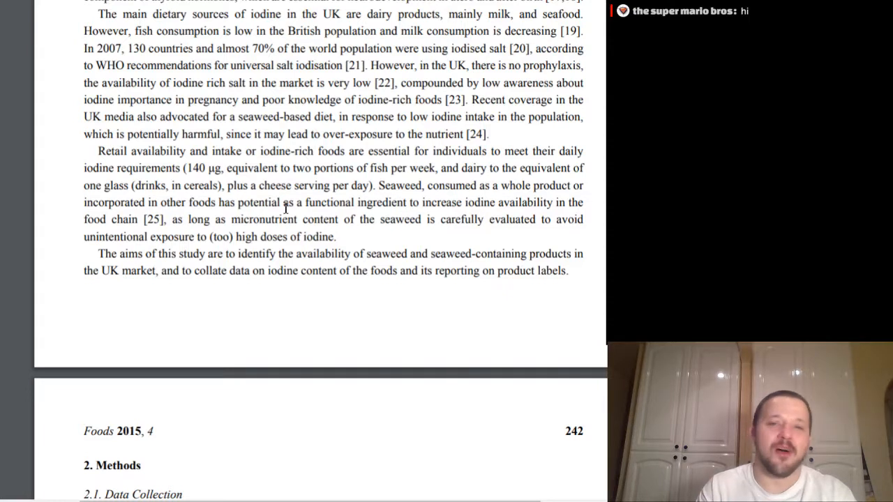
scroll("down", 3)
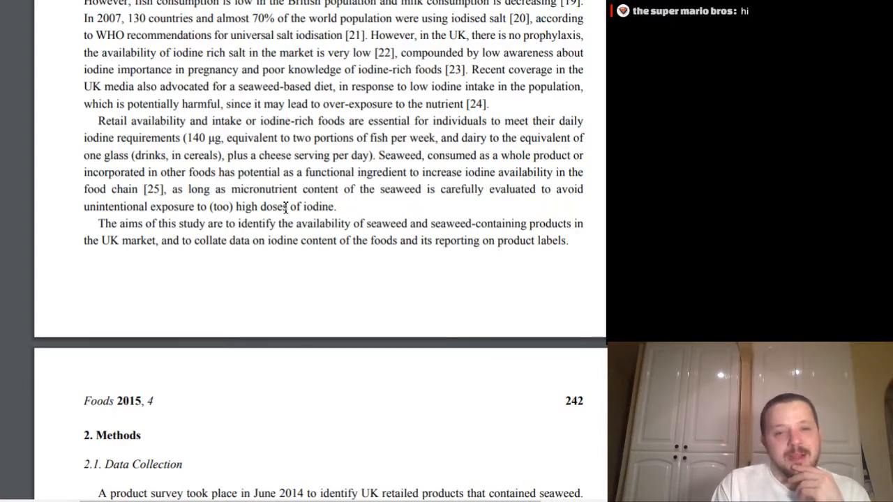
scroll("down", 3)
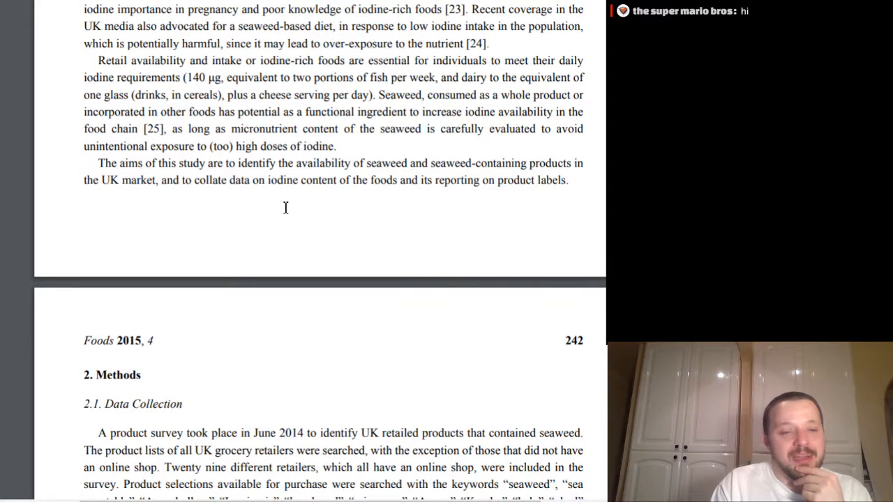
scroll("down", 3)
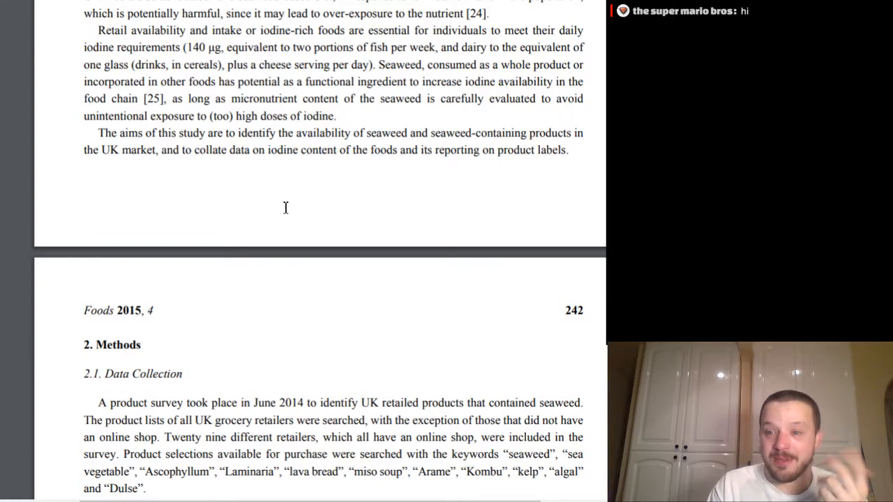
scroll("down", 3)
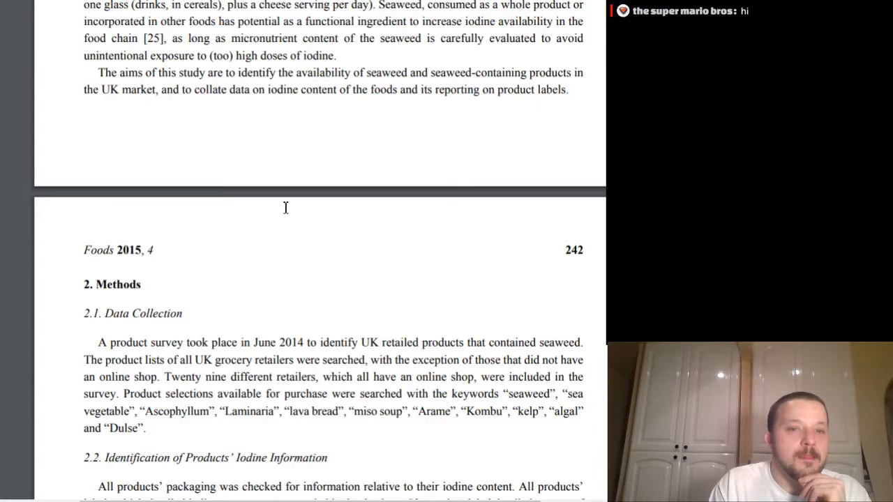
- Scroll down through the Results section past Table 1 and Table 2 to the Figure 1 iodine content charts
scroll("down", 3)
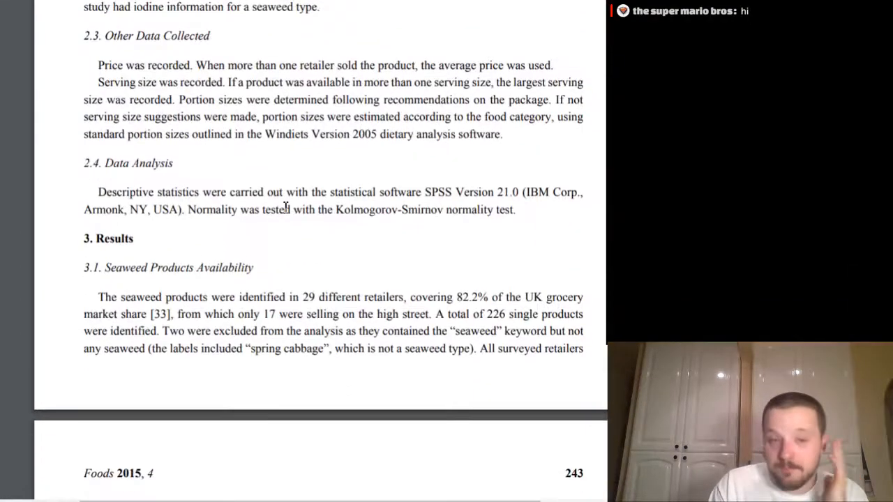
scroll("down", 3)
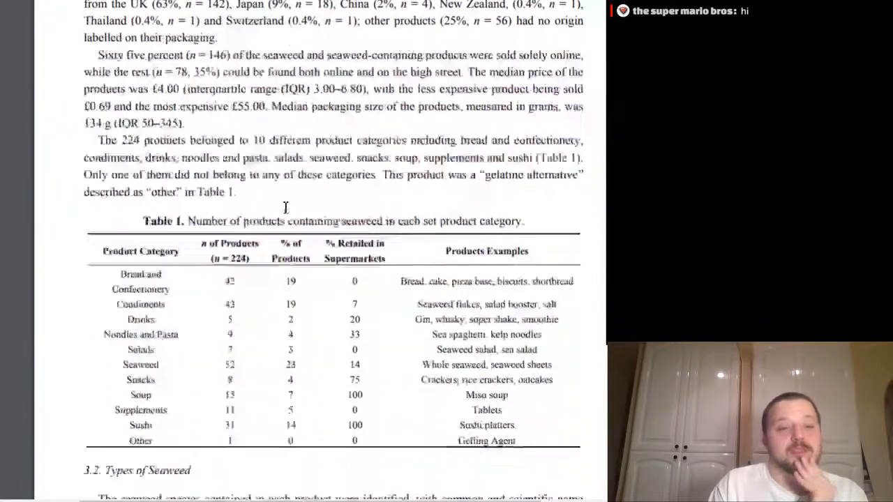
scroll("down", 3)
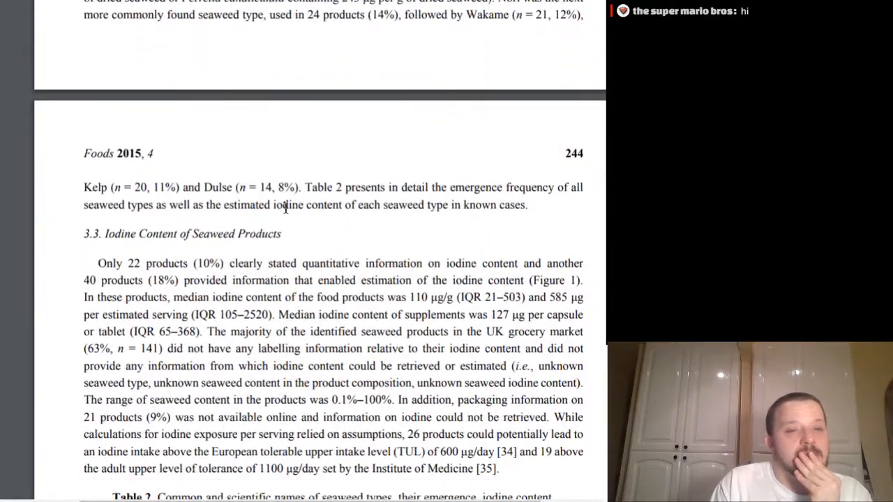
scroll("down", 3)
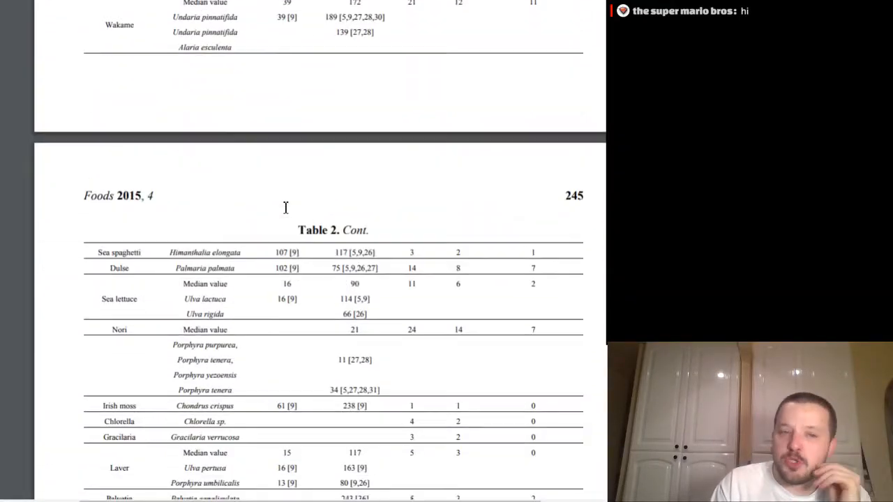
scroll("down", 3)
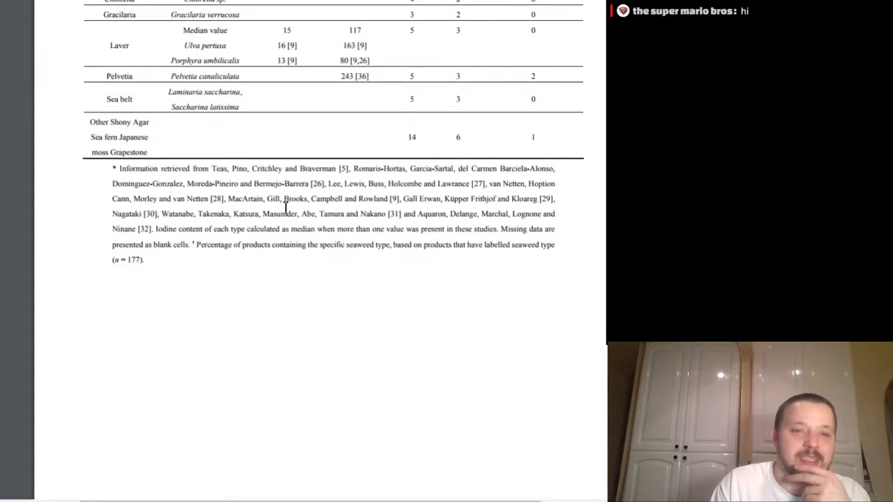
scroll("down", 3)
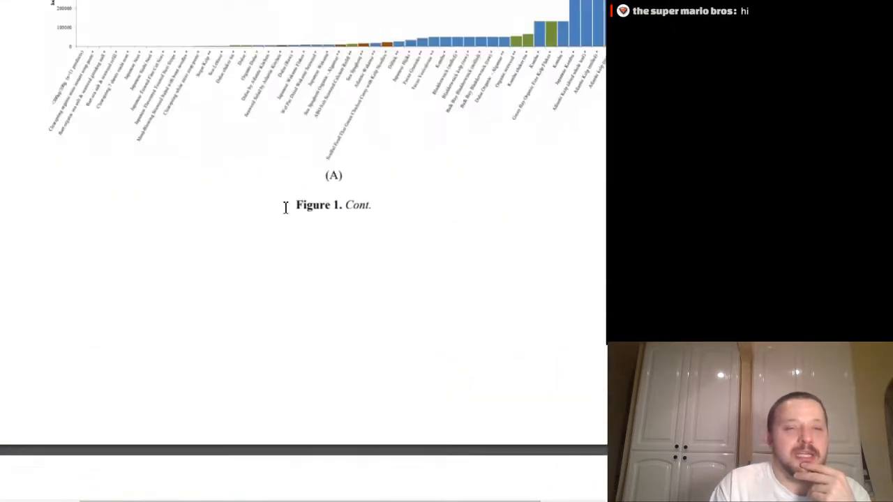
scroll("down", 3)
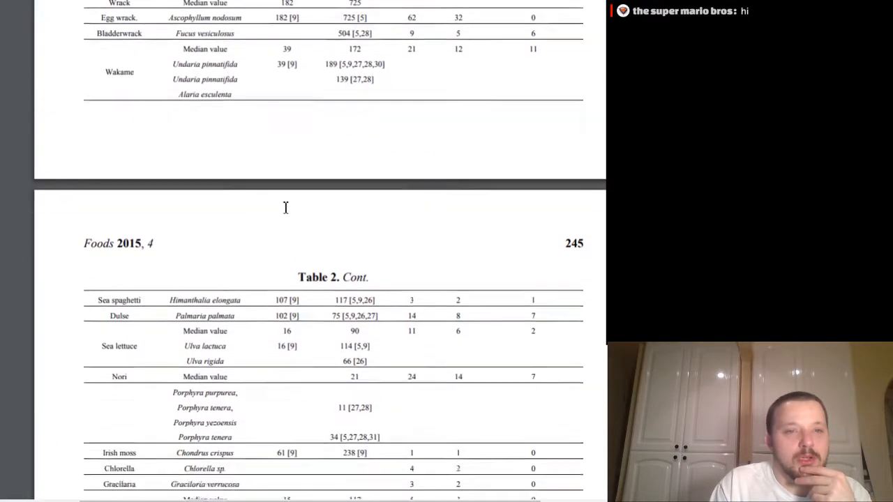
scroll("down", 3)
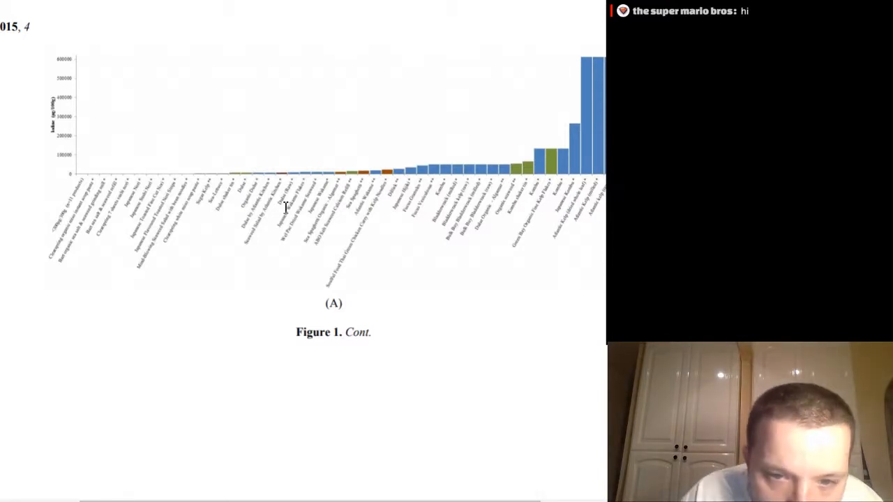
scroll("down", 3)
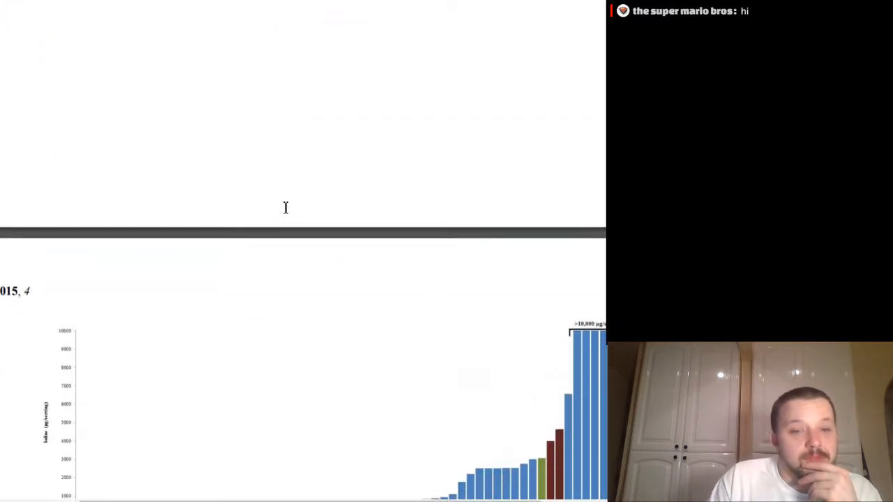
- Scroll to the Figure 1 caption beneath panel (B), then bring the panel (A) chart back into view
scroll("down", 3)
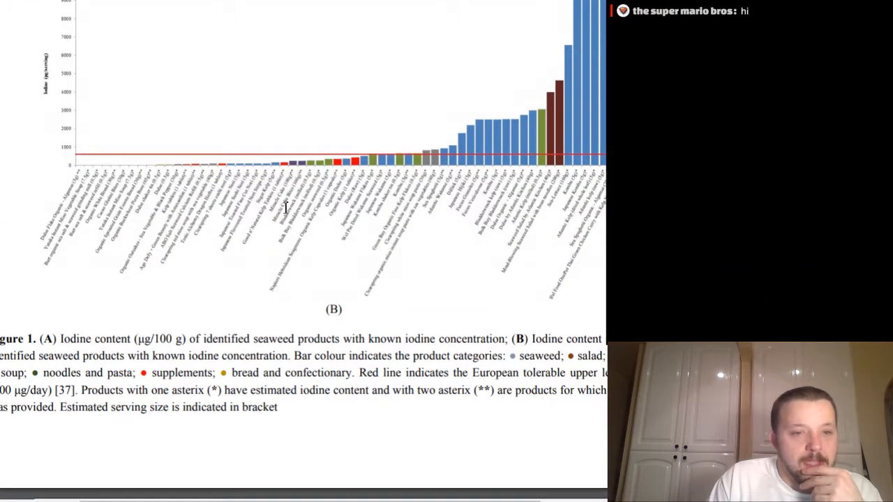
scroll("down", 3)
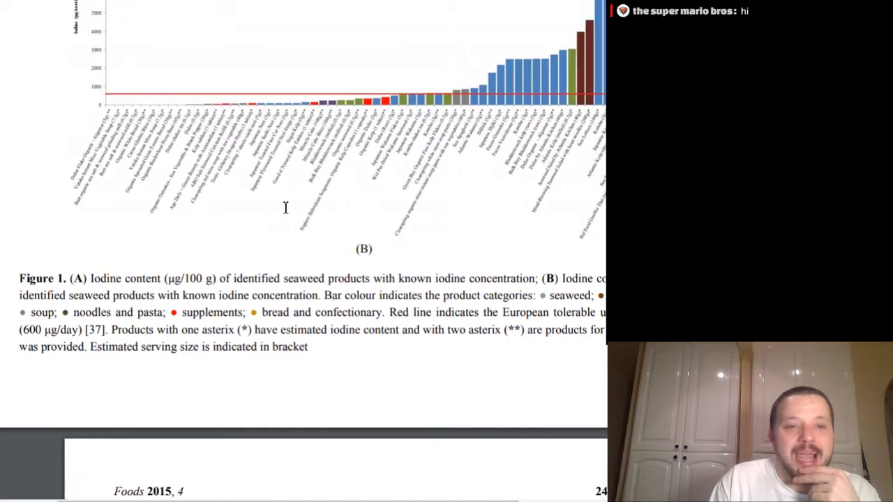
scroll("right", 3)
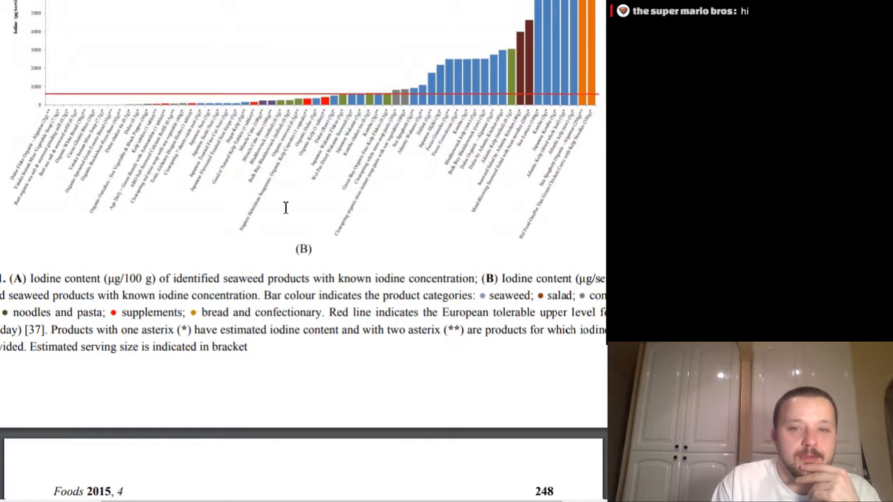
scroll("down", 3)
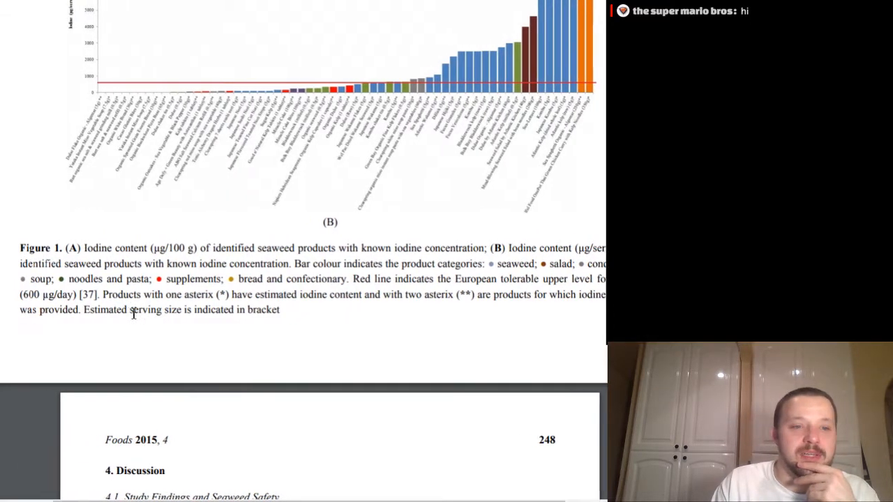
scroll("down", 3)
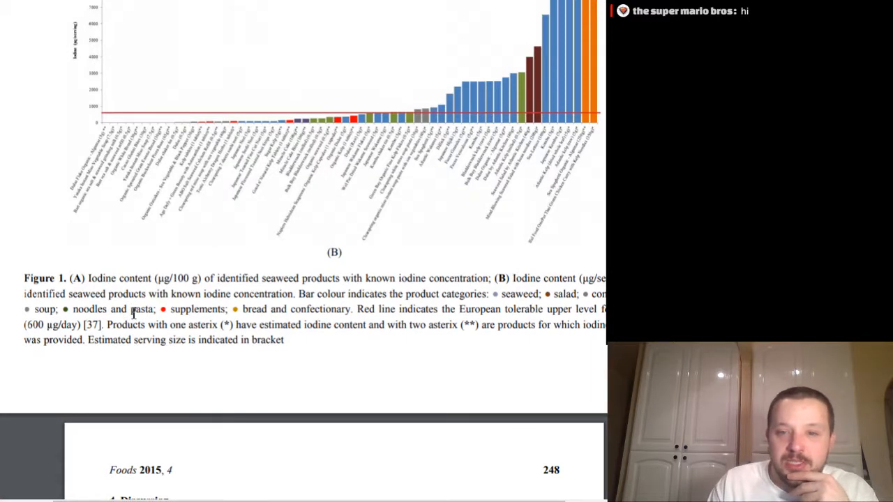
scroll("down", 3)
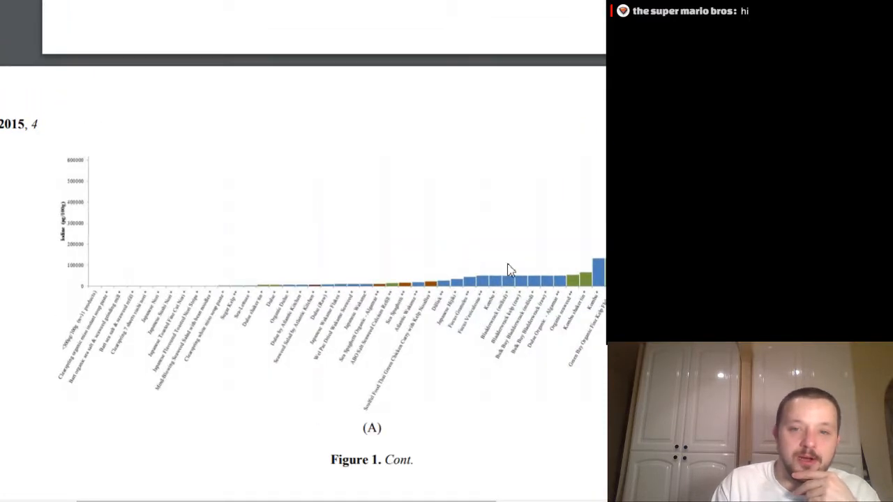
- Zoom into Figure 1 (A) and pan across the bars to read product labels like Dulse, Kombu and Atlantic Kelp
scroll("down", 3)
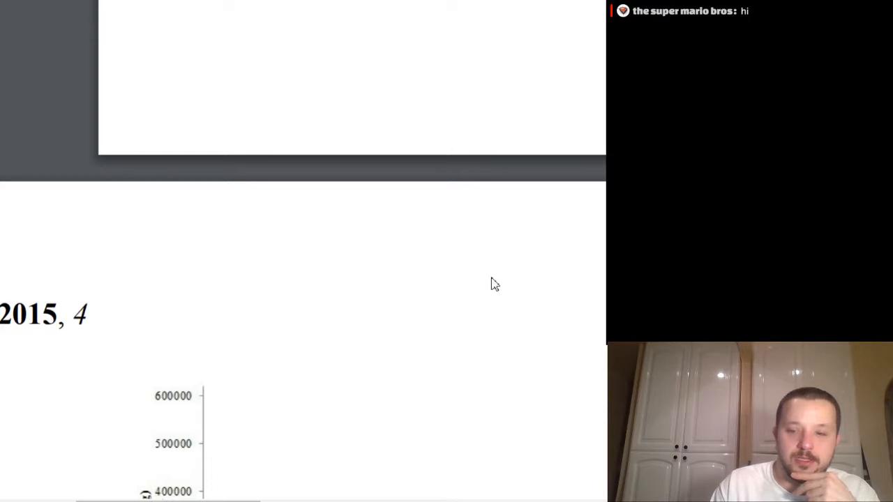
scroll("down", 3)
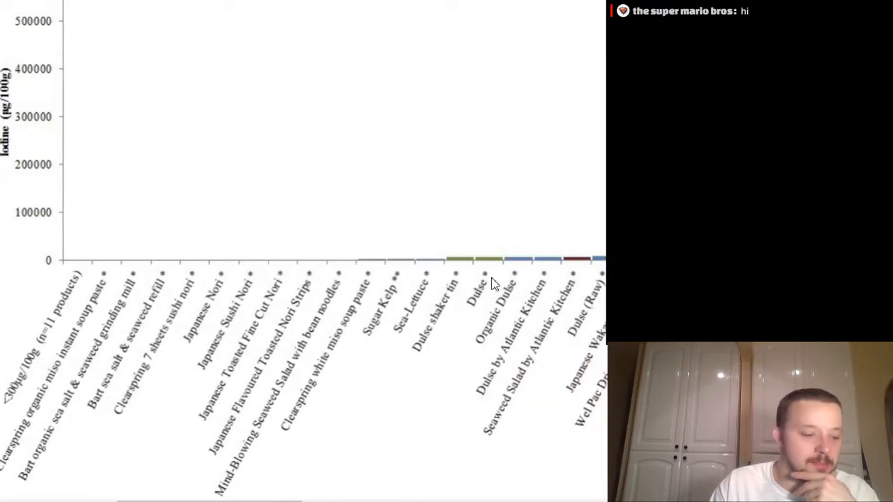
scroll("right", 3)
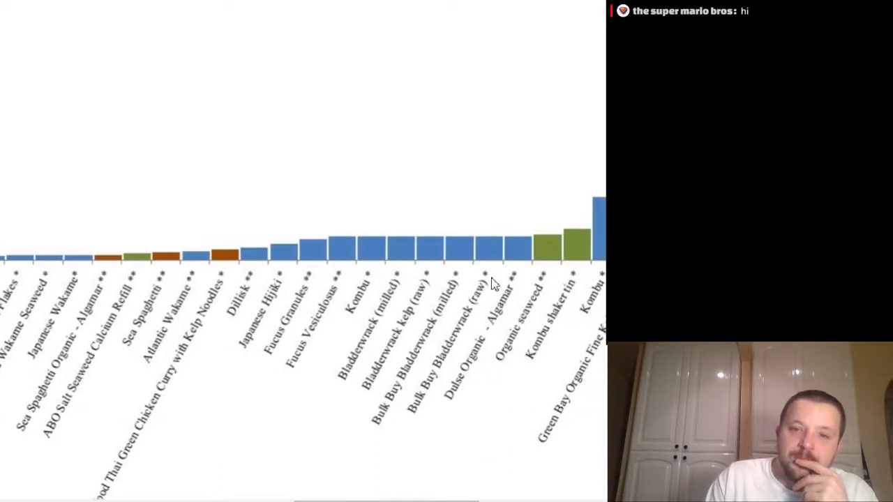
scroll("right", 3)
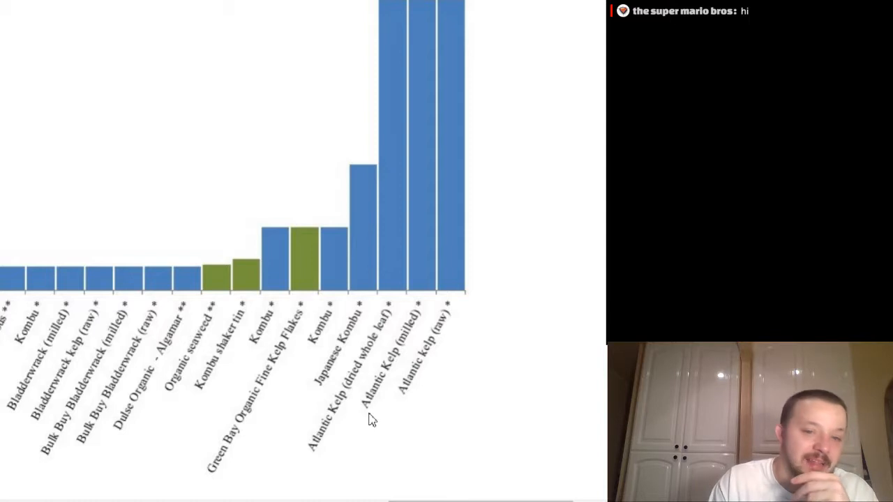
mouse_move(368, 418)
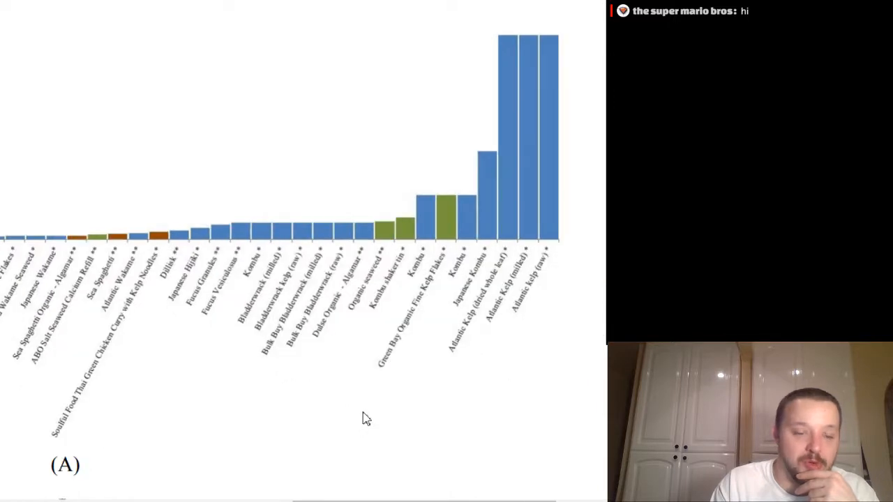
scroll("left", 3)
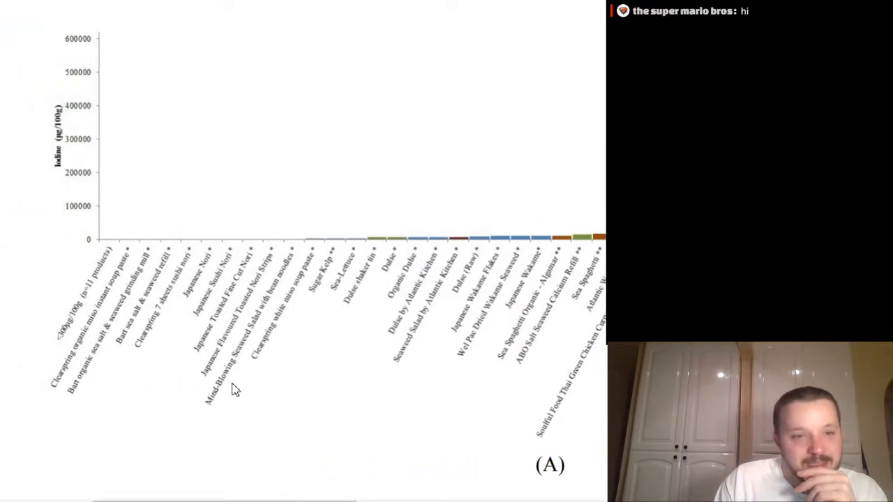
- Scroll past Figure 1 panel B and its caption to the '4. Discussion' heading on page 248
scroll("down", 3)
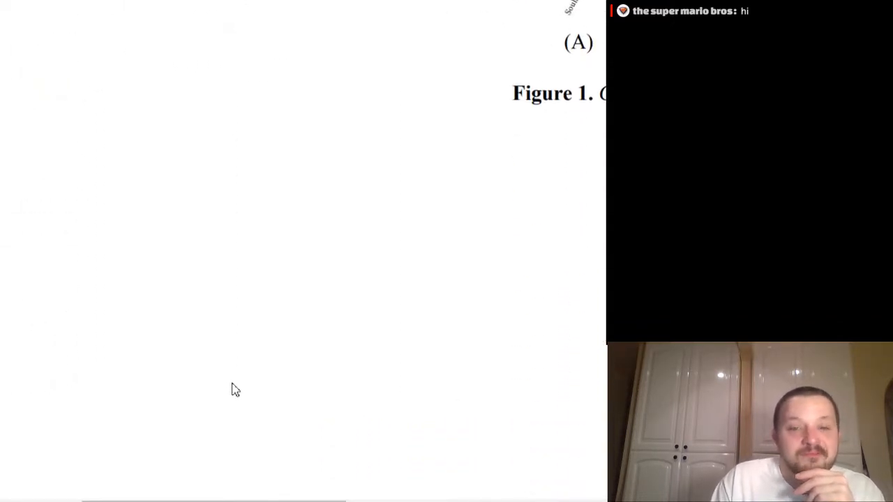
scroll("down", 3)
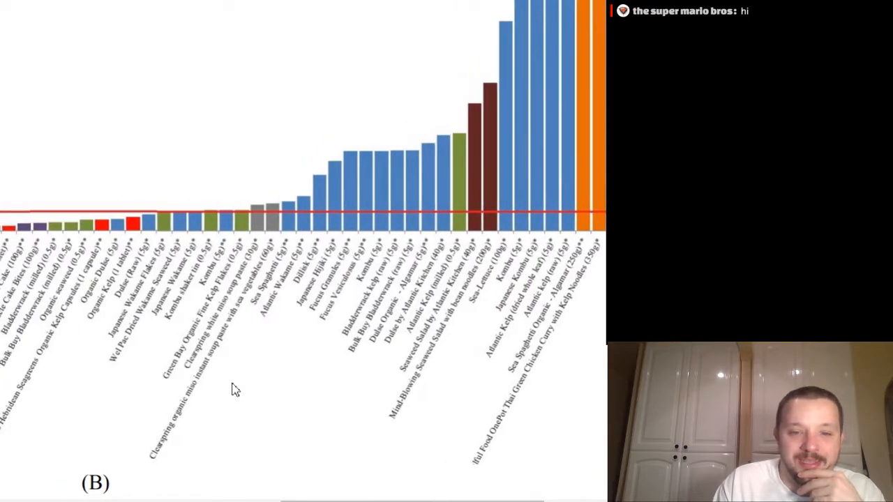
scroll("down", 3)
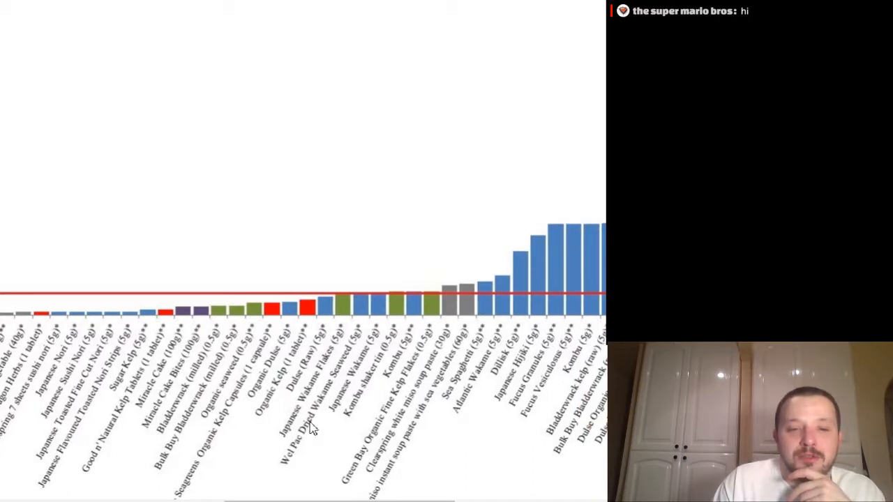
mouse_move(335, 342)
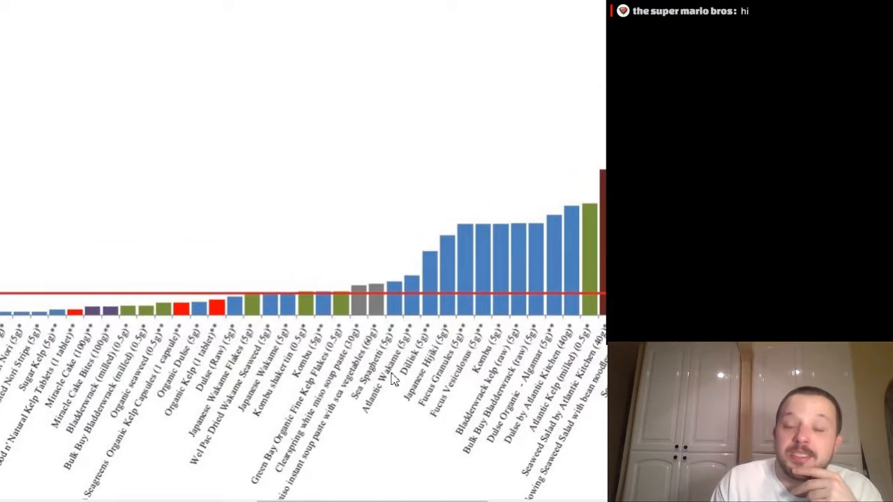
mouse_move(363, 396)
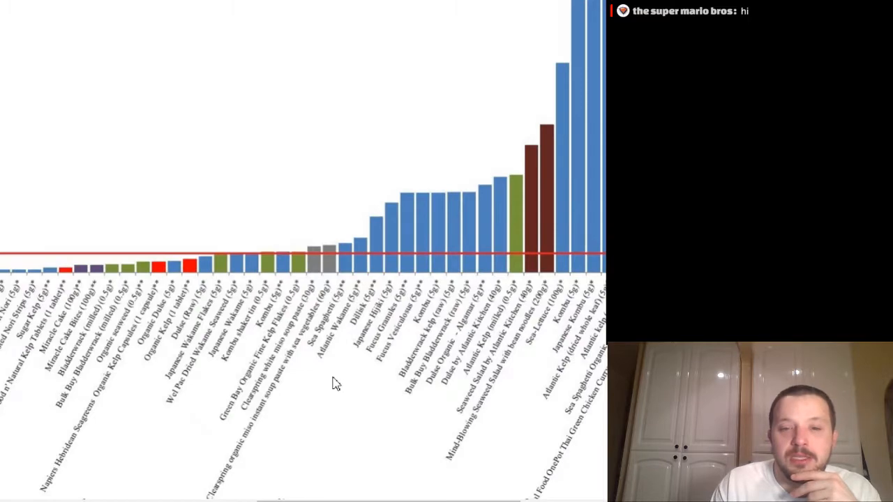
scroll("down", 3)
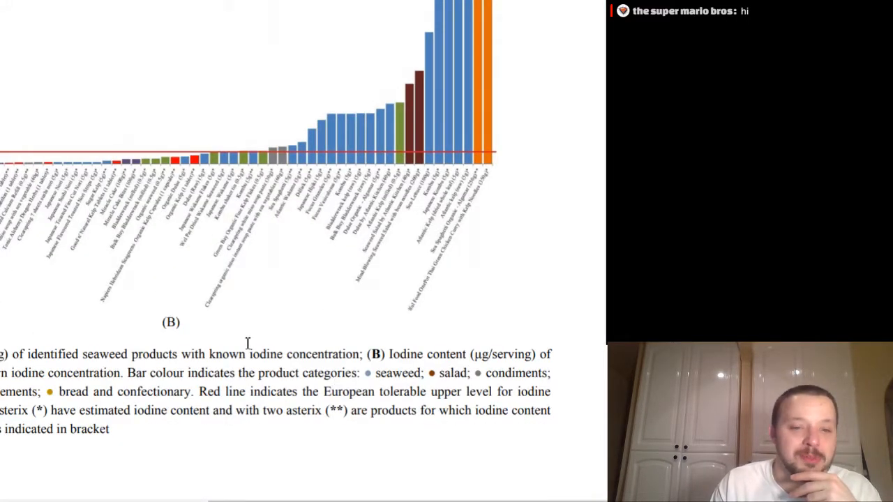
scroll("down", 3)
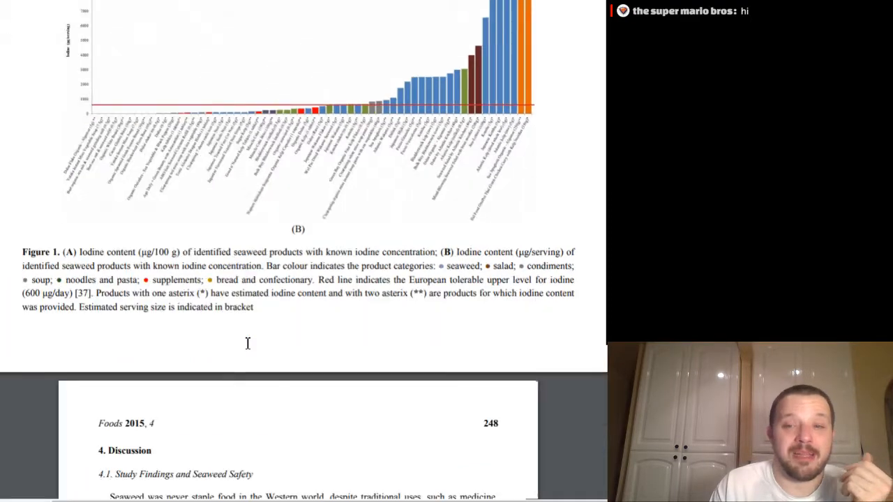
- Scroll through section 4.1 Study Findings and Seaweed Safety until page 249 and heading 4.2 appear
scroll("down", 3)
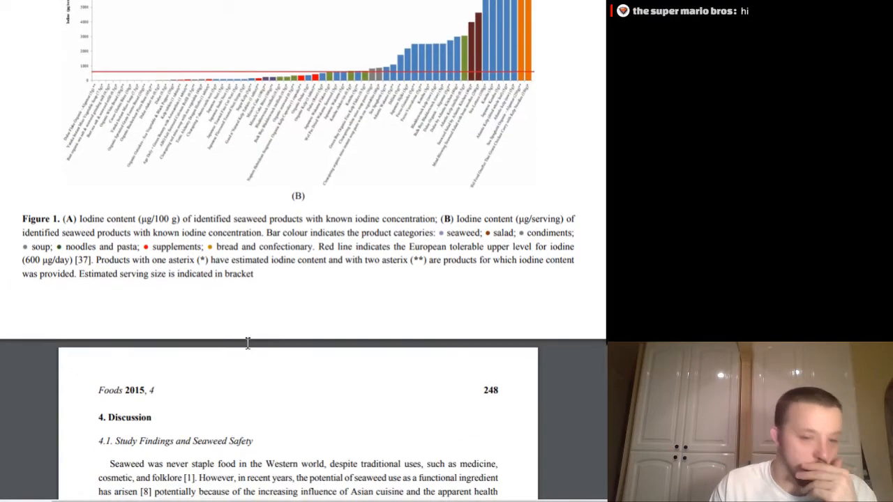
scroll("down", 3)
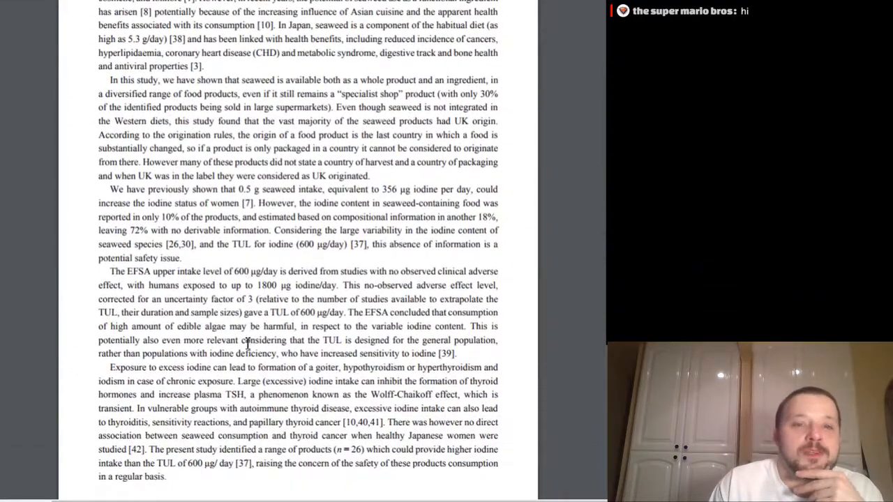
scroll("down", 3)
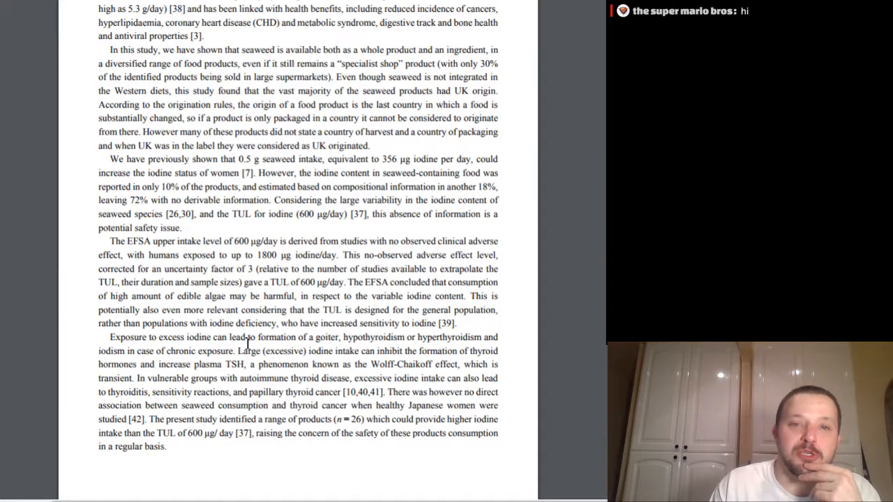
scroll("down", 3)
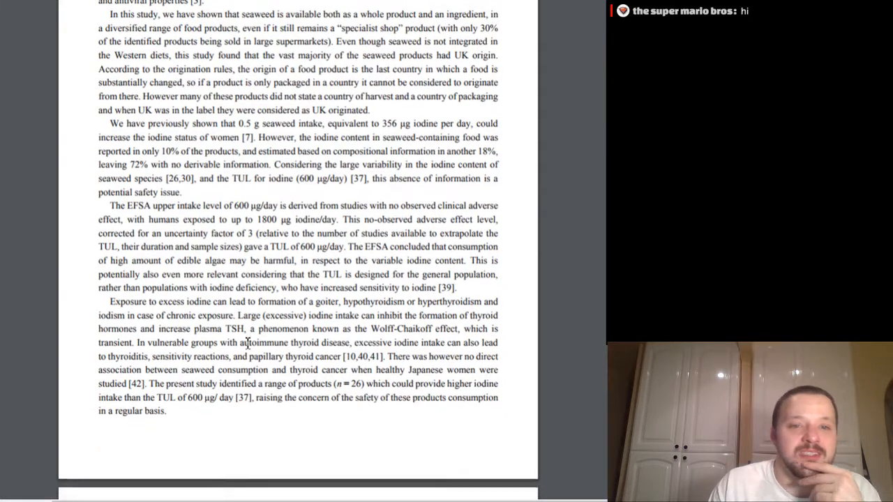
scroll("down", 3)
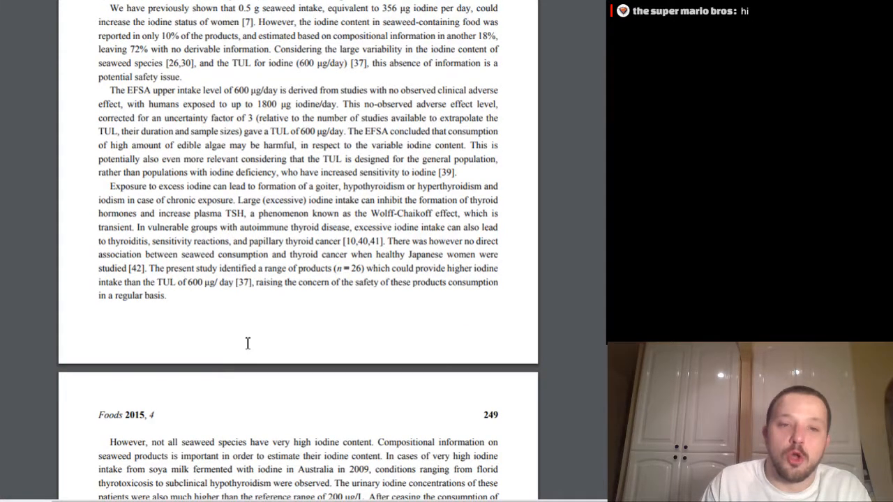
scroll("down", 3)
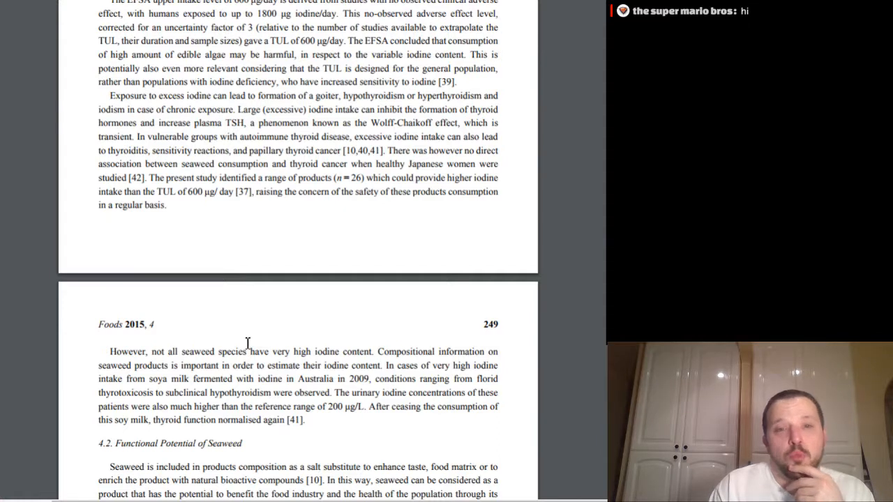
scroll("down", 3)
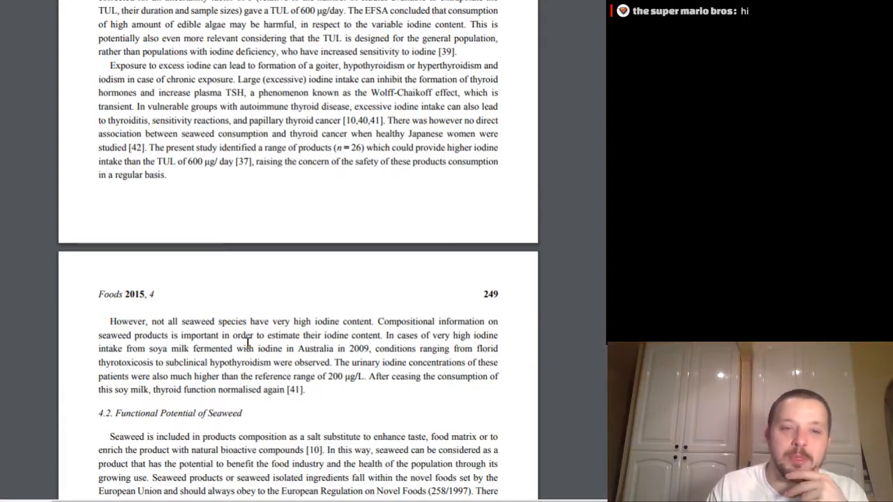
- Scroll through section 4.2 Functional Potential of Seaweed until '4.3 Limitations and Future Work' and page 250 appear
scroll("down", 3)
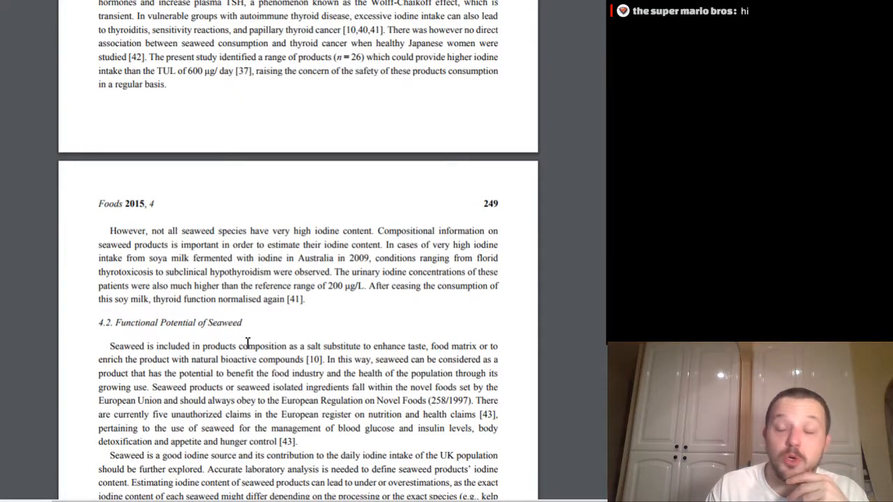
scroll("down", 3)
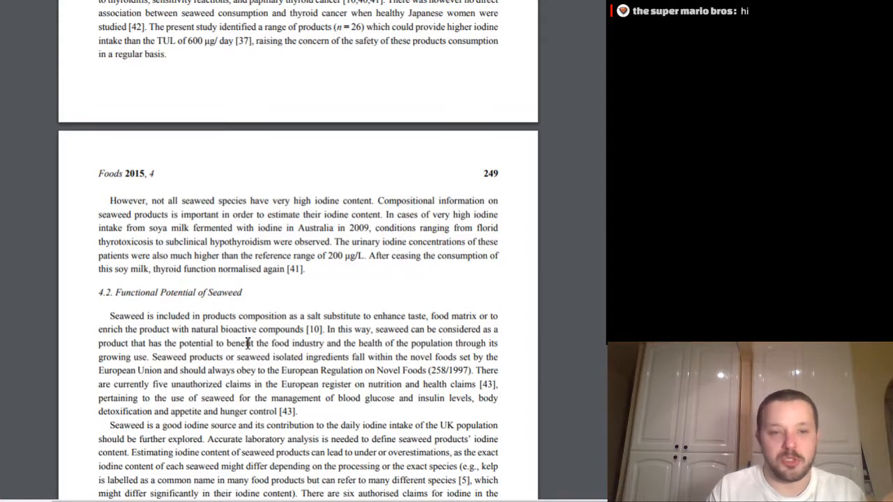
scroll("down", 3)
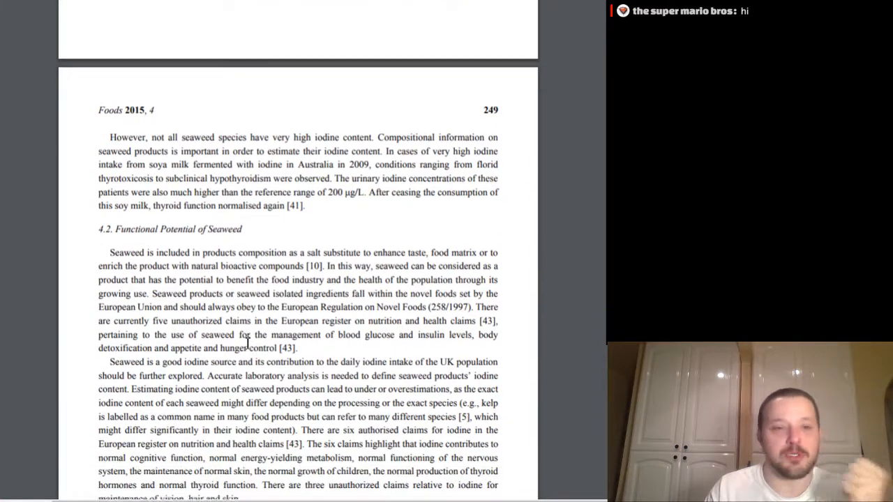
scroll("down", 3)
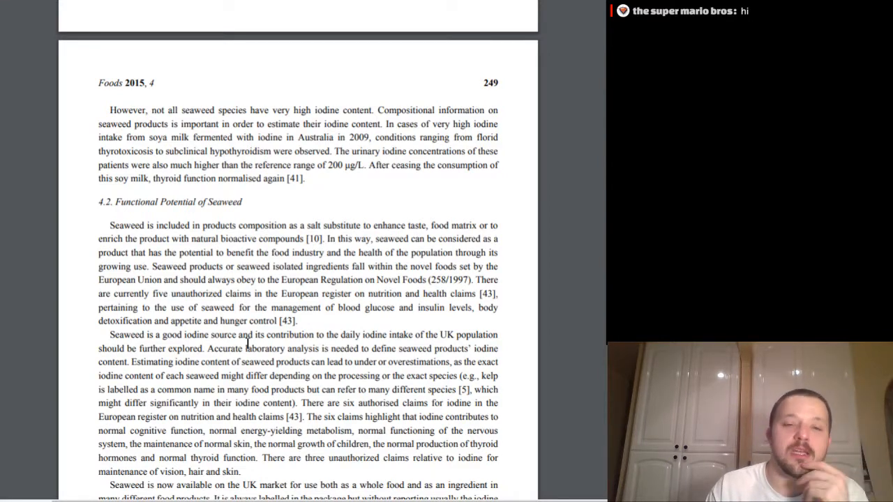
scroll("down", 3)
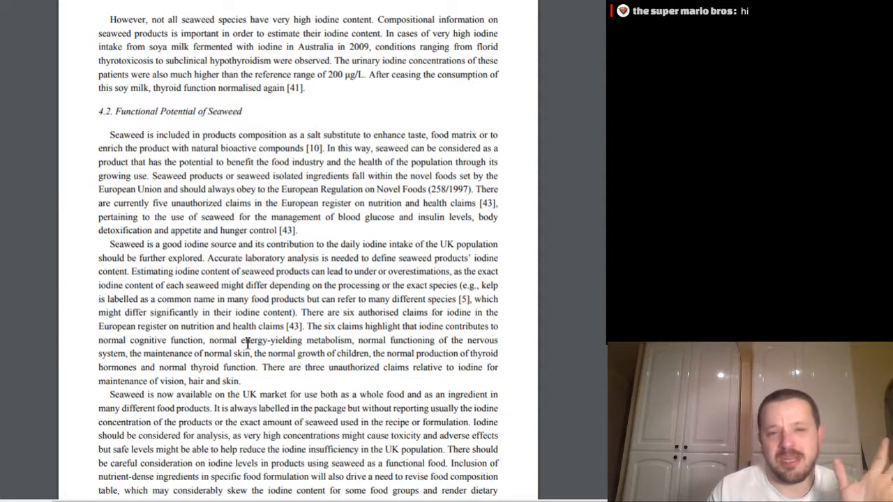
scroll("down", 3)
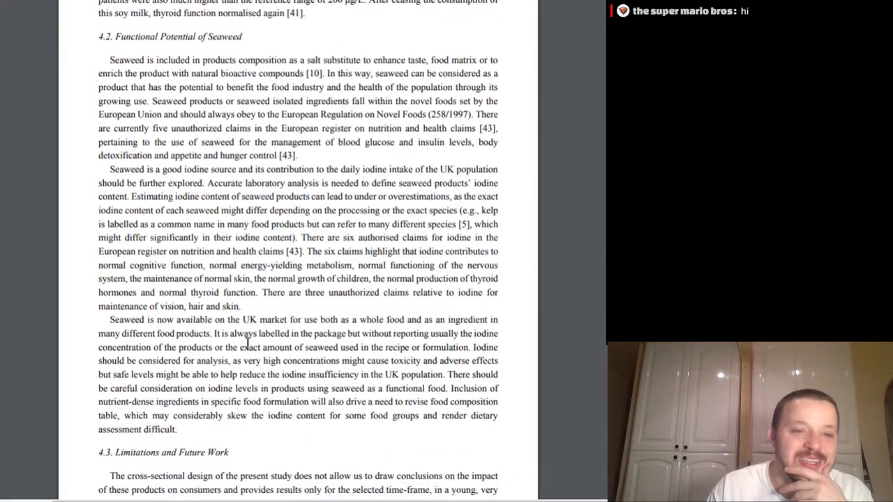
scroll("down", 3)
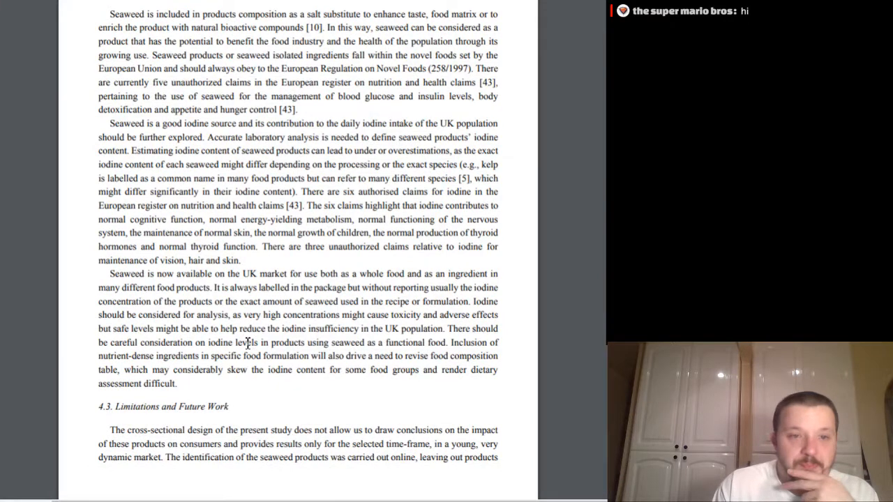
scroll("down", 3)
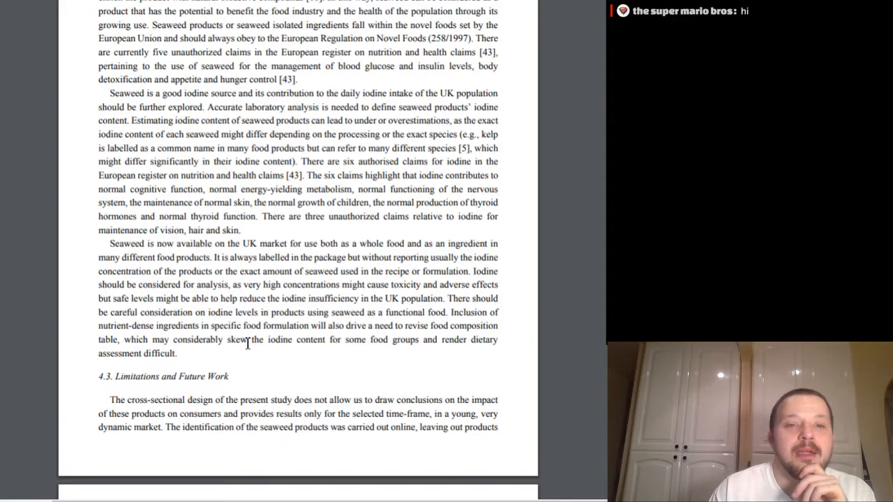
scroll("down", 3)
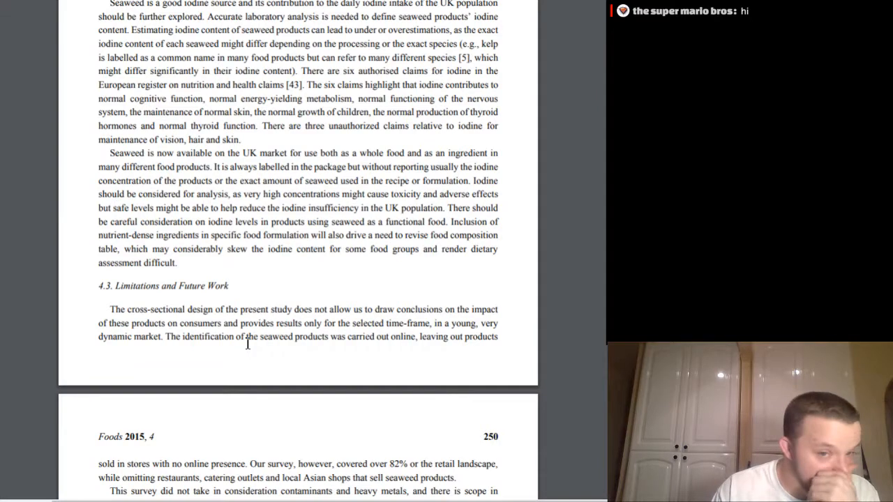
- Scroll down page 250 to the '5. Conclusions' section, Acknowledgments and Author Contributions
scroll("down", 3)
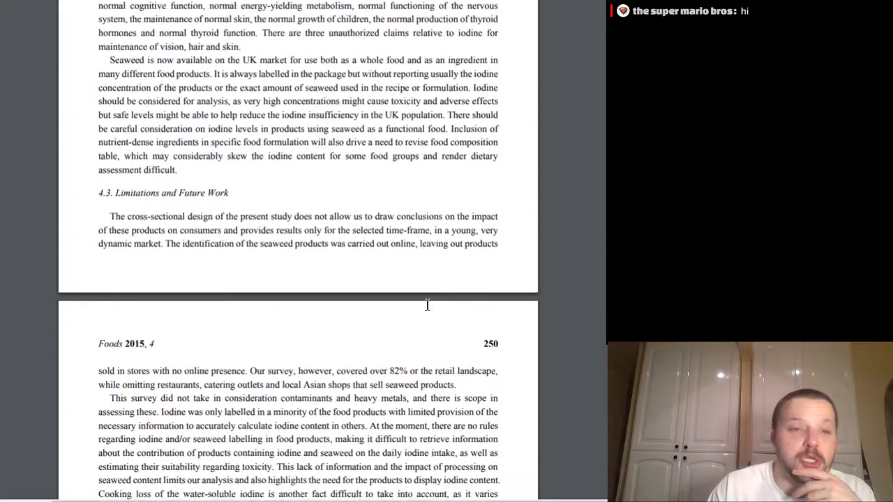
scroll("down", 3)
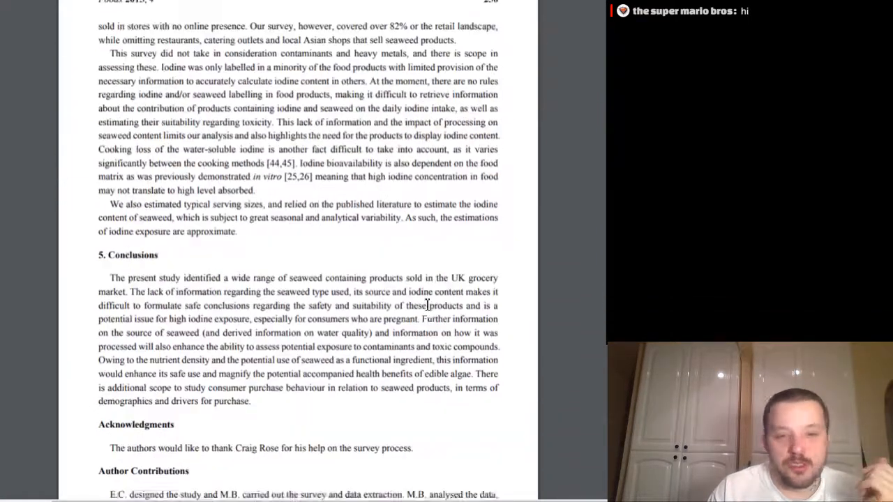
scroll("down", 3)
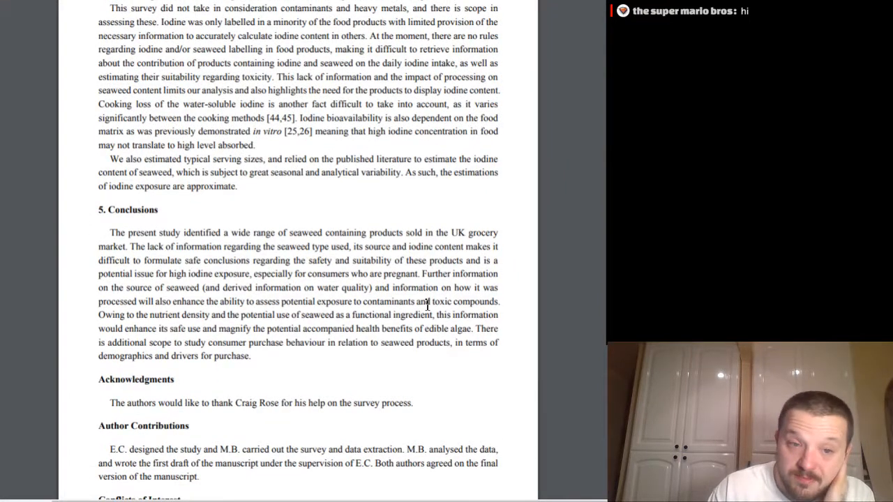